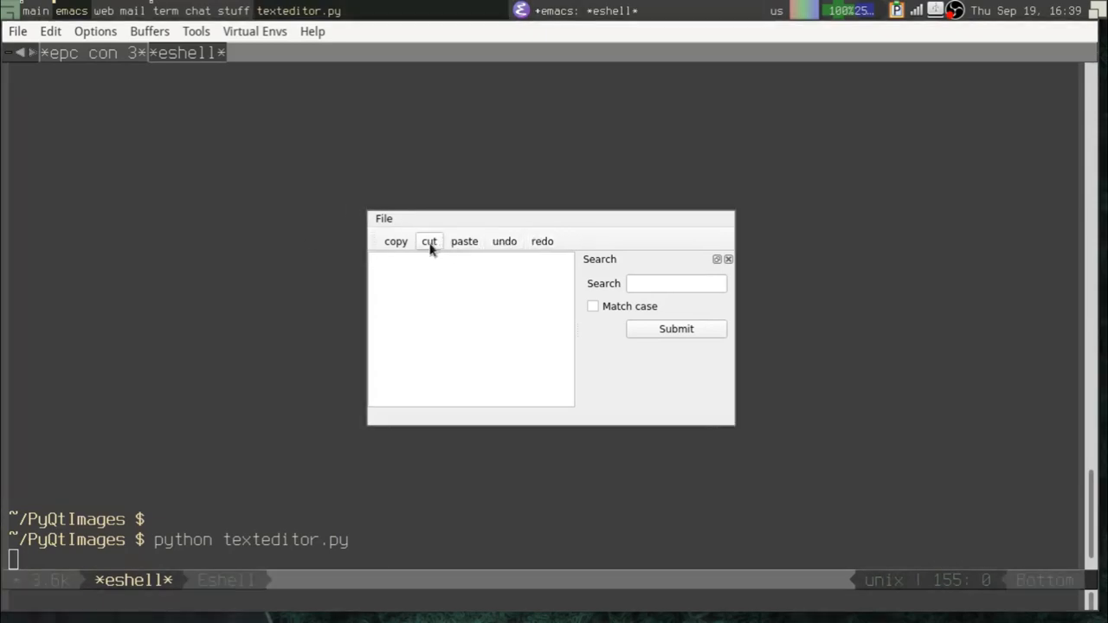
mouse_move(386, 291)
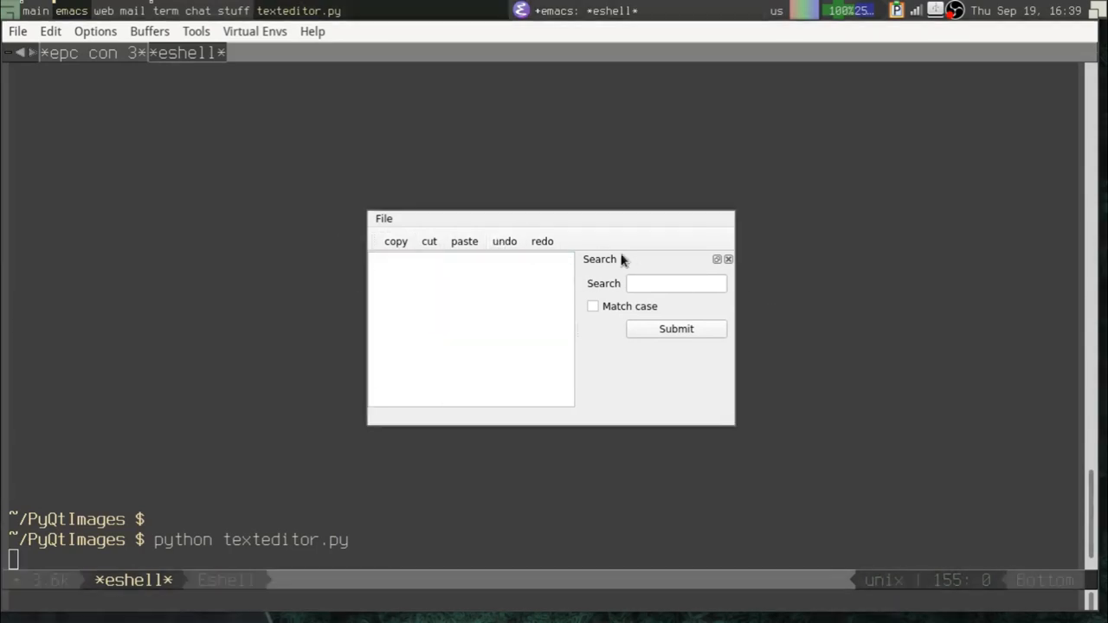
Step: Close the running text editor window and return to the classes.org PyQt5 image notes
click(675, 329)
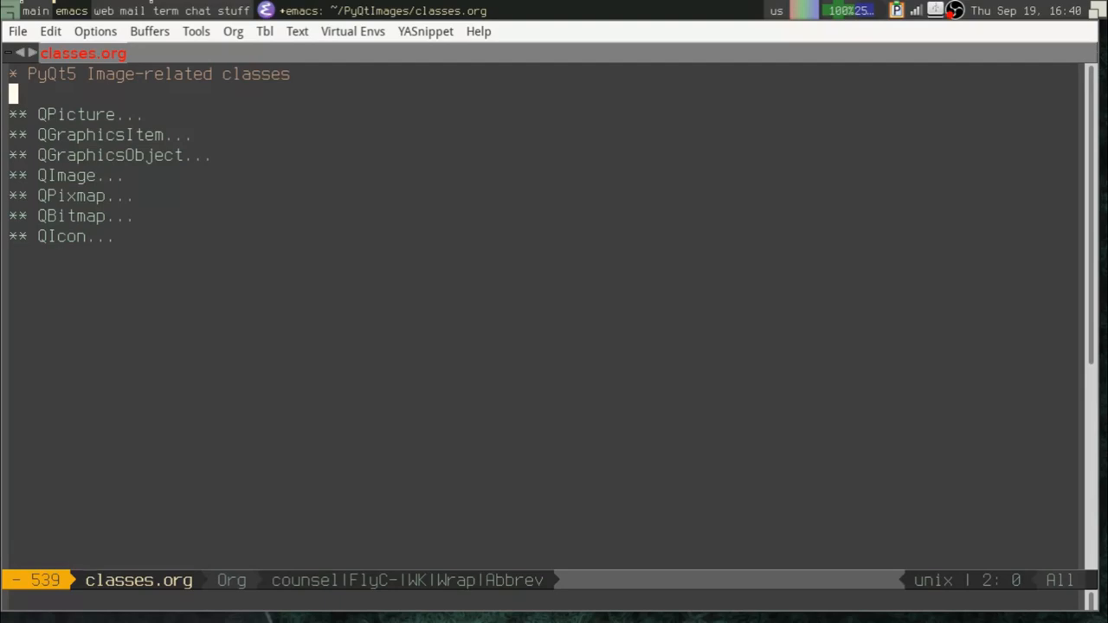
key(down)
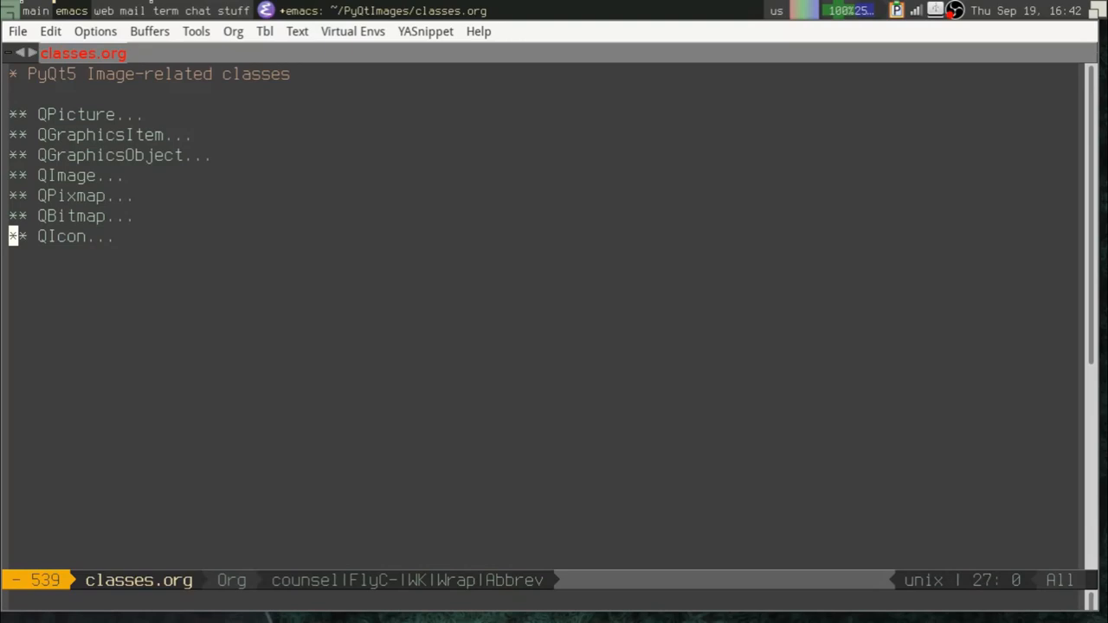
Step: Switch to the texteditor.py buffer and move to line 19 inside SearchWidget.__init__
key(ctrl+x b)
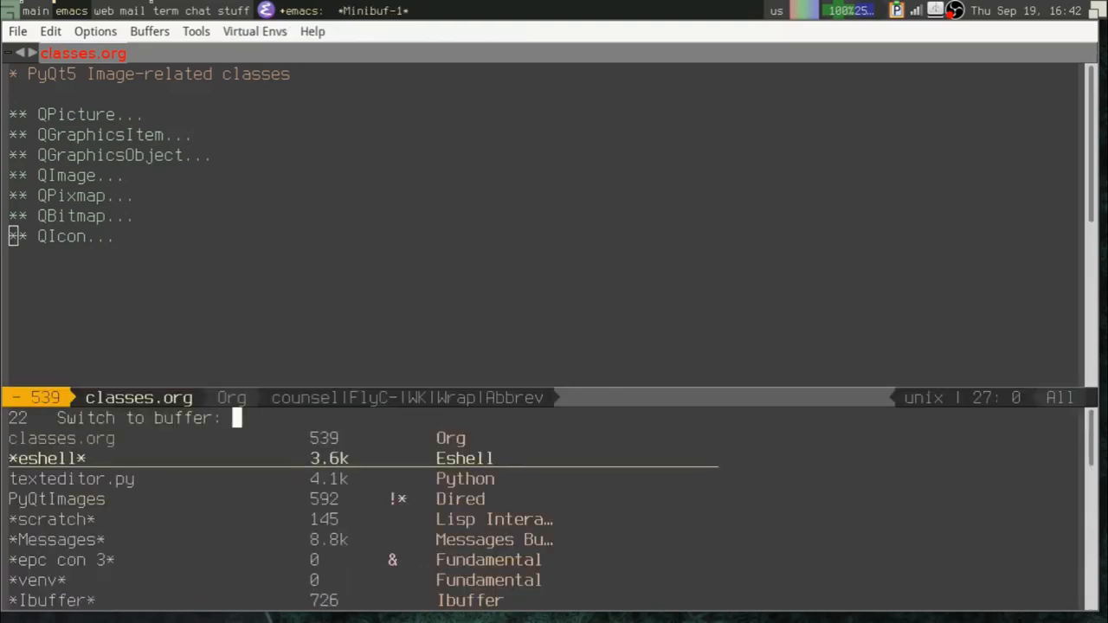
text(ted)
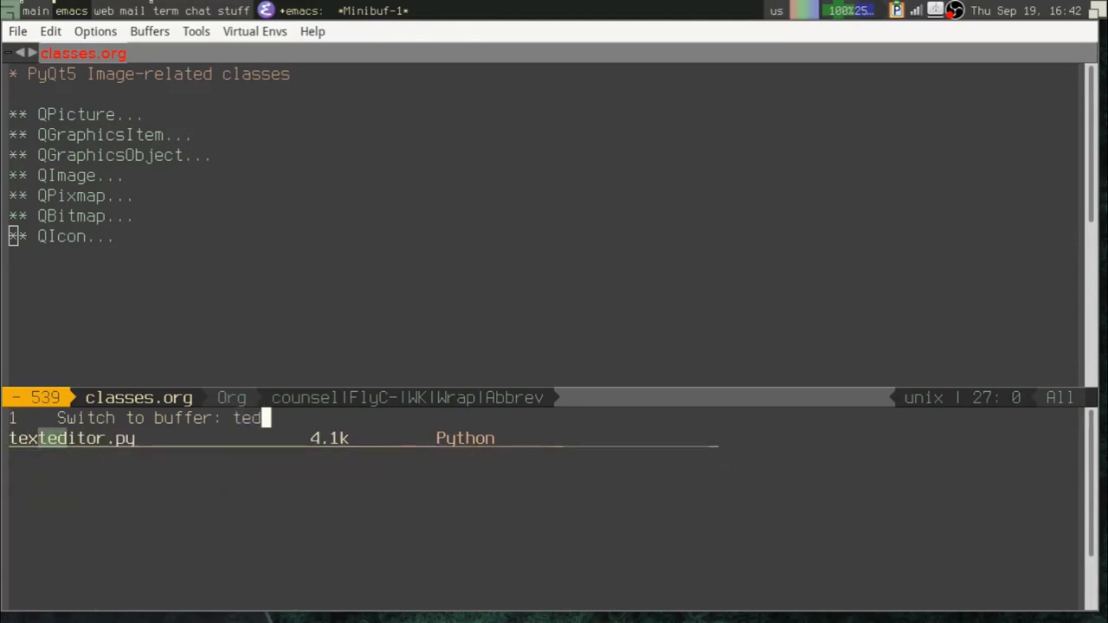
key(Return)
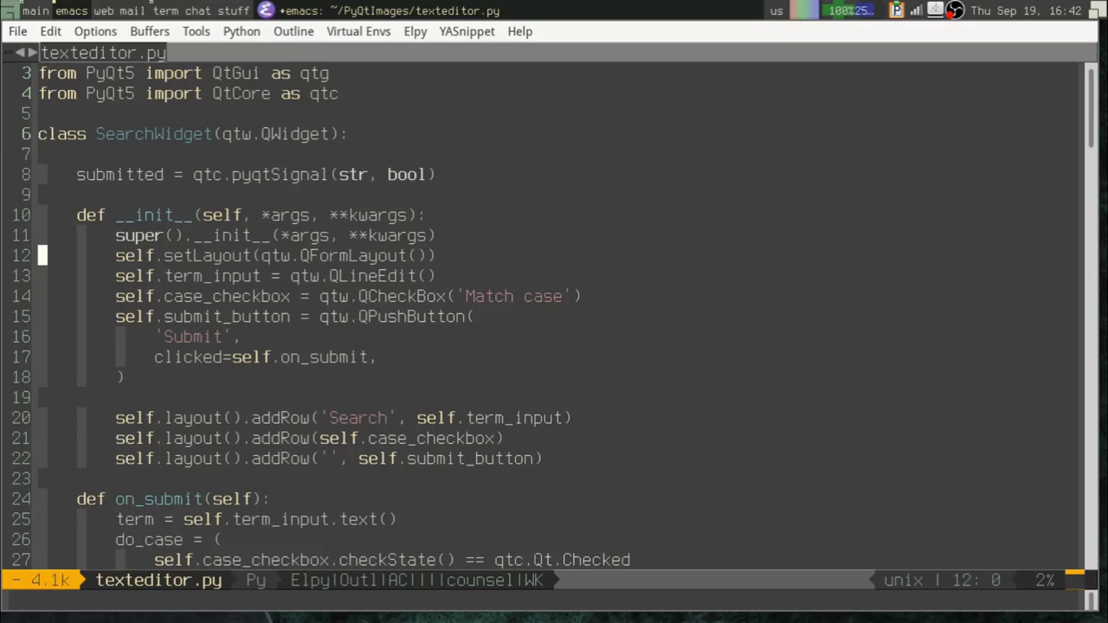
key(C-x t e)
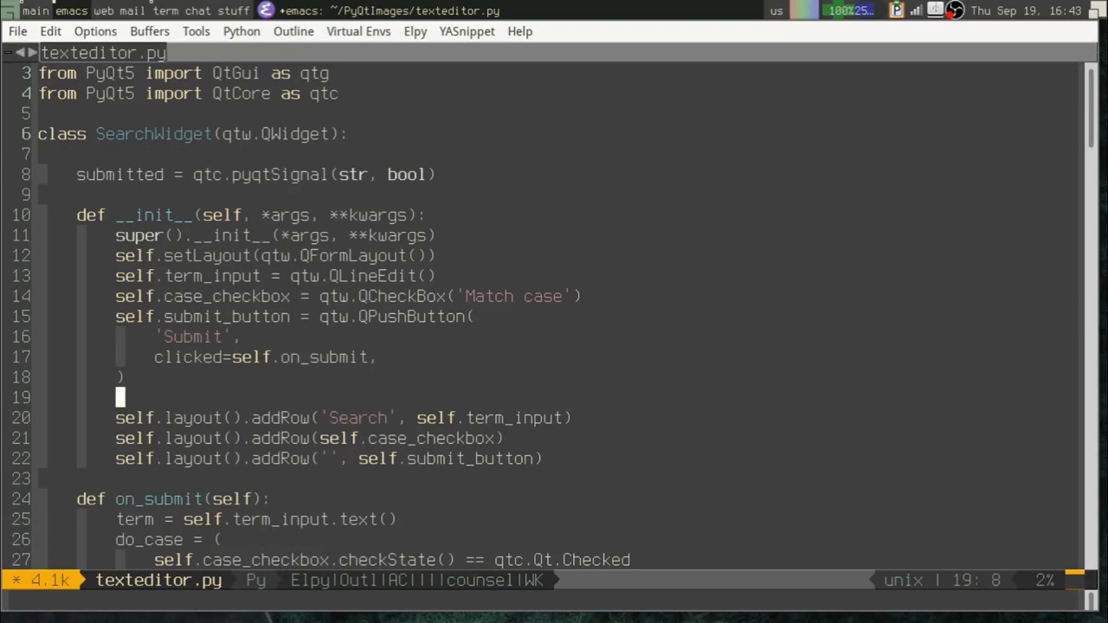
Step: Add search_image = qtg.QPixmap('search.svg') in SearchWidget.__init__
text(s)
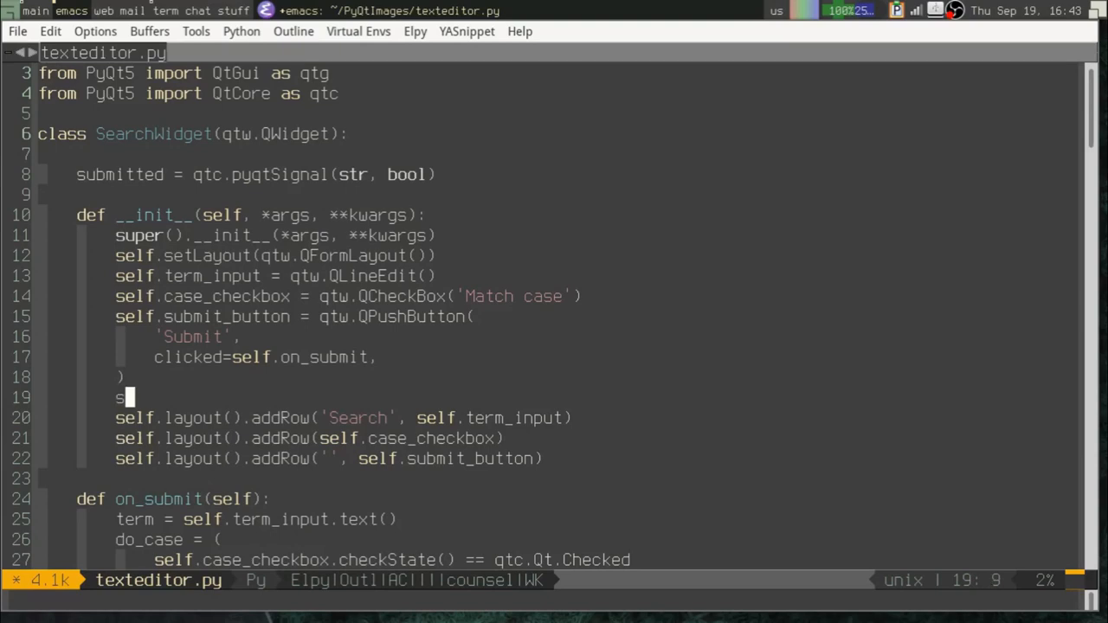
text(earch_image = qt)
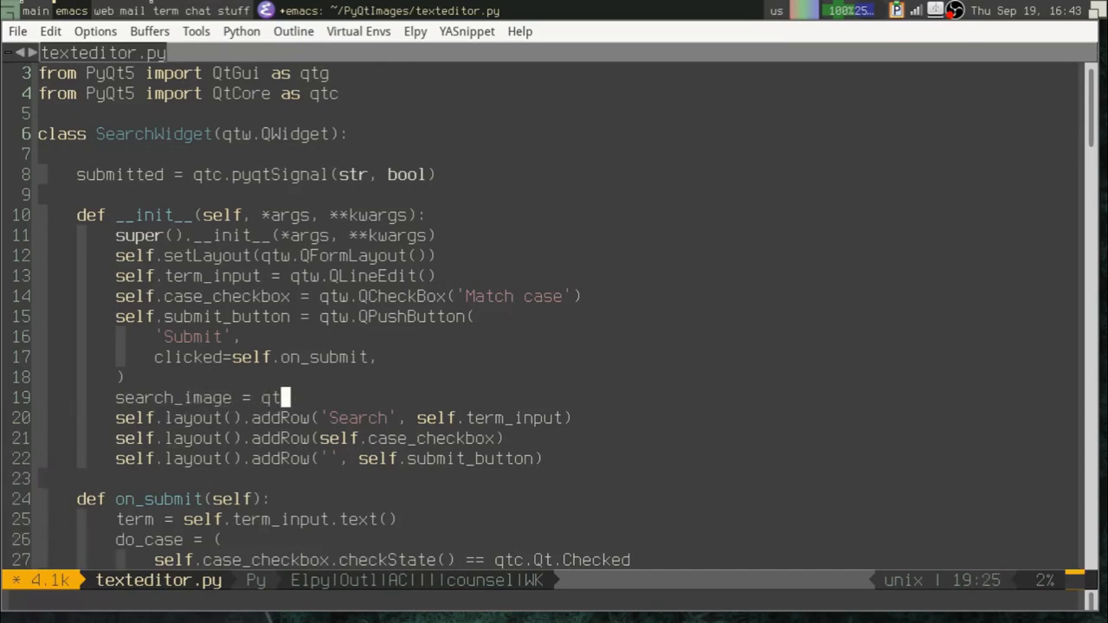
text(g.QPixmap('search.svg)
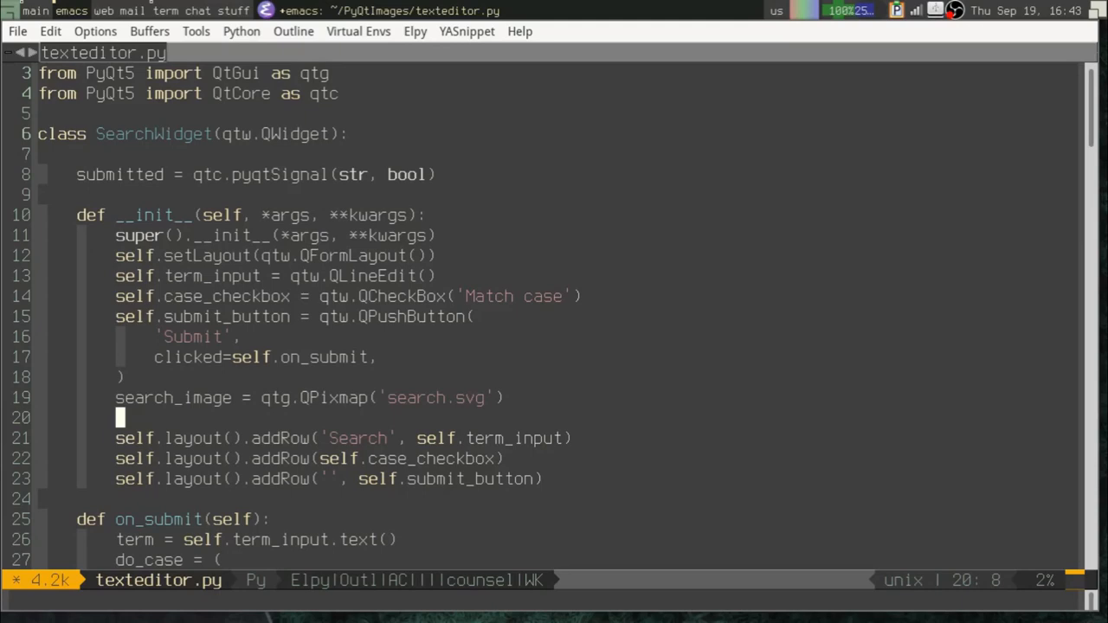
Step: Add a layout row self.layout().addRow(qtw.QLabel(pixmap=search_image))
text(self.l)
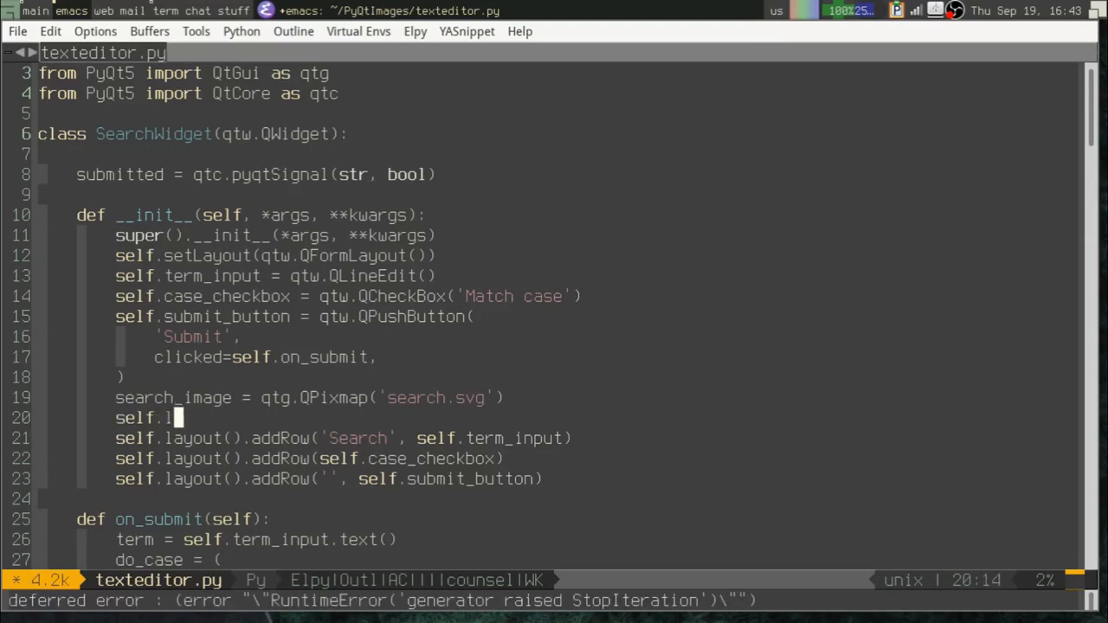
text(ayout().)
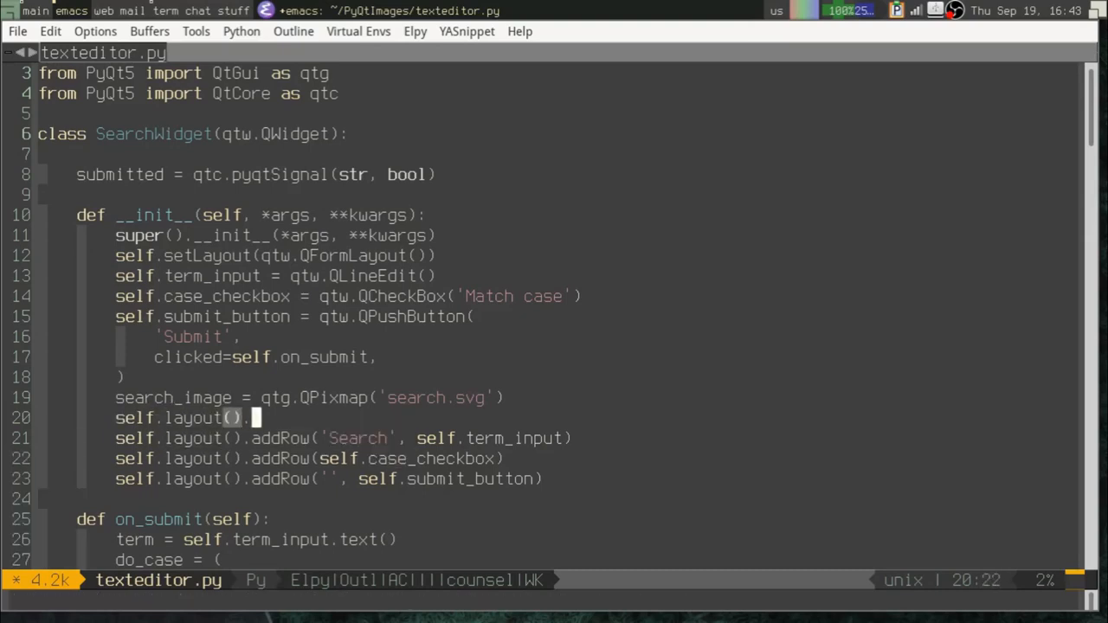
text(.addRow()
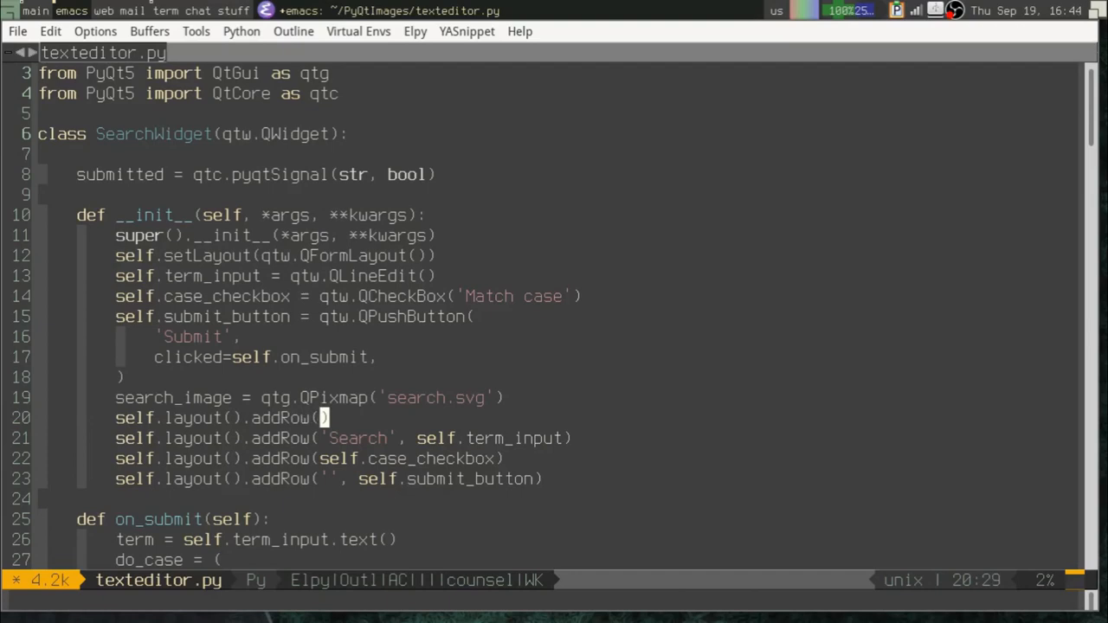
text(qtw.QLabel()
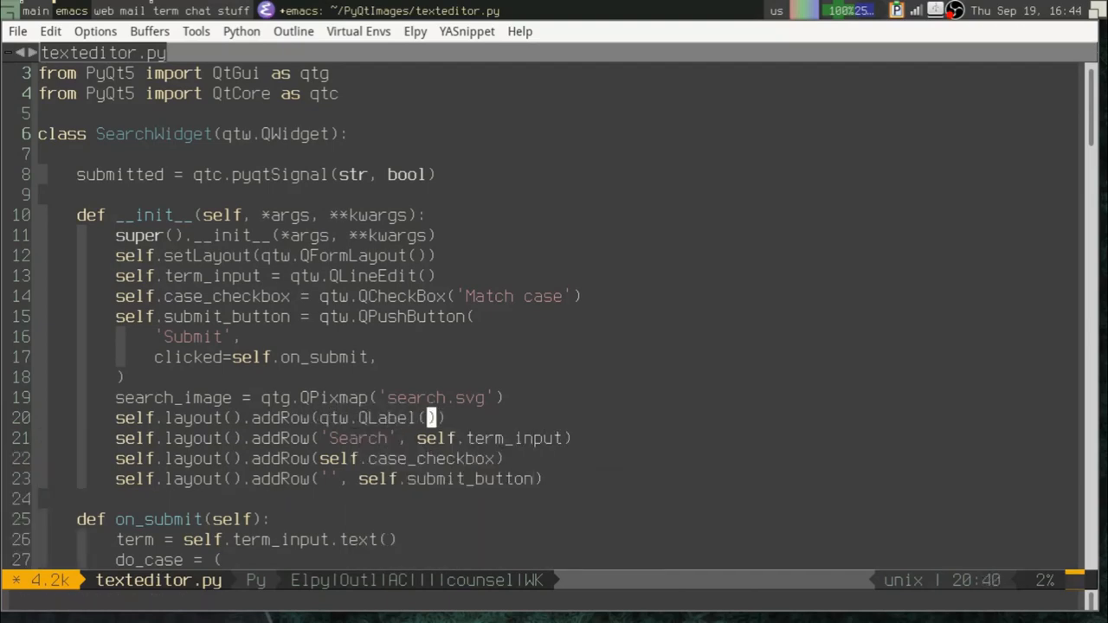
text(p)
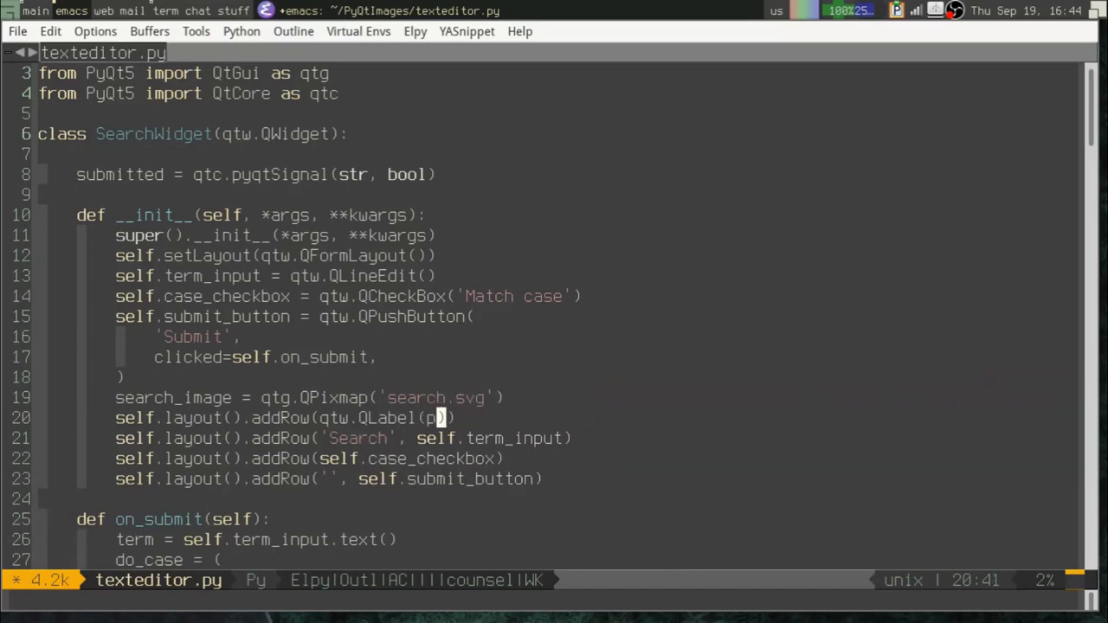
text(ixmap=)
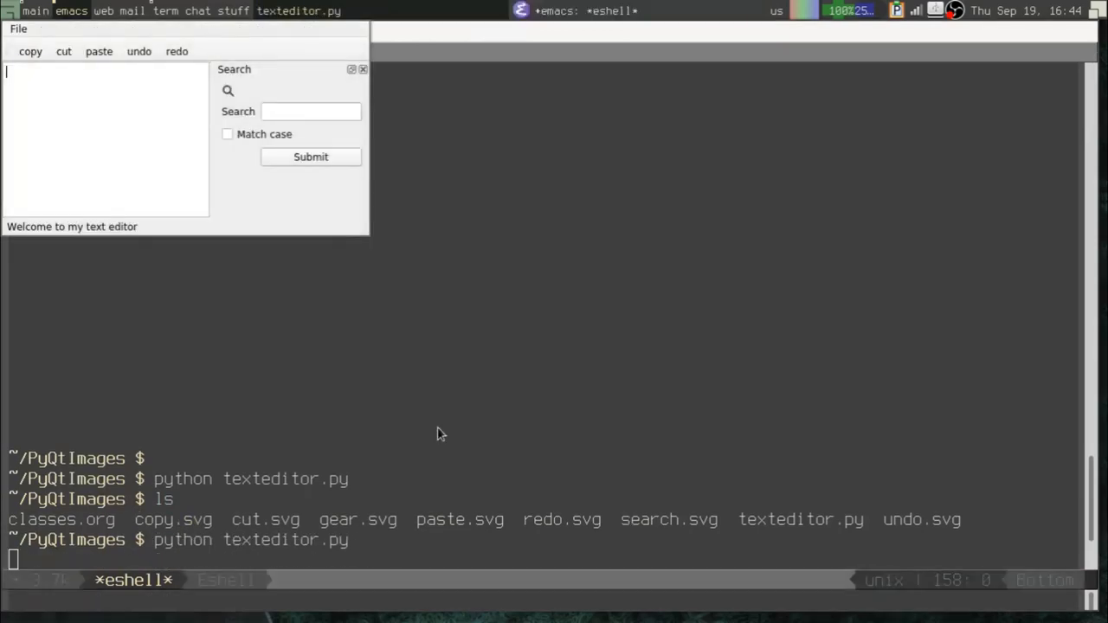
mouse_move(229, 95)
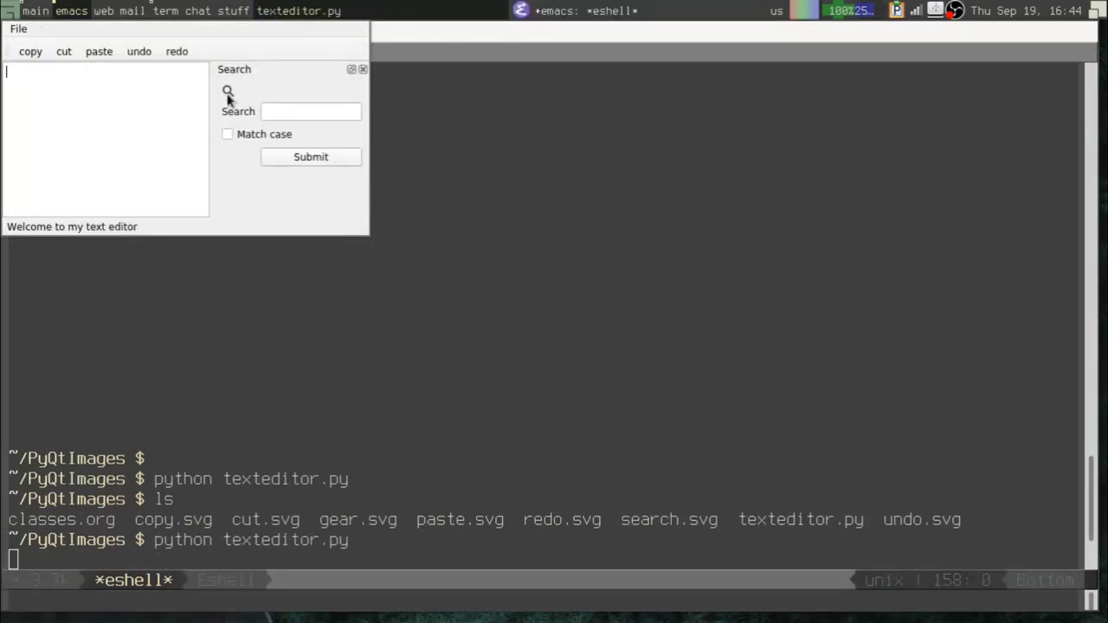
mouse_move(242, 121)
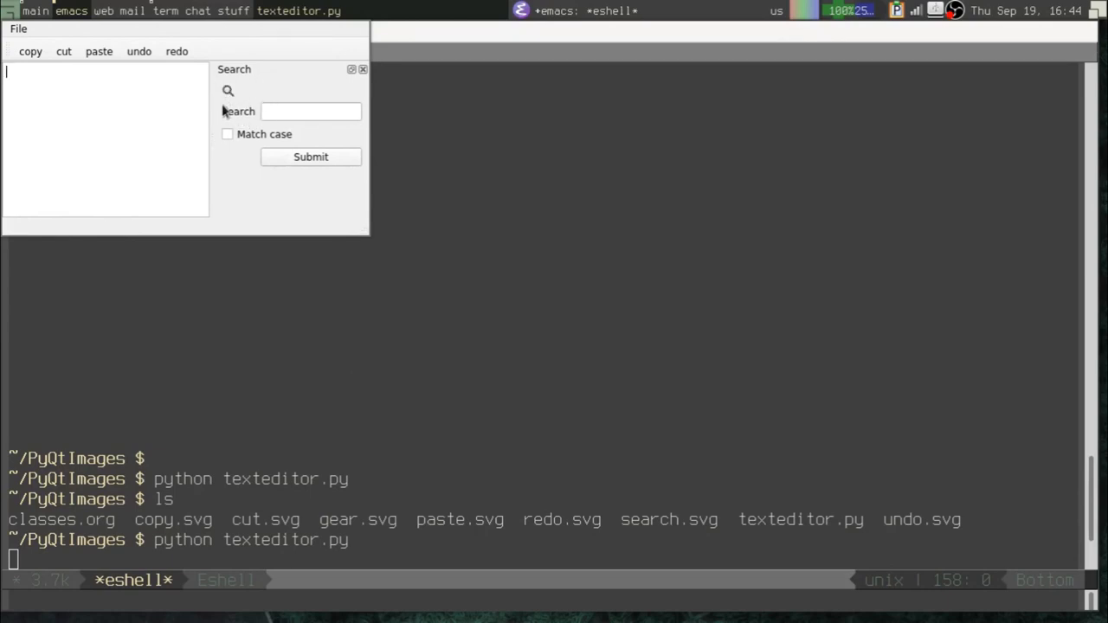
mouse_move(284, 160)
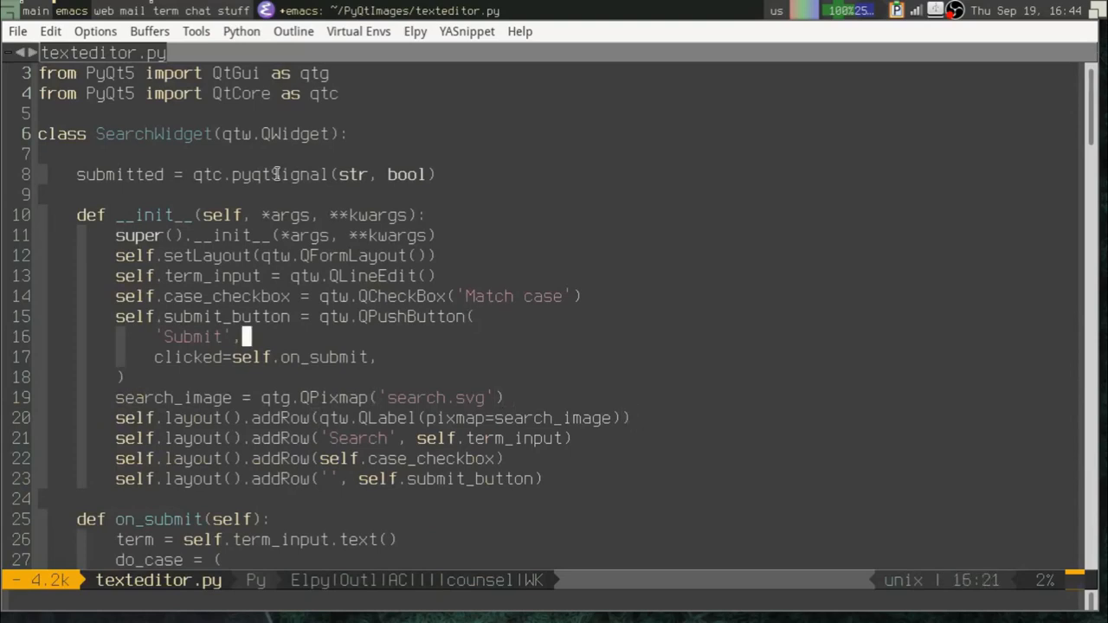
Step: Give the QPushButton a pixmap=search_image argument and rerun the script, hitting a syntax error
text(pixmap=)
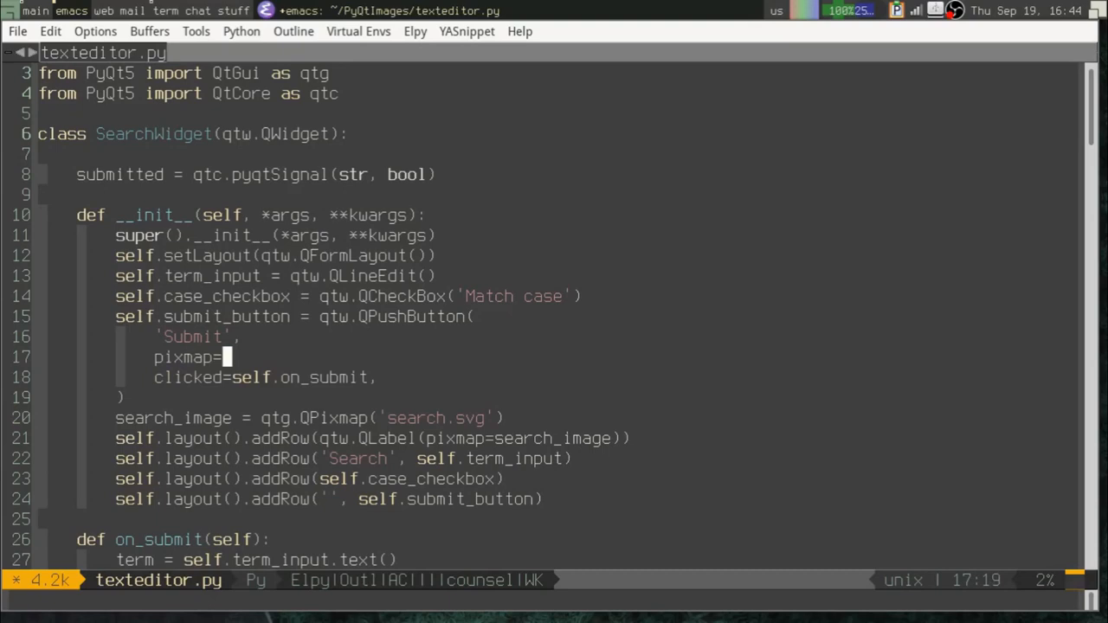
text(search_ima)
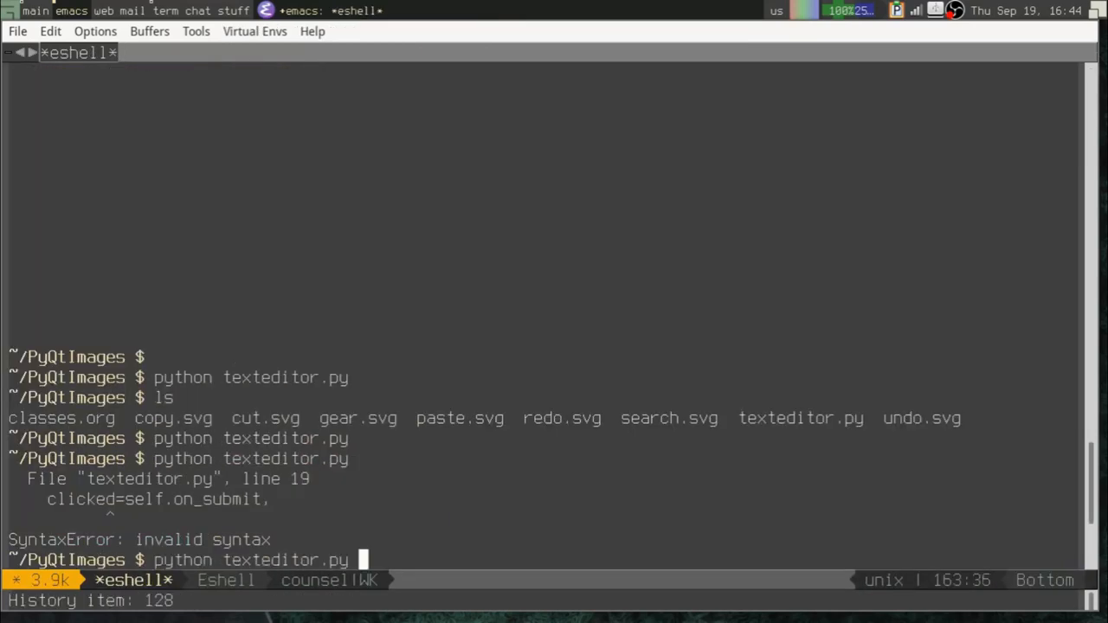
key(Return)
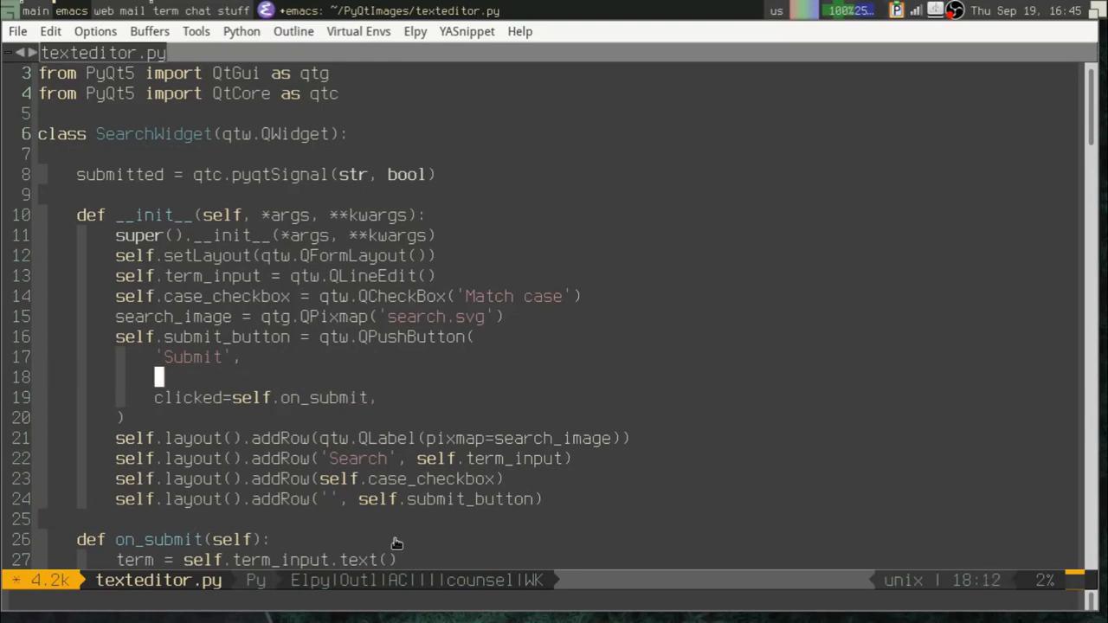
Step: Replace the argument with icon=qtg.QIcon(search_image) so Submit shows the magnifier
text(icon=)
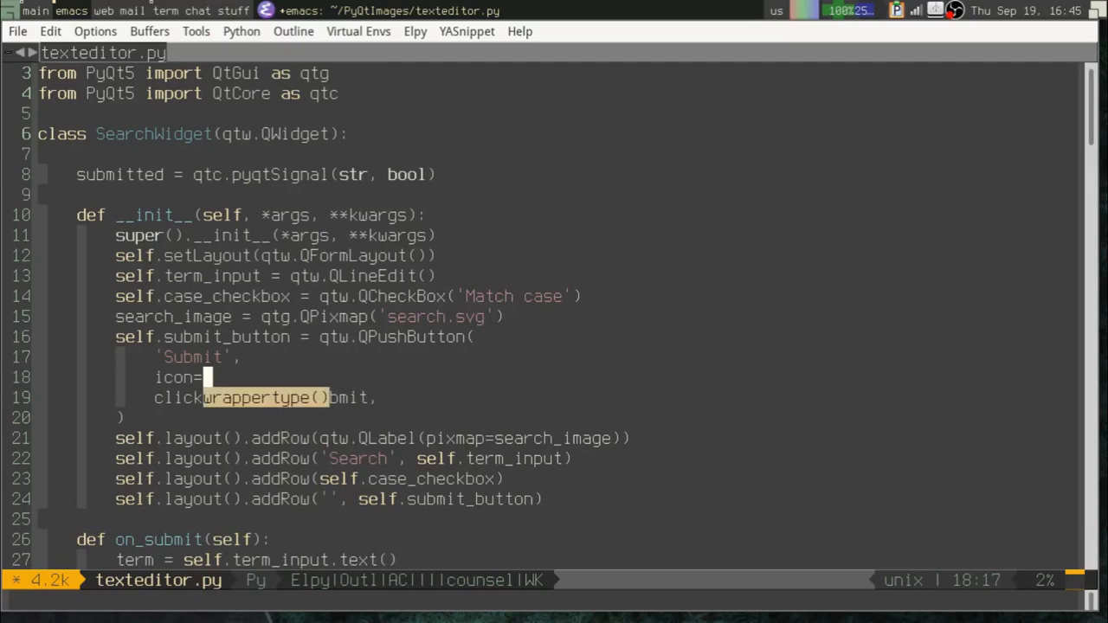
text(qtg.QIcon()
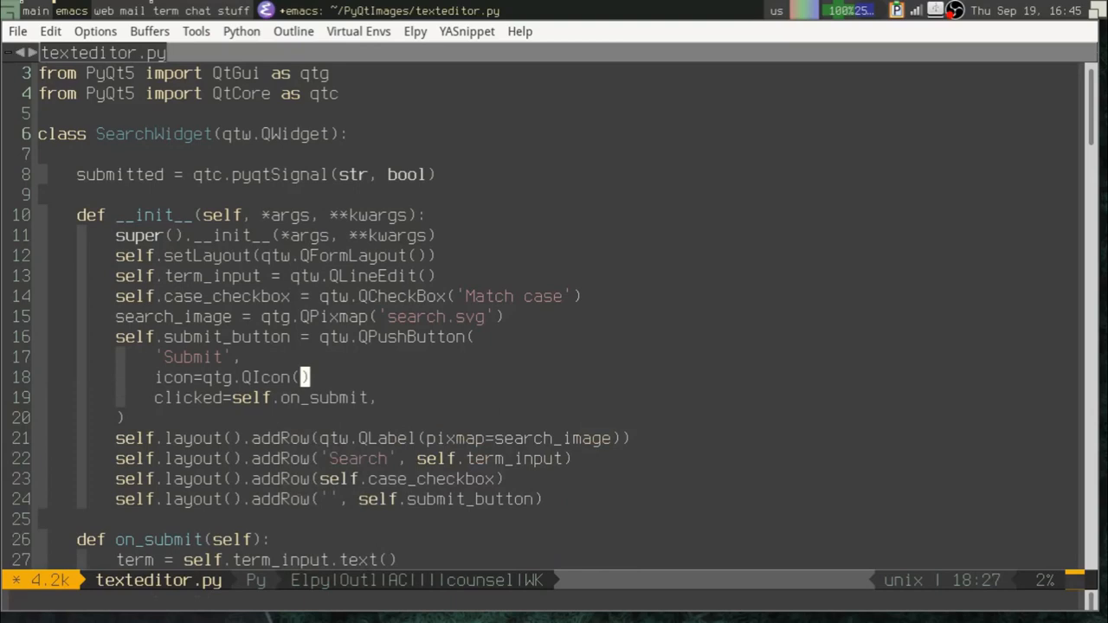
text(search_image)
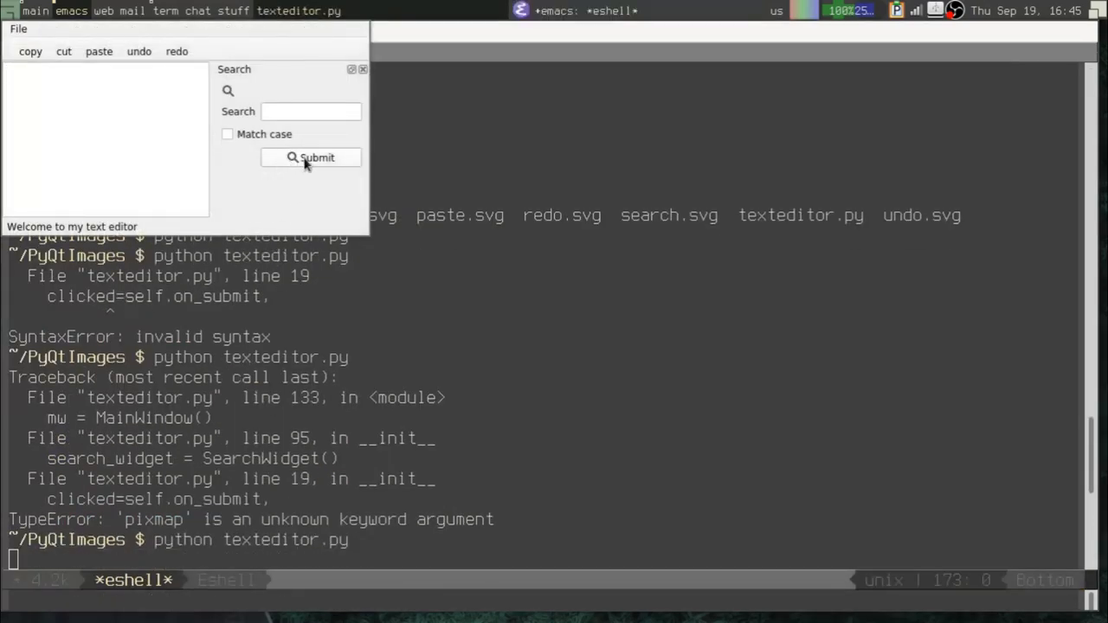
mouse_move(298, 208)
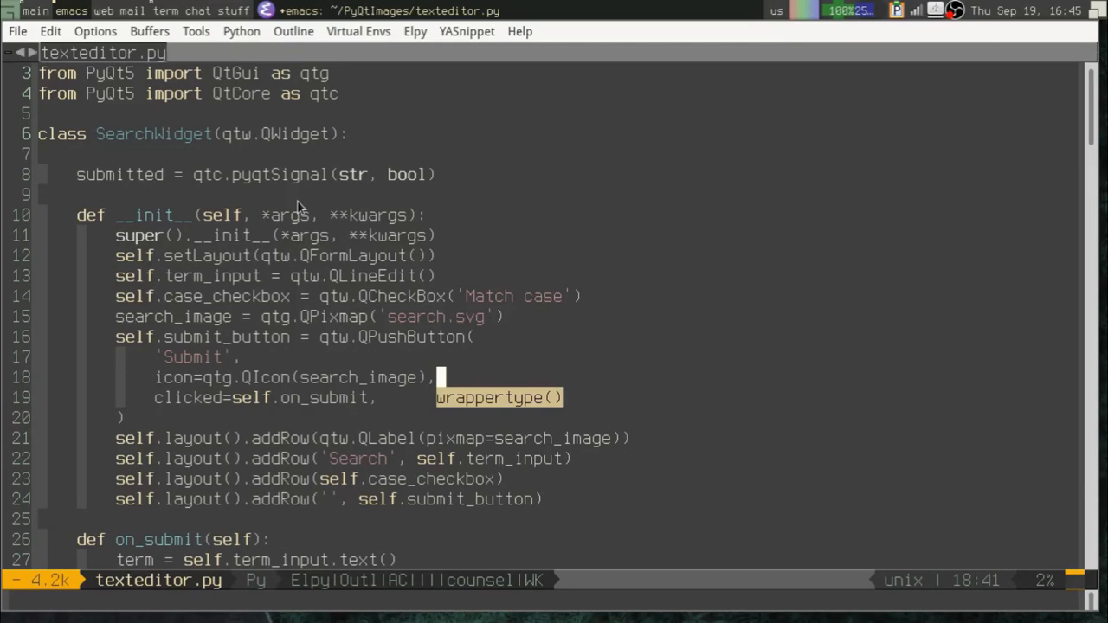
Step: Add self.submit_button.setEnabled(False) after the button definition
key(Return)
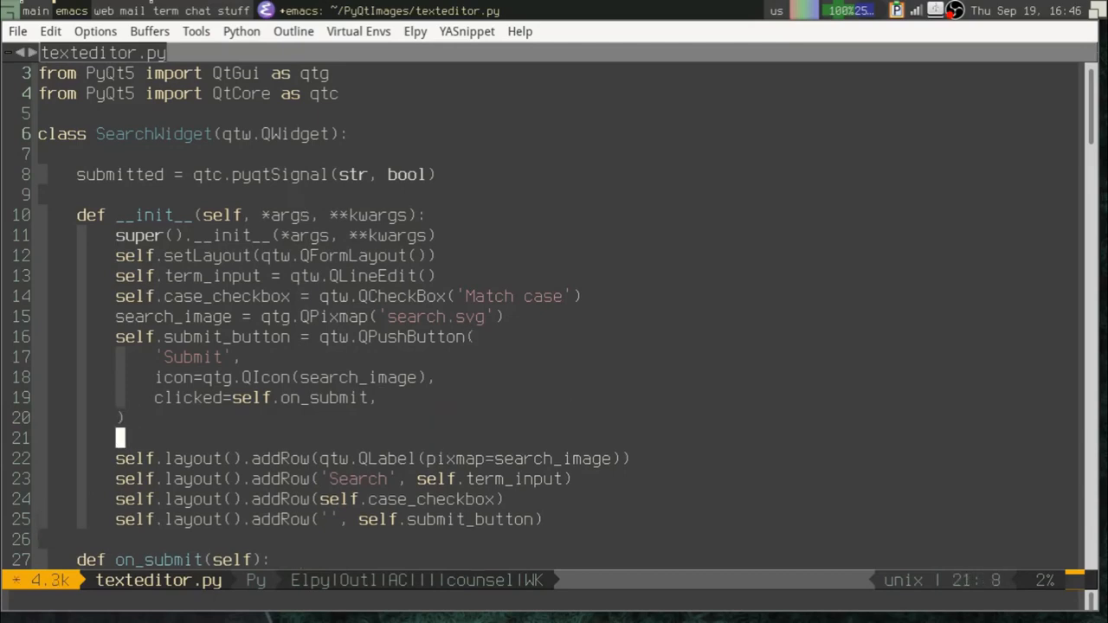
text(self.submit_button.)
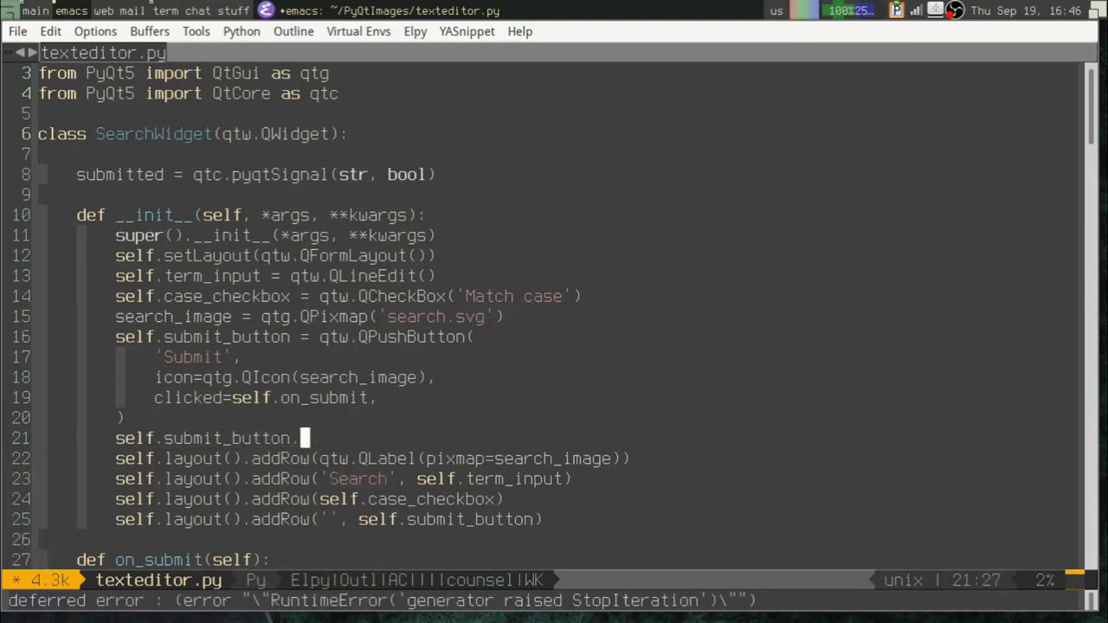
text(setEnabled)
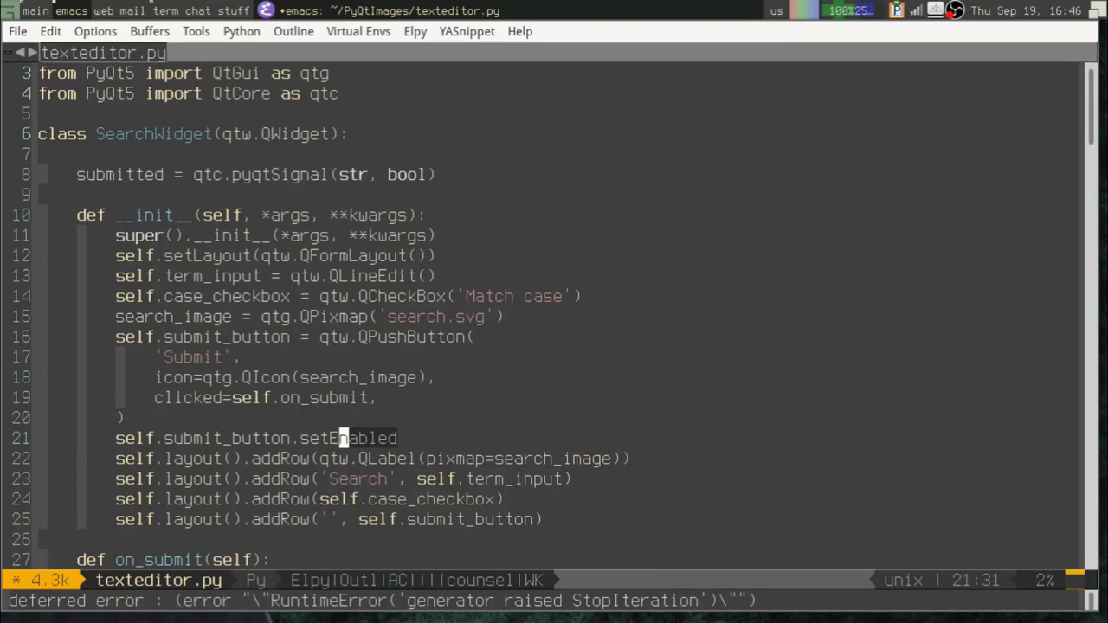
text((False)
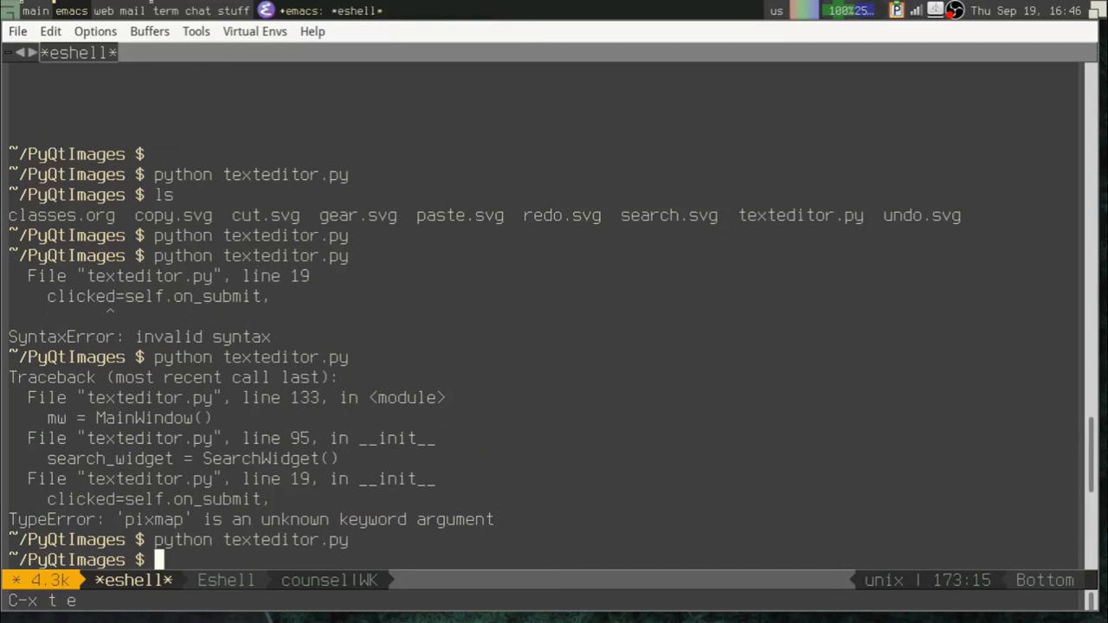
Step: Run python texteditor.py in eshell to test the disabled Submit button
key(return)
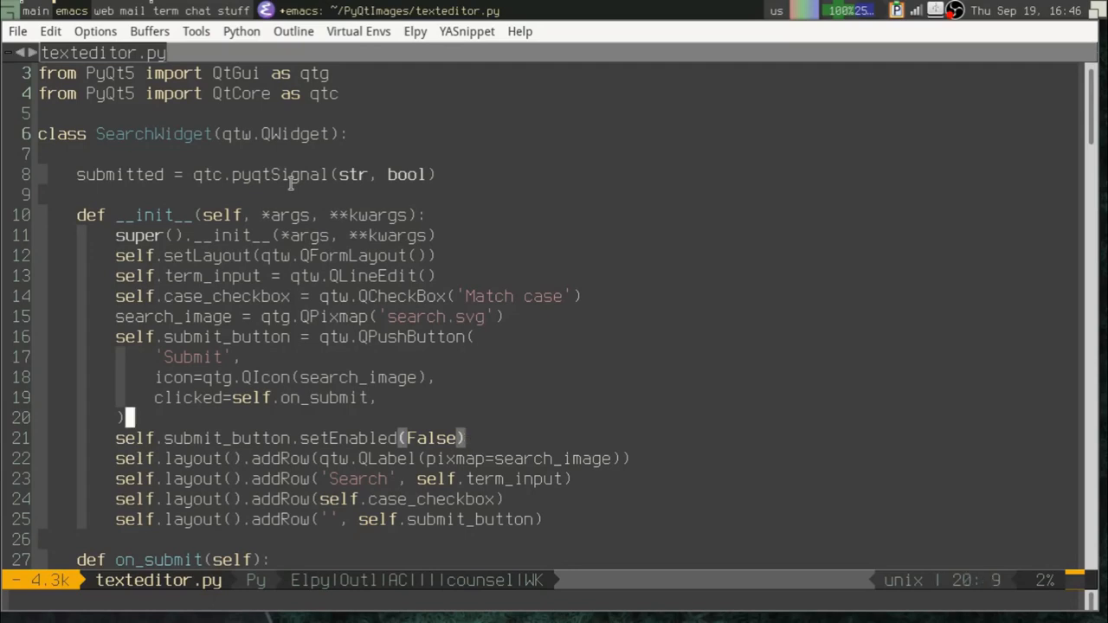
Step: Add gear_image = QPixmap('gear.svg') and search_icon = QIcon(search_image)
key(Return)
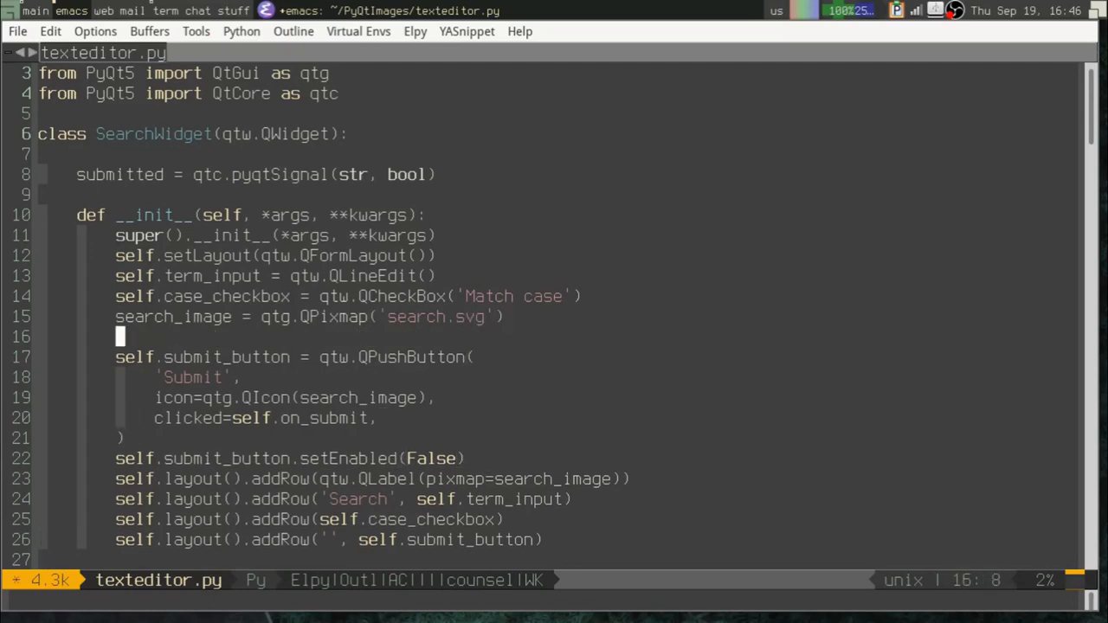
text(gear_image = qtg)
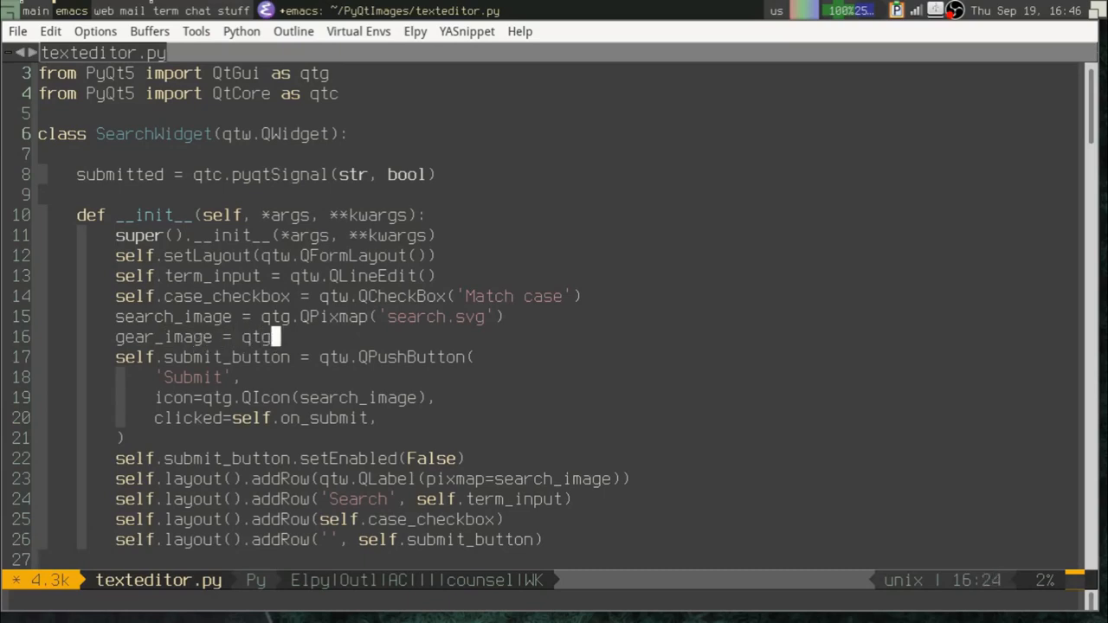
text(QPixmap('gear.svg)
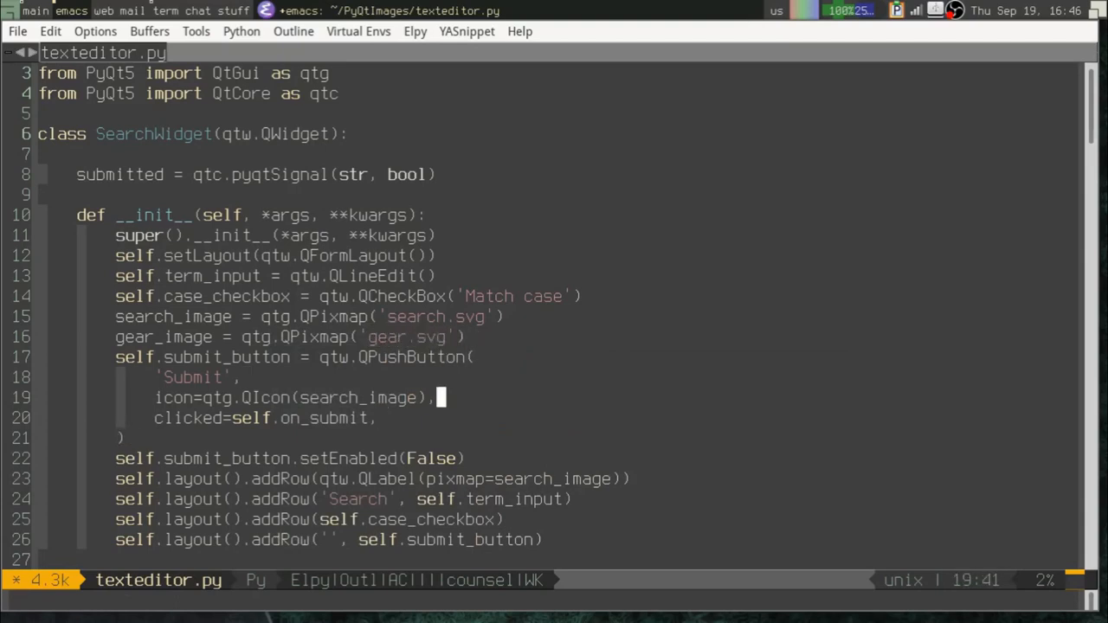
key(Return)
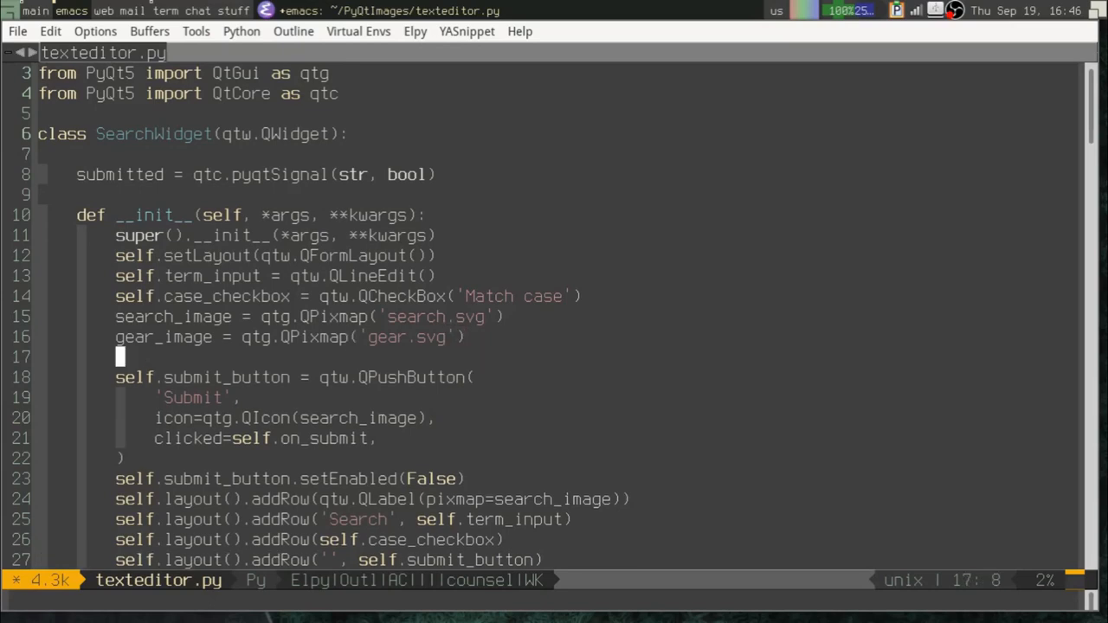
text(search_image)
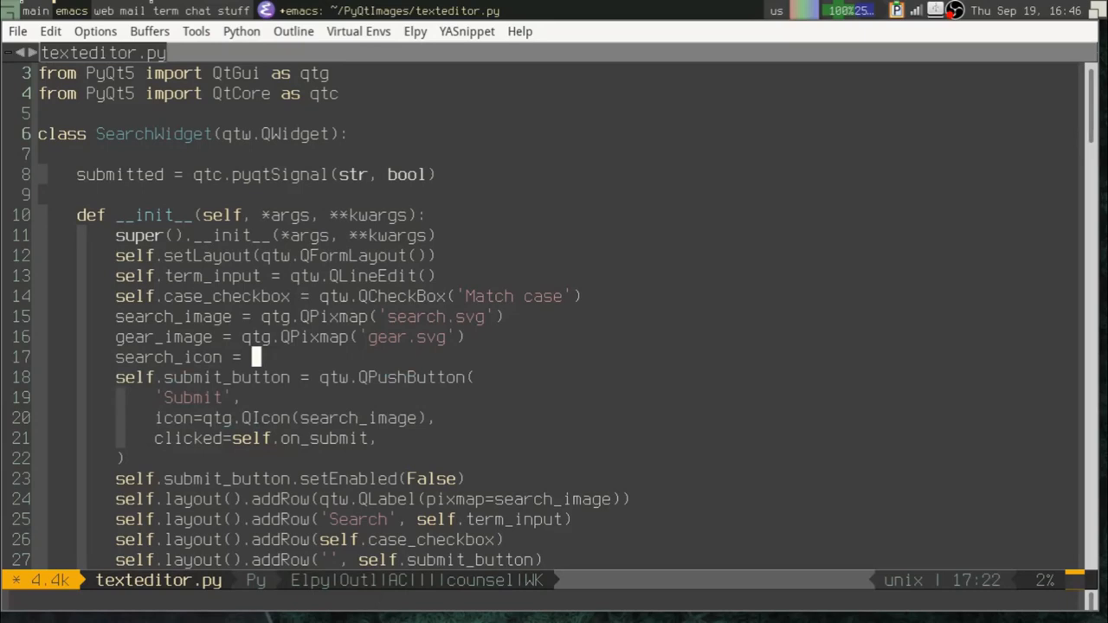
text(qtg.QIcon(search_image)
text(search_icon.)
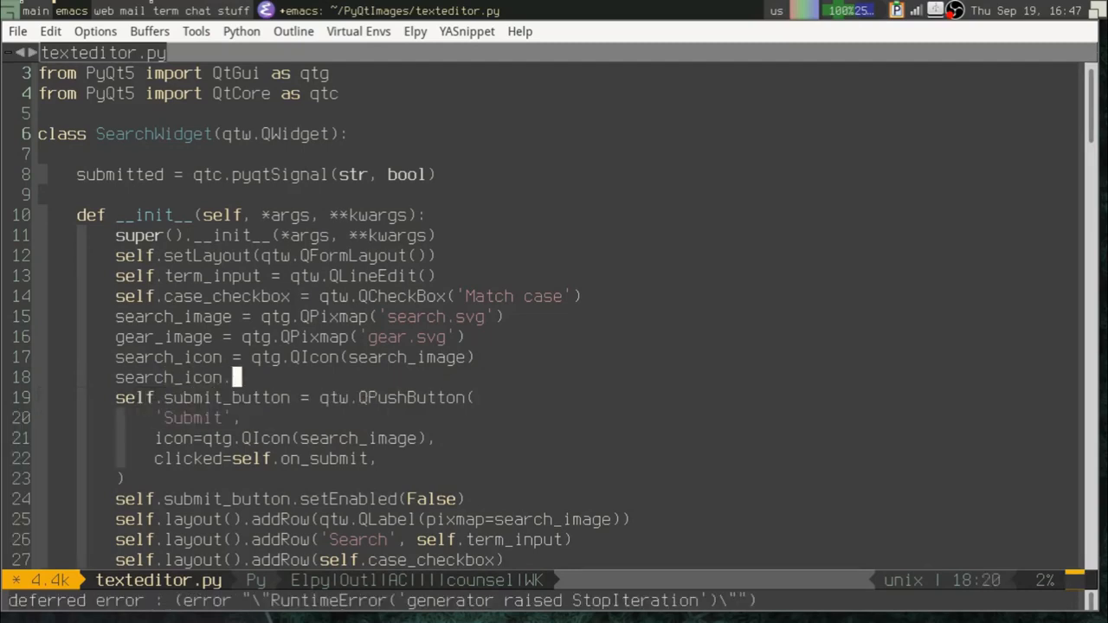
Step: Add search_icon.addPixmap(qtg.QIcon.Disabled, gear_image) for the disabled state
text(addPixmap()
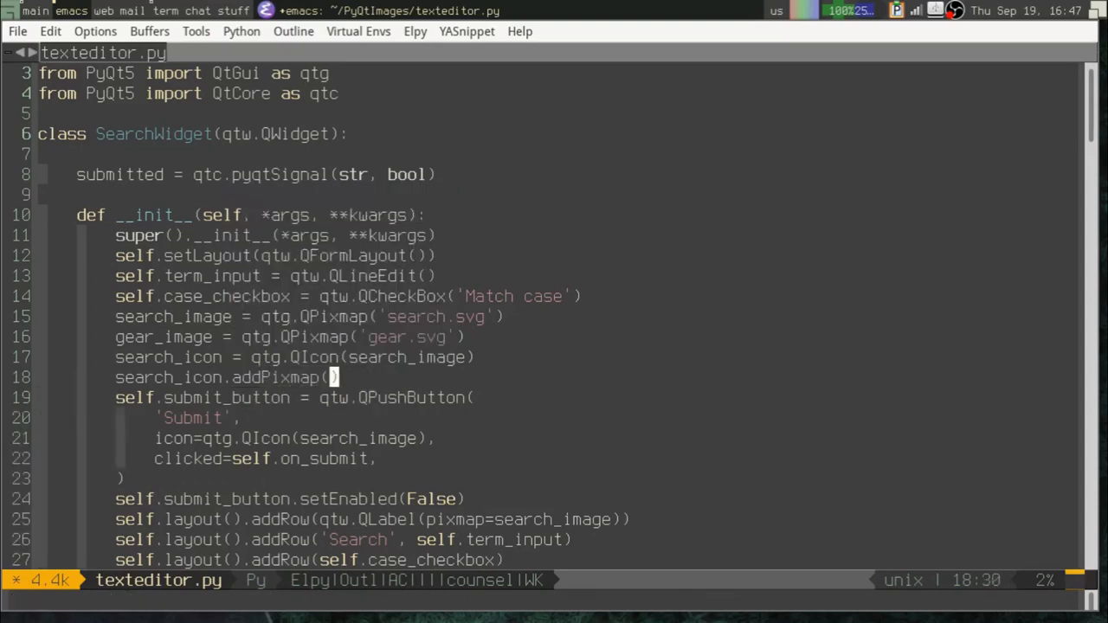
text(q)
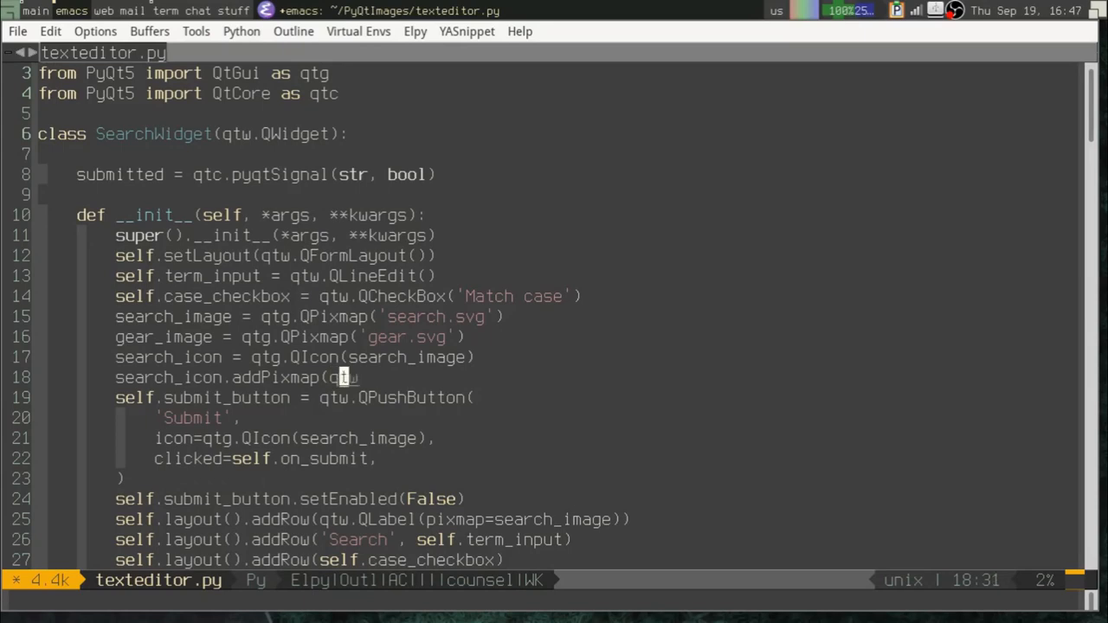
text(QIcon.Disabled))
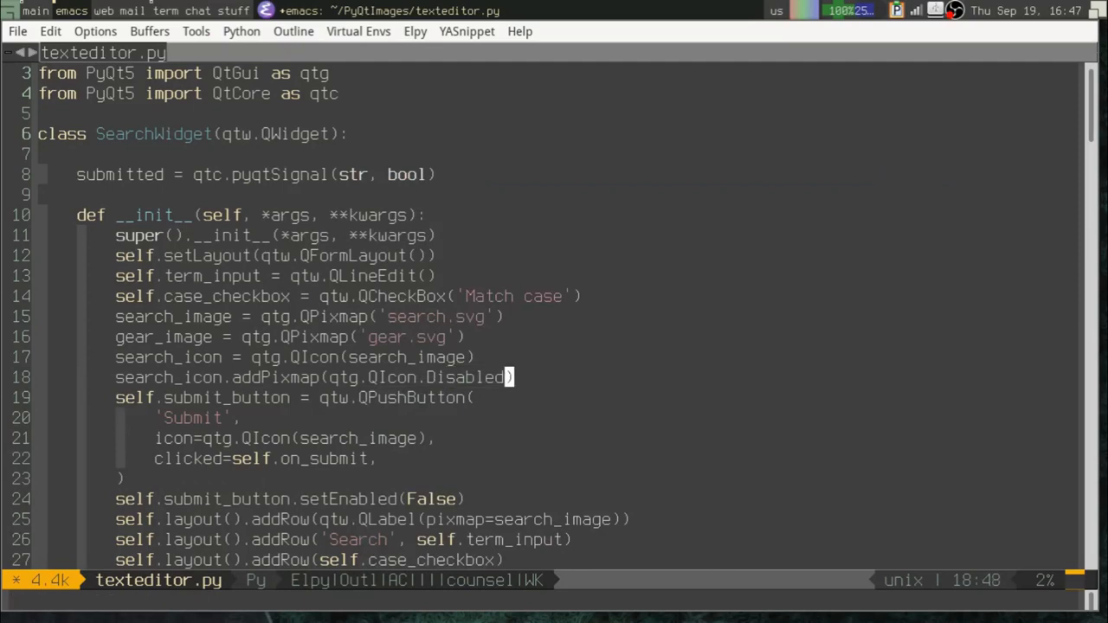
click(439, 377)
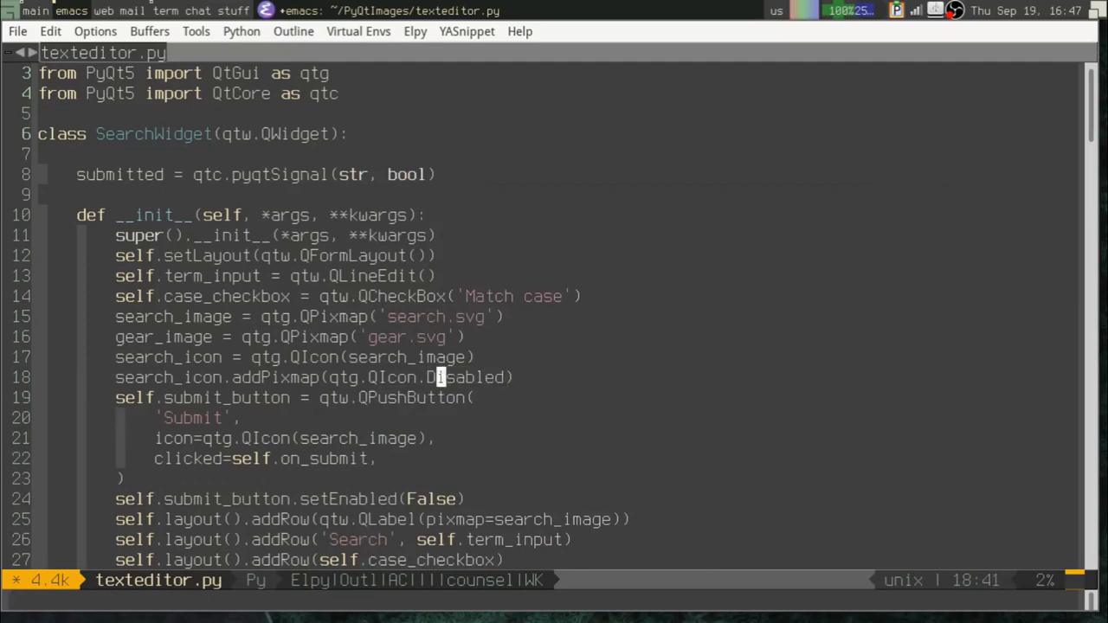
text(,)
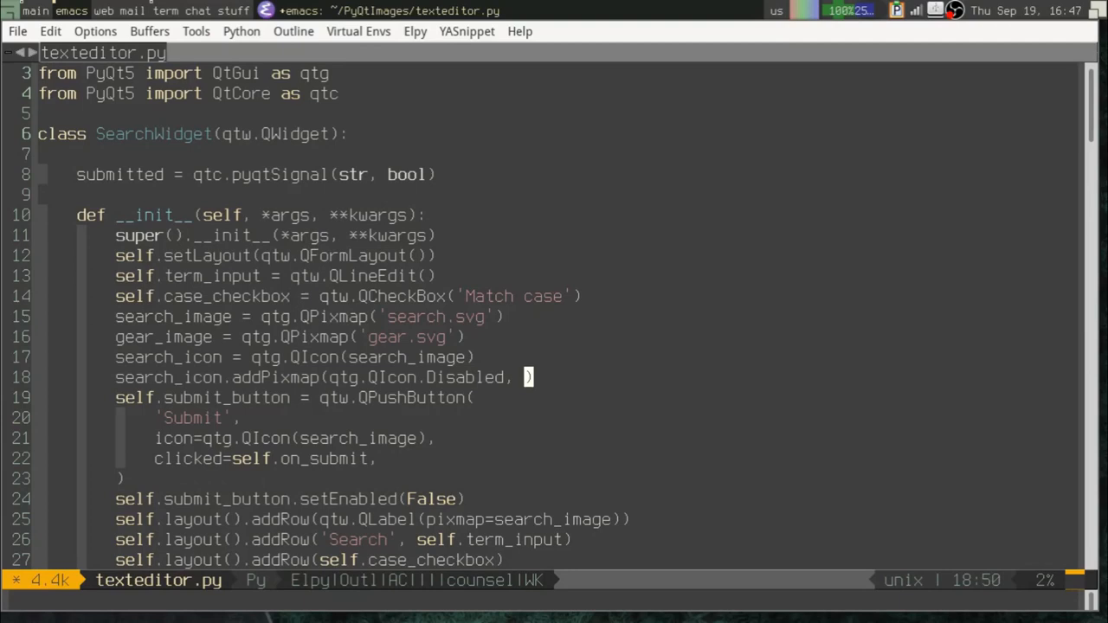
text(gear_image)
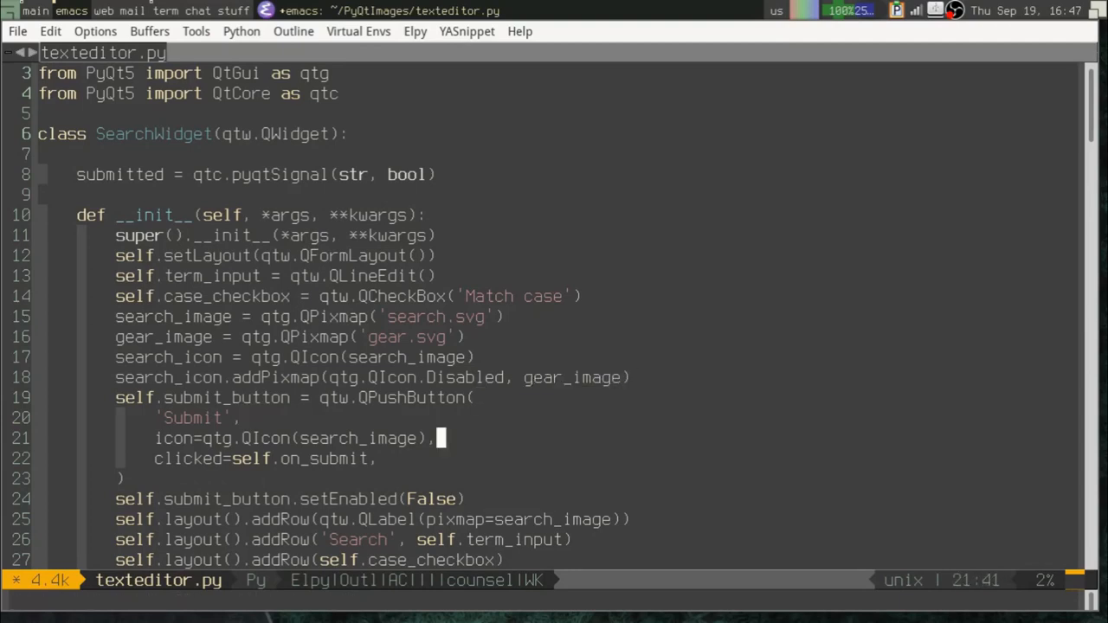
Step: Change the Submit button's icon argument to icon=search_icon and switch to eshell
click(313, 438)
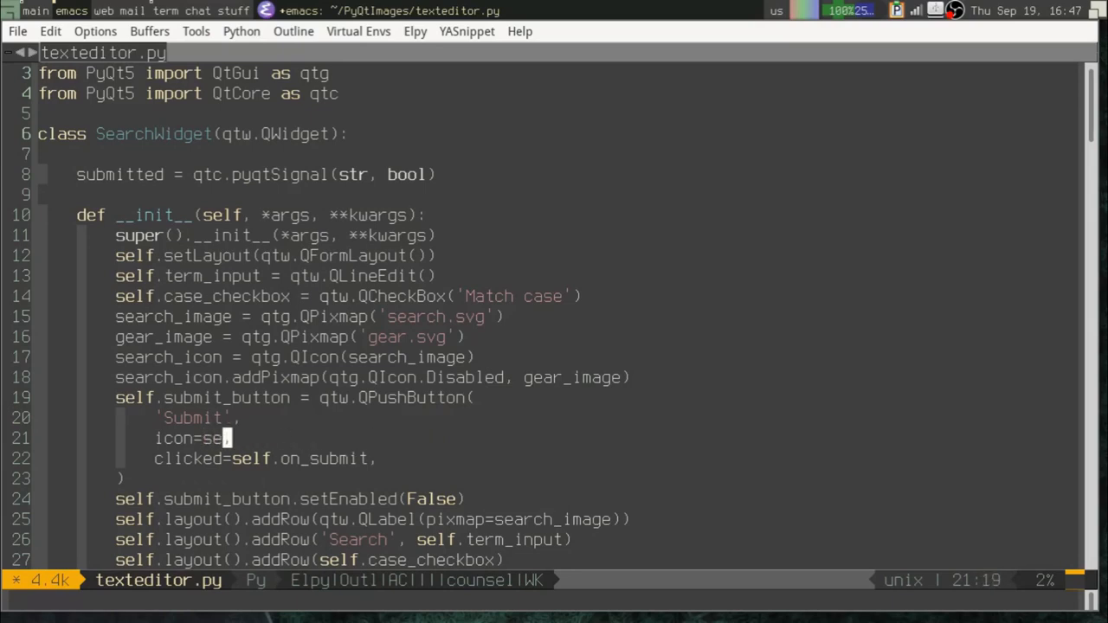
text(arch_icon)
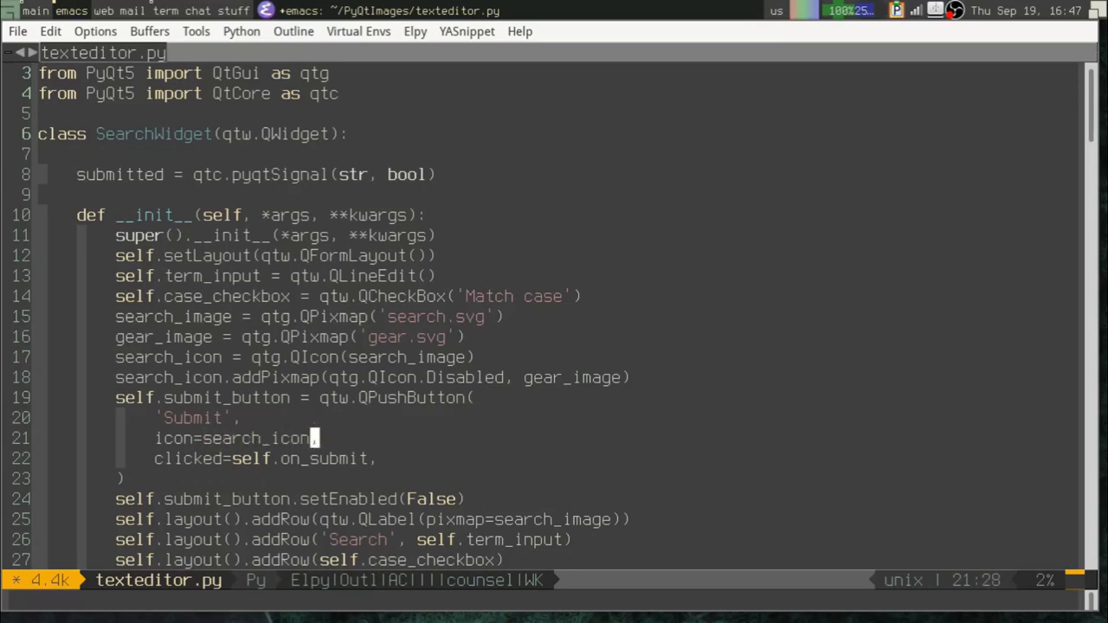
key(C-x t e)
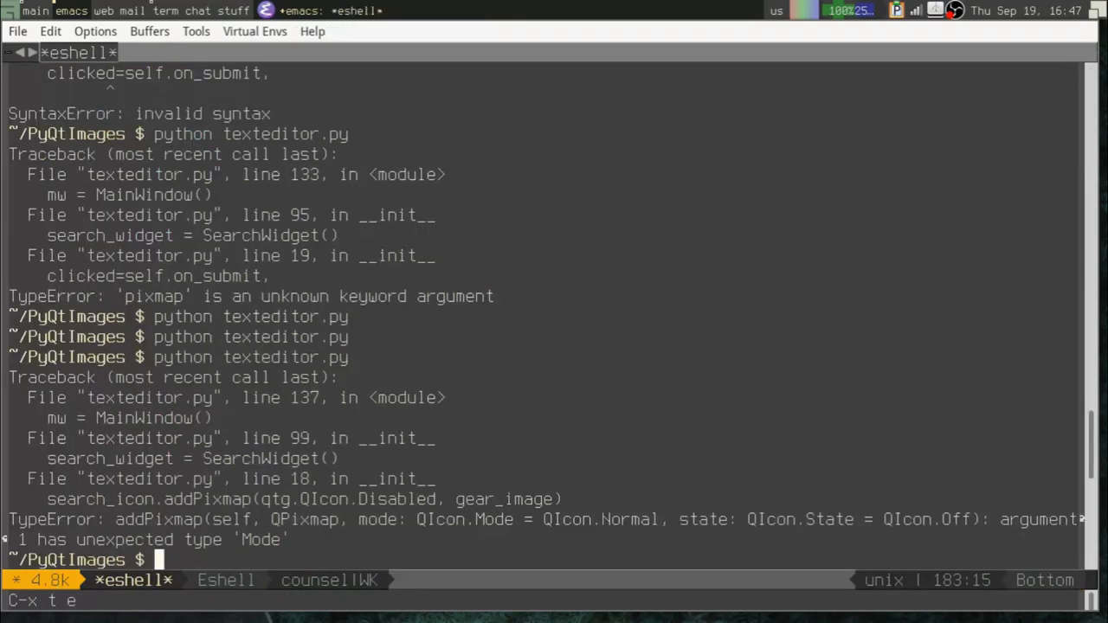
Step: Return to the source and reorder addPixmap to (gear_image, qtg.QIcon.Disabled) after the TypeError
key(return)
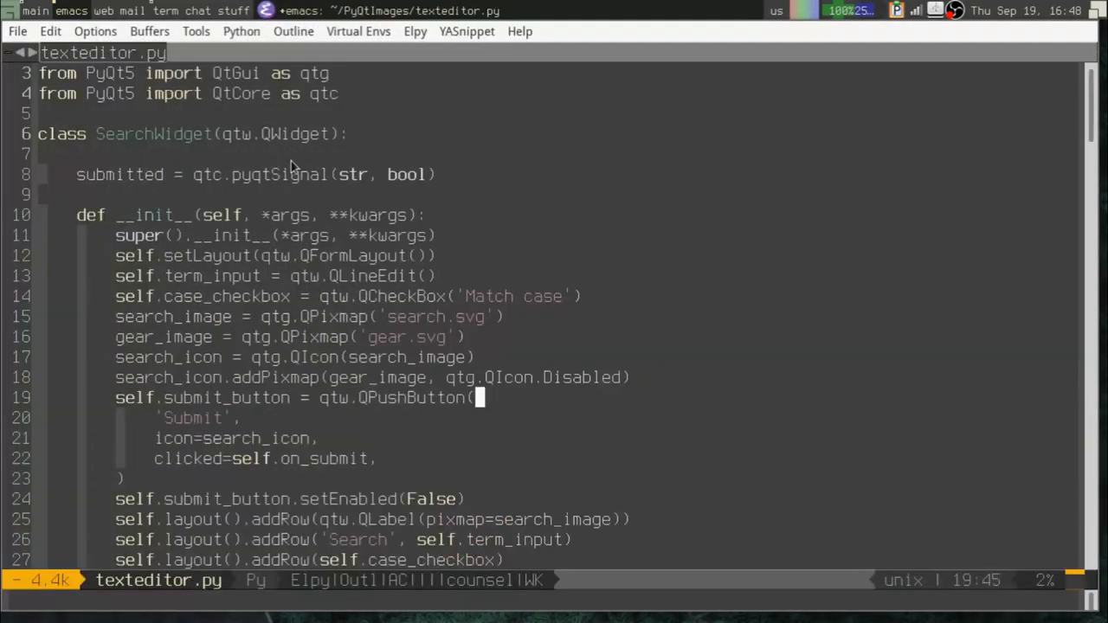
scroll(down, 3)
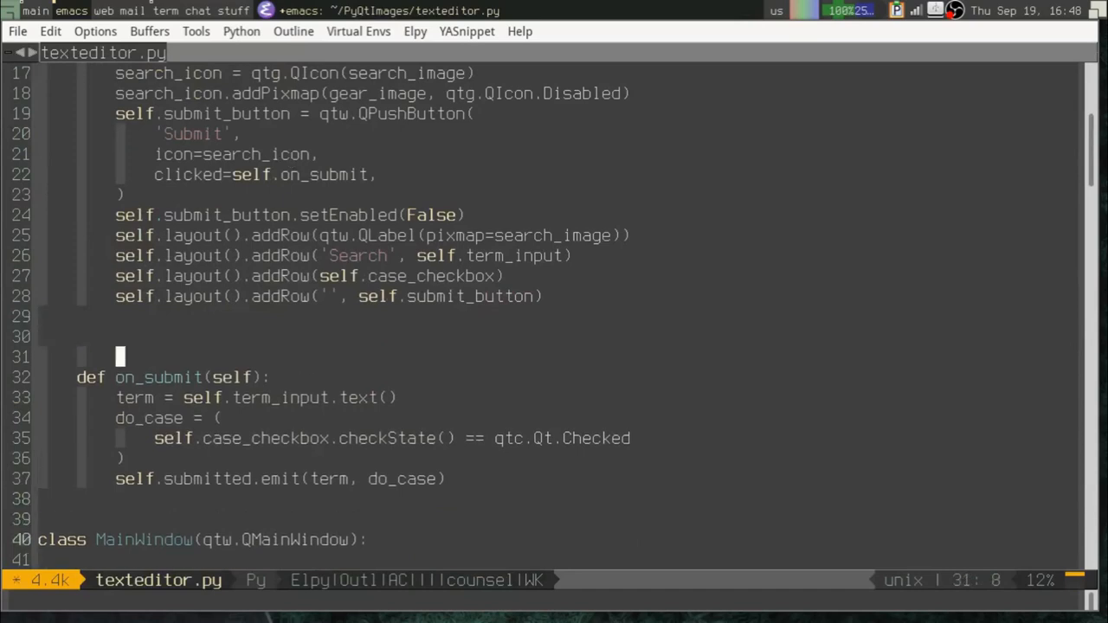
Step: Define a new method check_term(self, term) in SearchWidget
text(def)
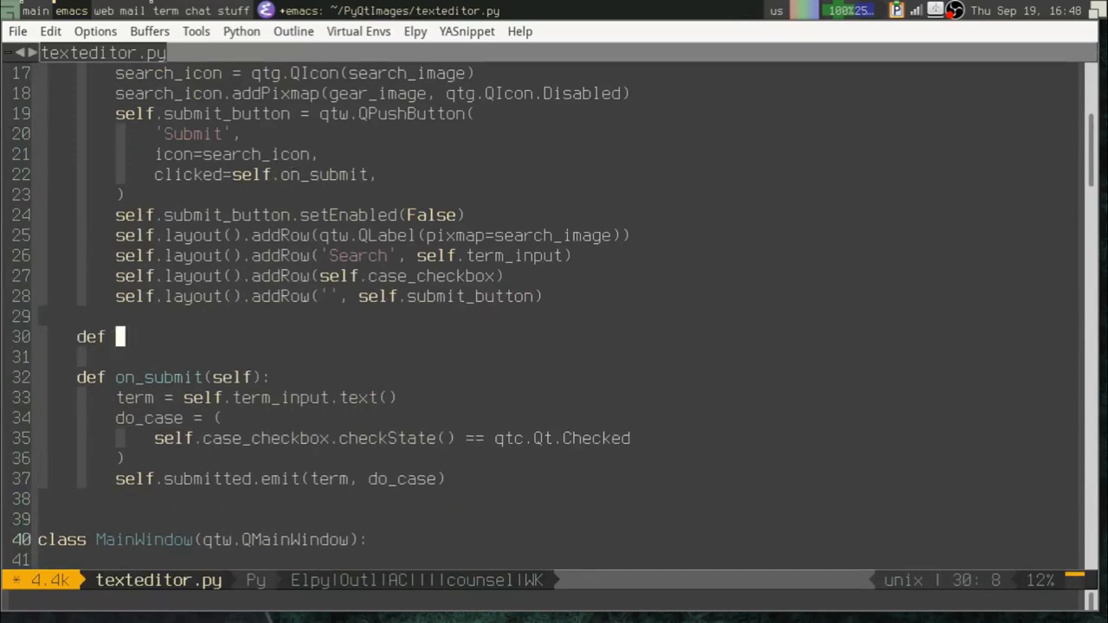
text(check_)
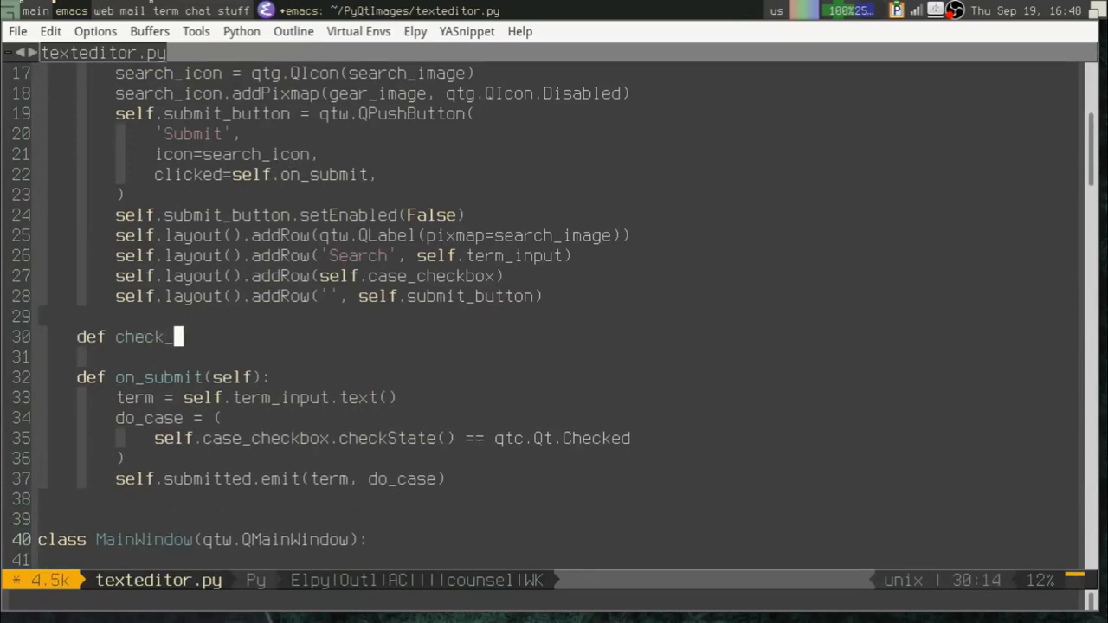
text(term())
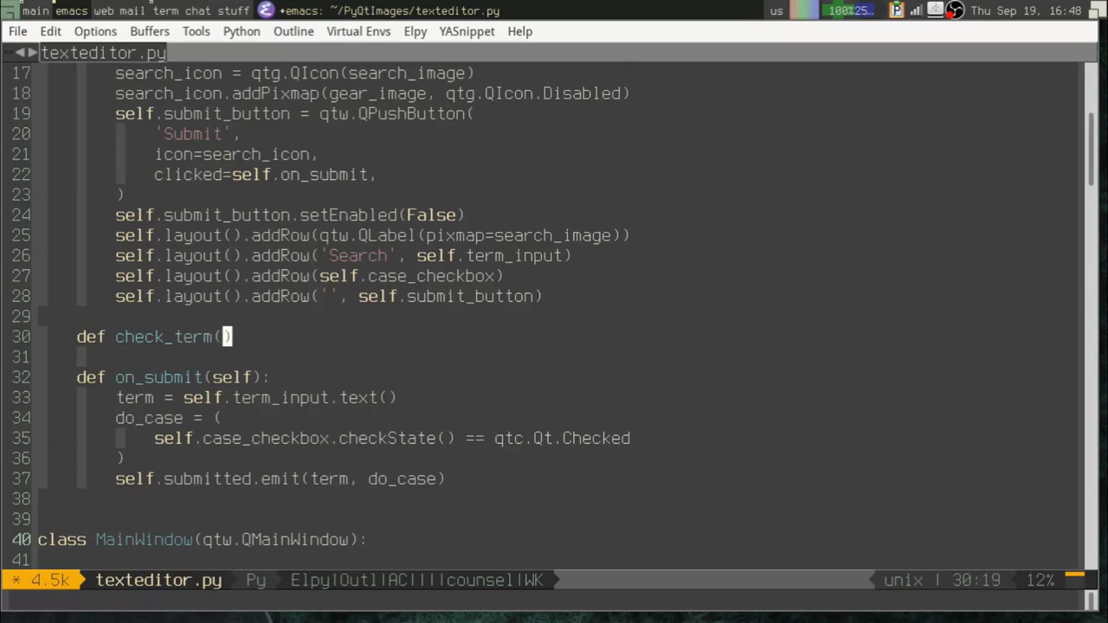
text(self, term):)
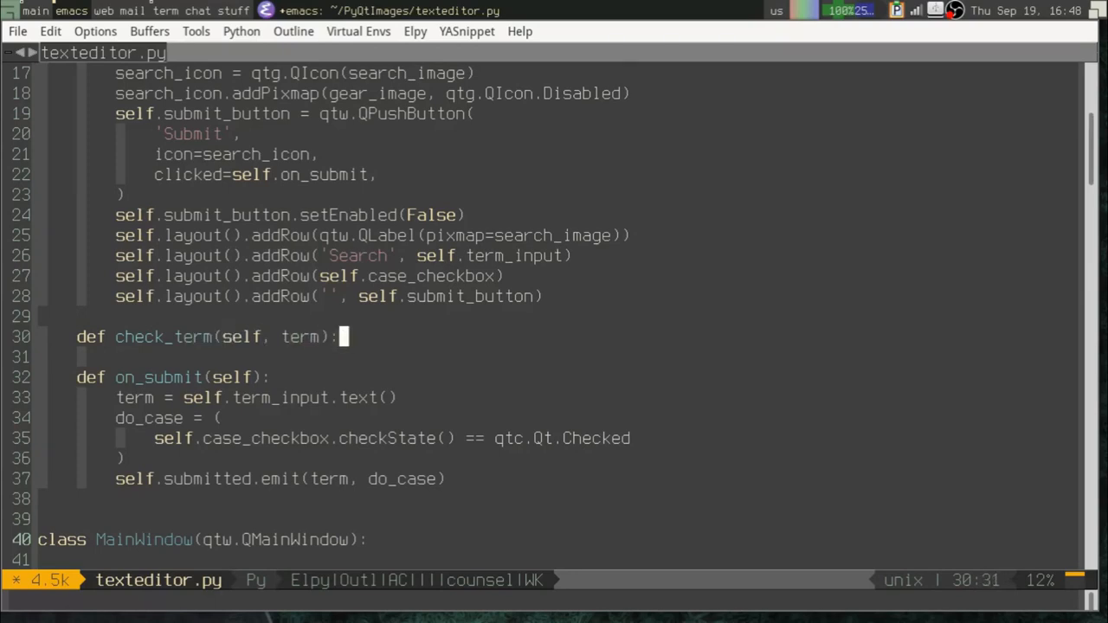
key(Return)
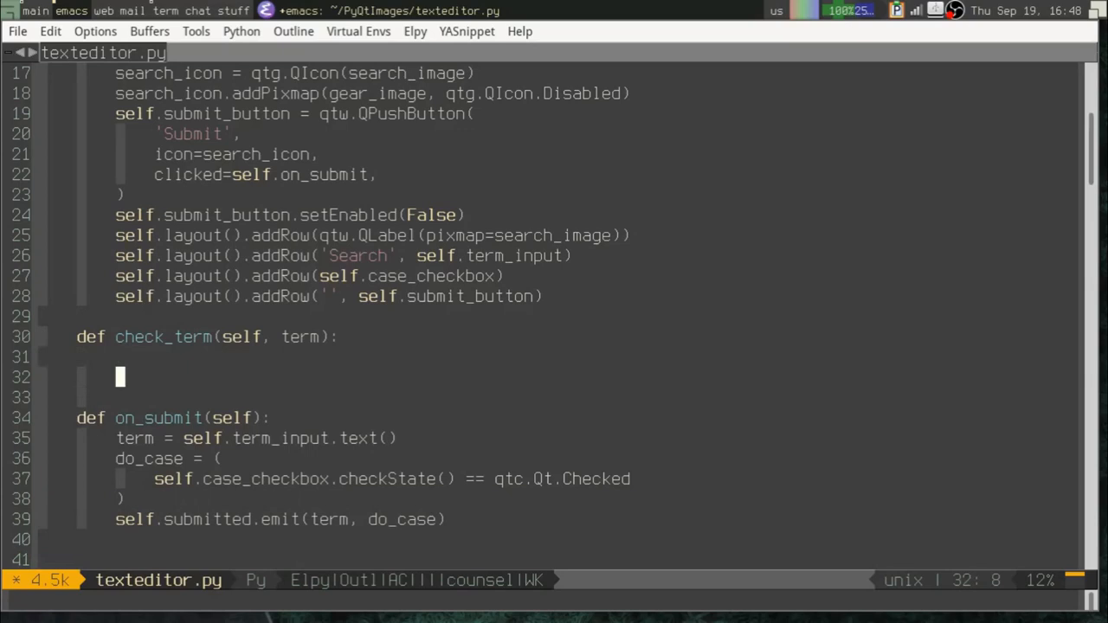
Step: Write the body: if term, submit_button.setEnabled(True), else setEnabled(False)
text(if term:)
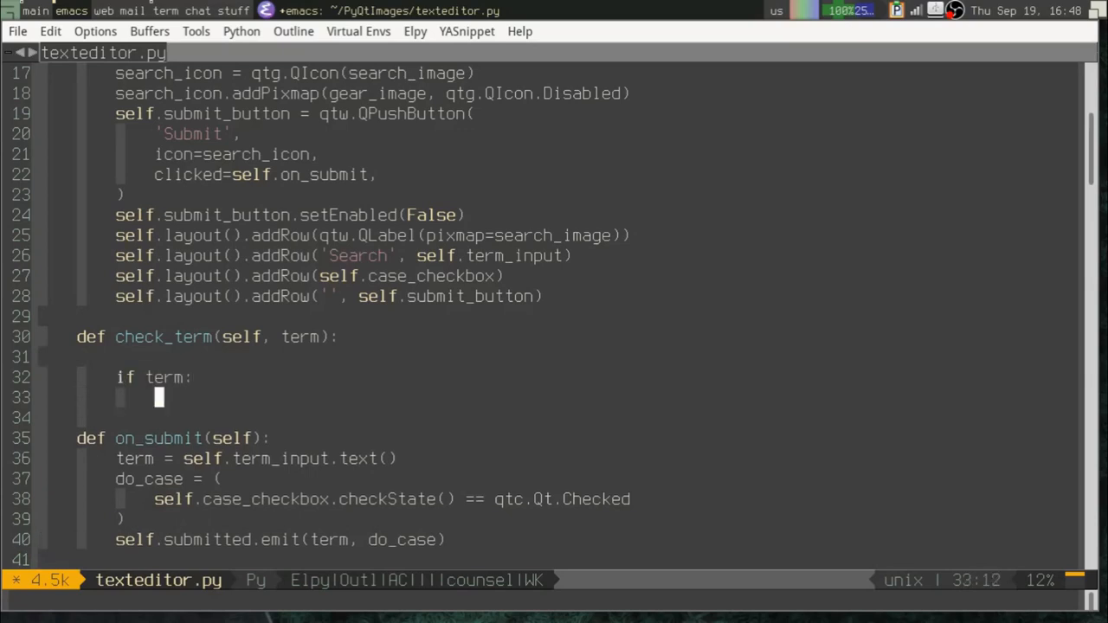
text(set)
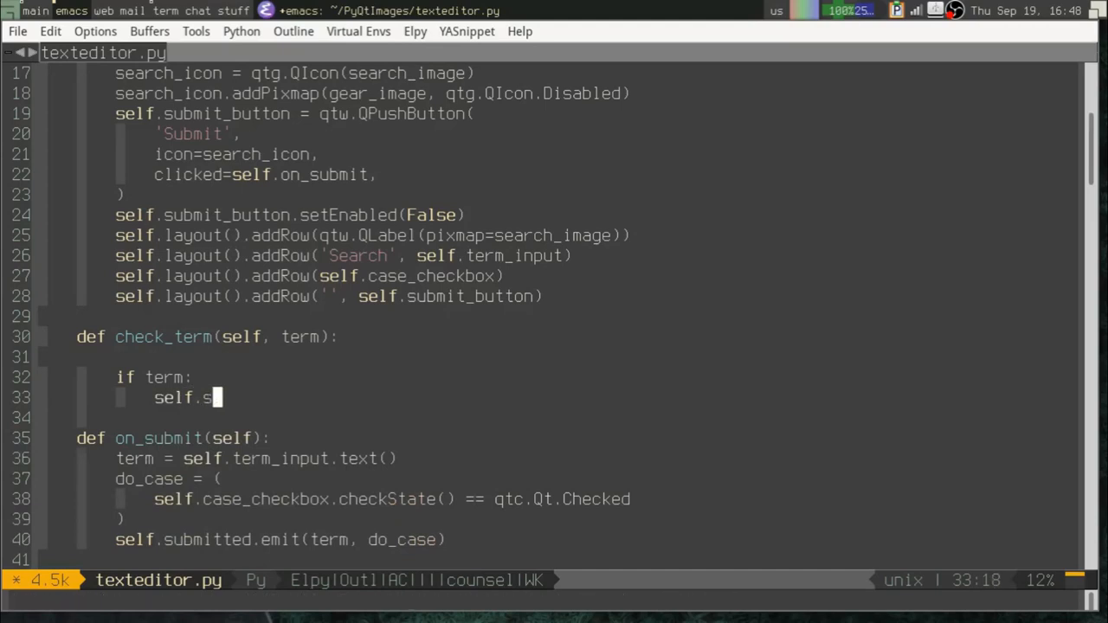
text(ubmit)
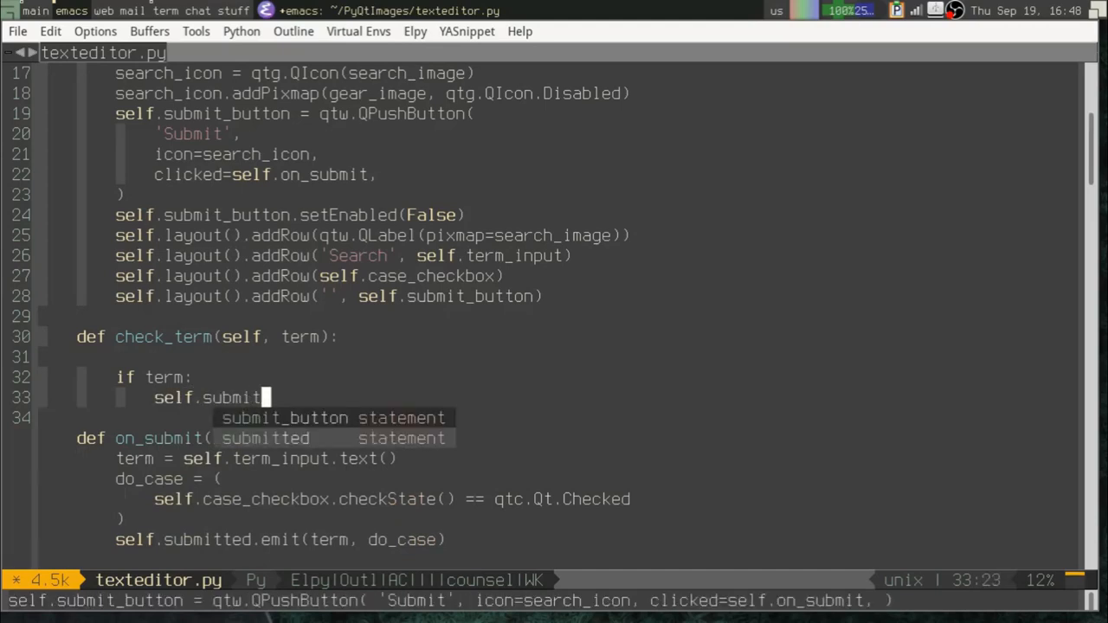
text(_button.setEnabled()
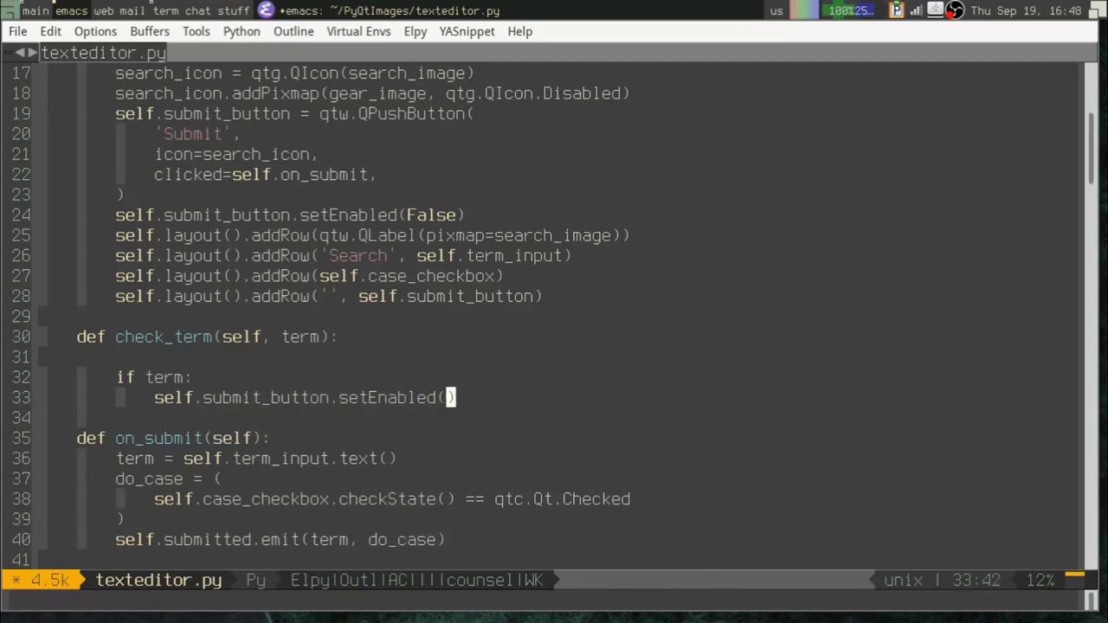
text(True)
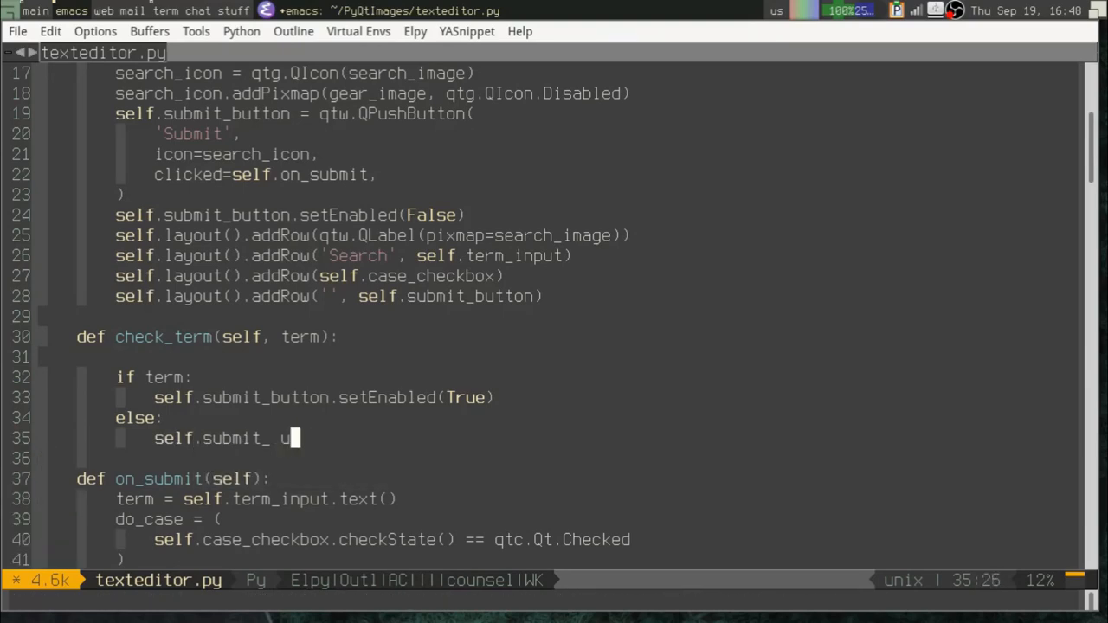
text(button.setEnabled(False)
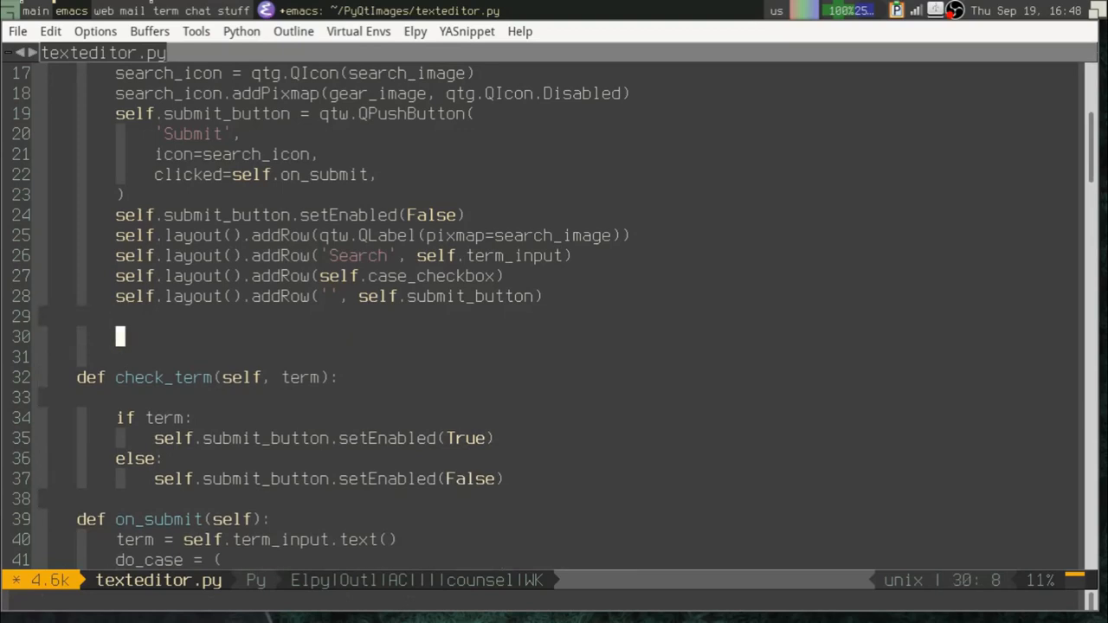
Step: Add self.term_input.textChanged.connect(self.check_term) on line 30 of __init__
text(self.)
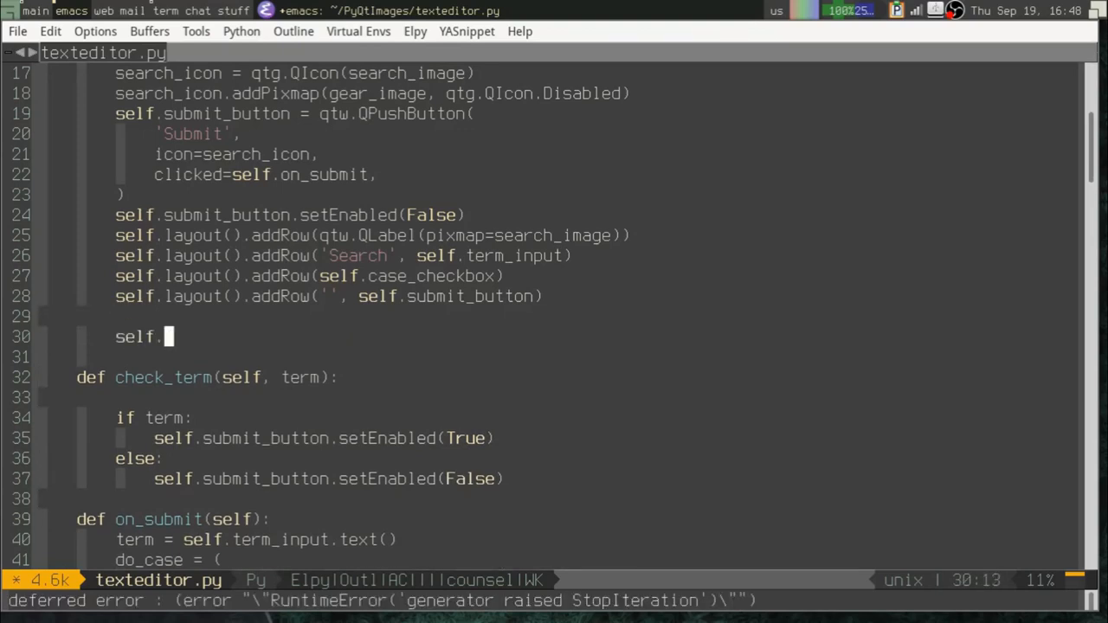
text(term_input)
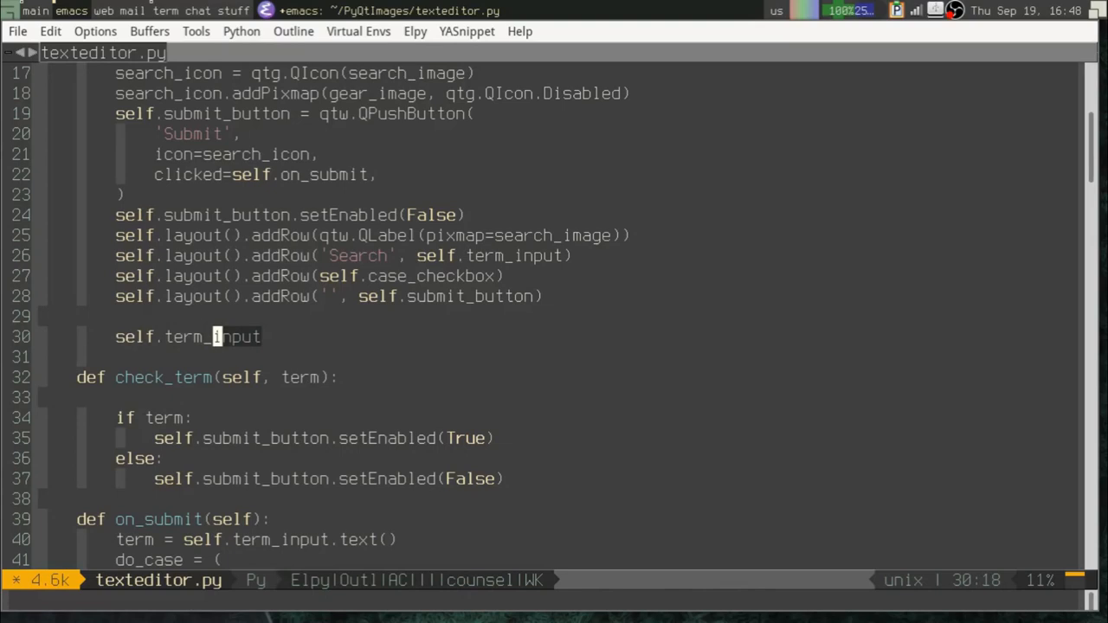
text(.)
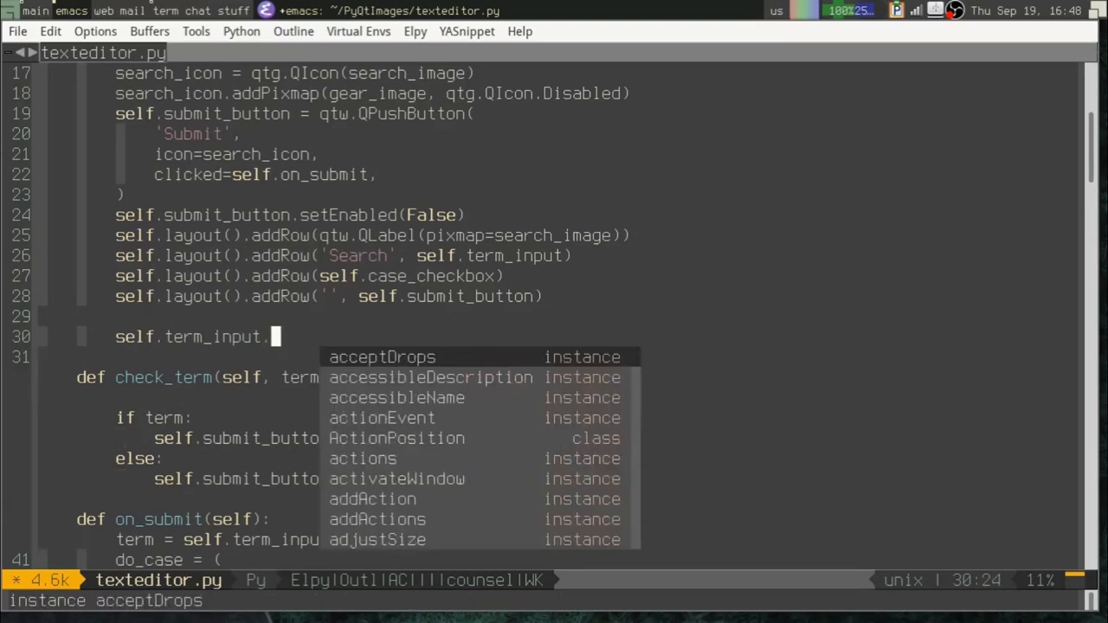
text(textChange)
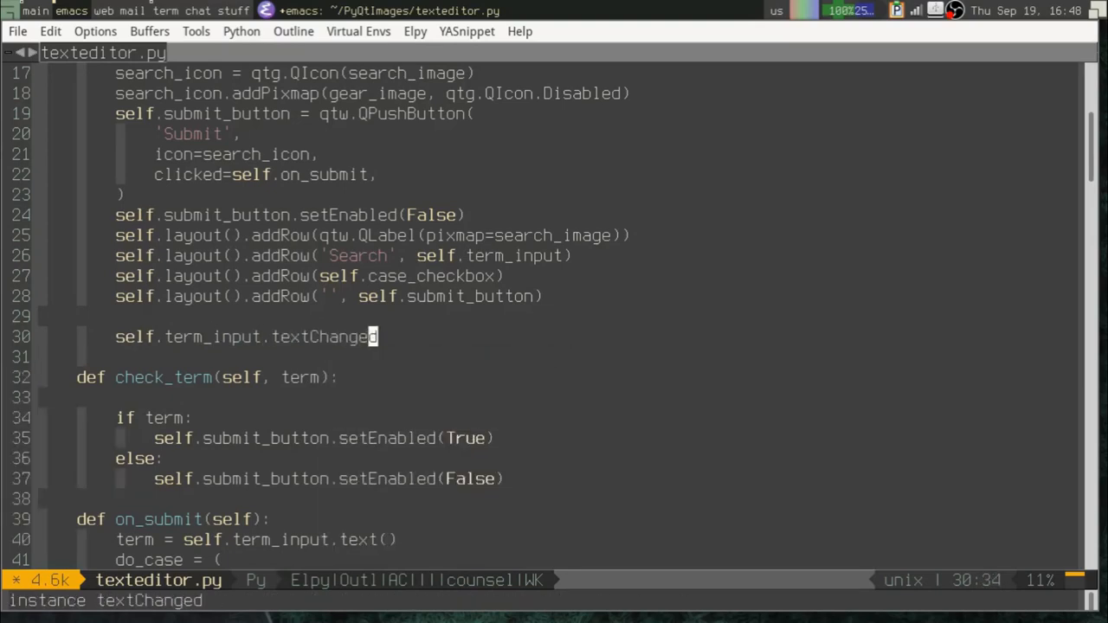
text(.connect)
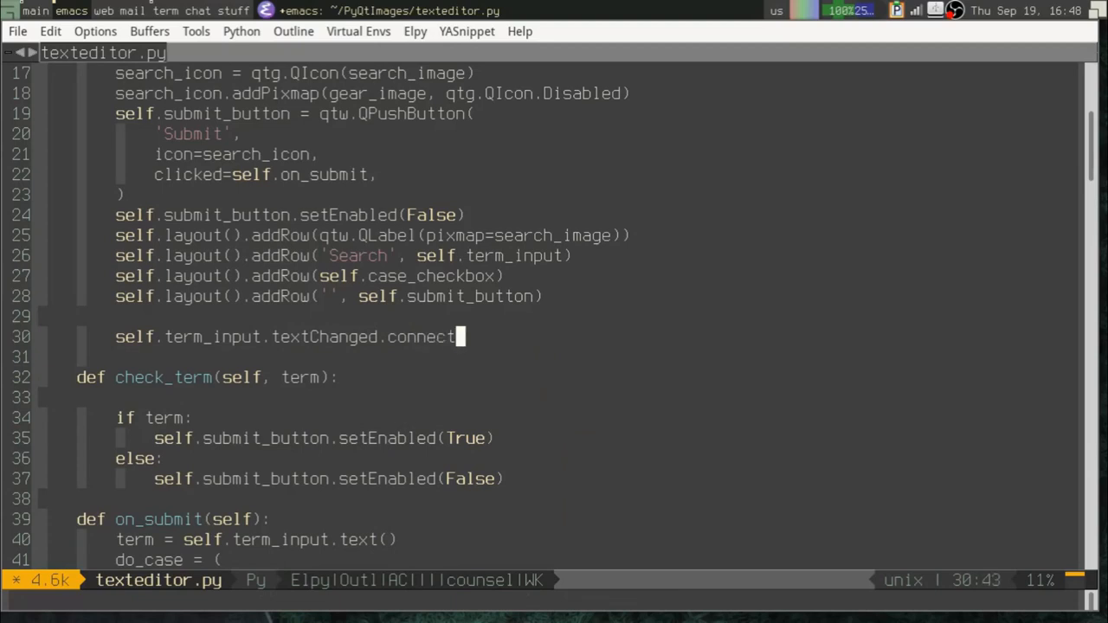
text(()
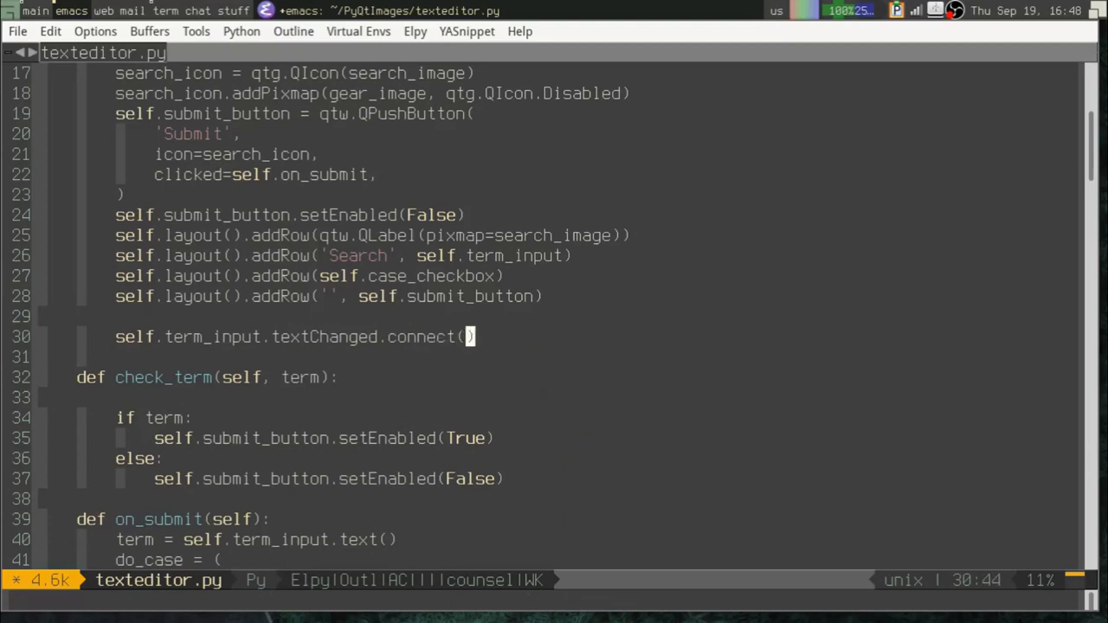
text(self.c)
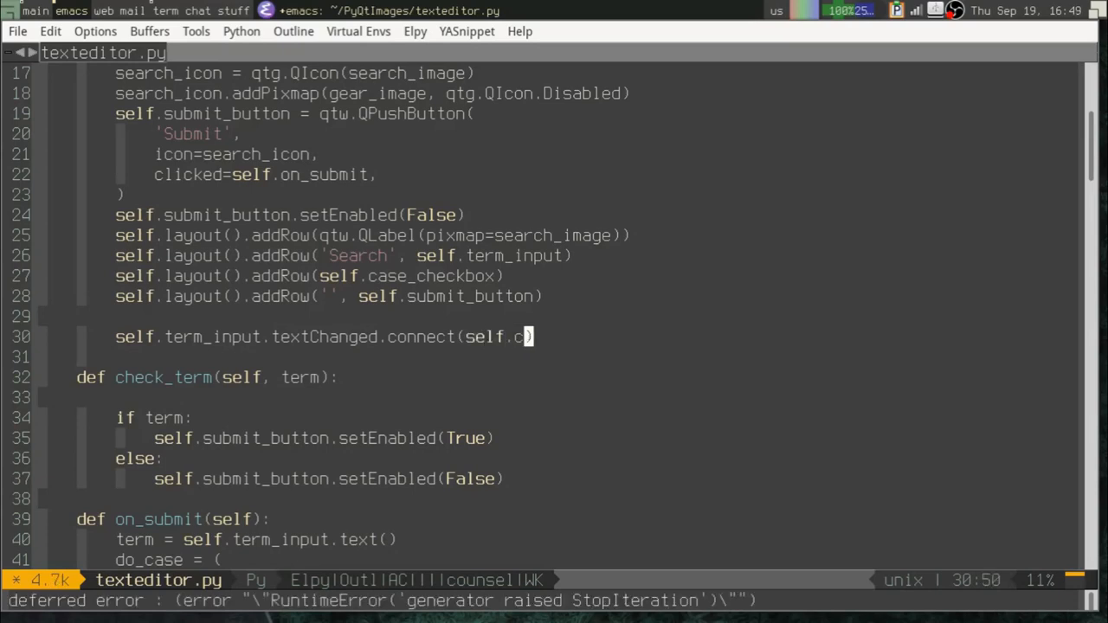
text(heck_term))
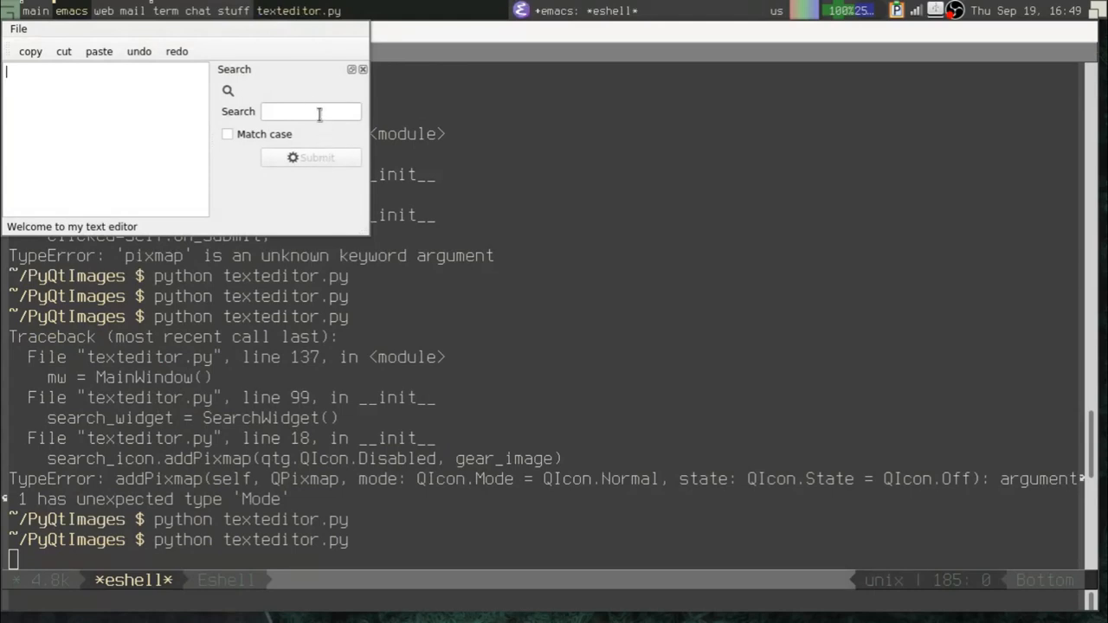
Step: Enter 'asdf' in the Search field and submit it, confirming Submit enables with text
text(asd)
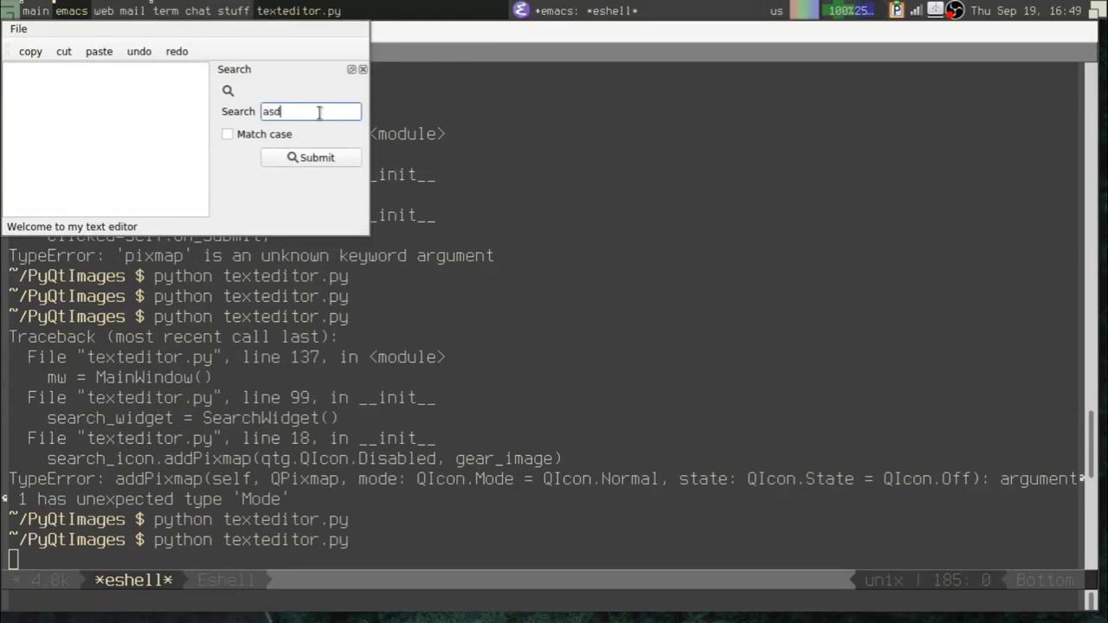
text(f)
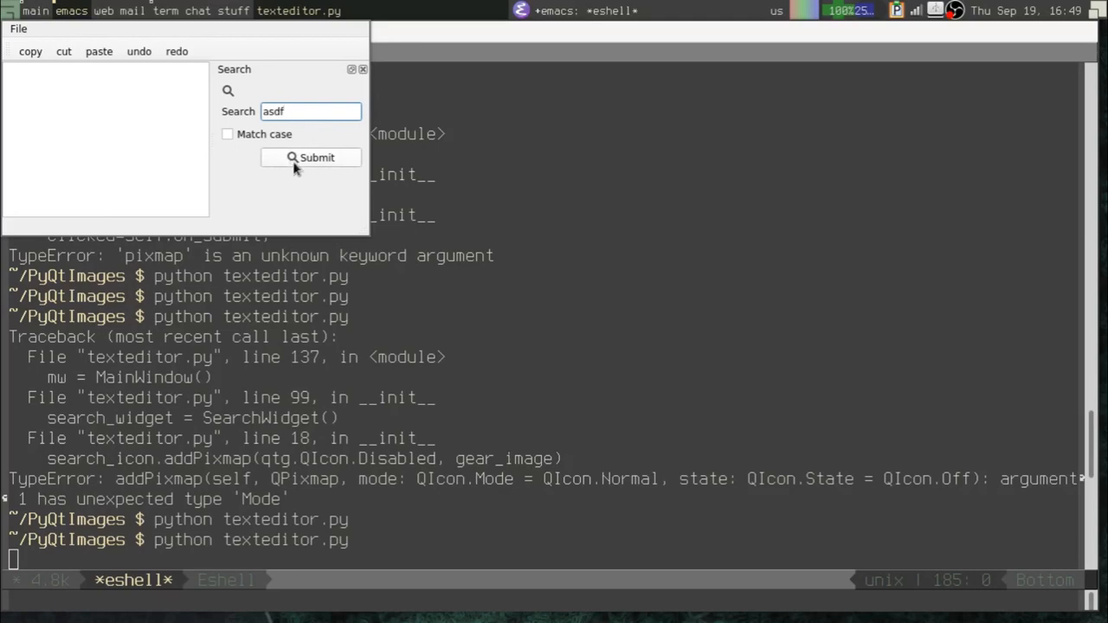
click(311, 157)
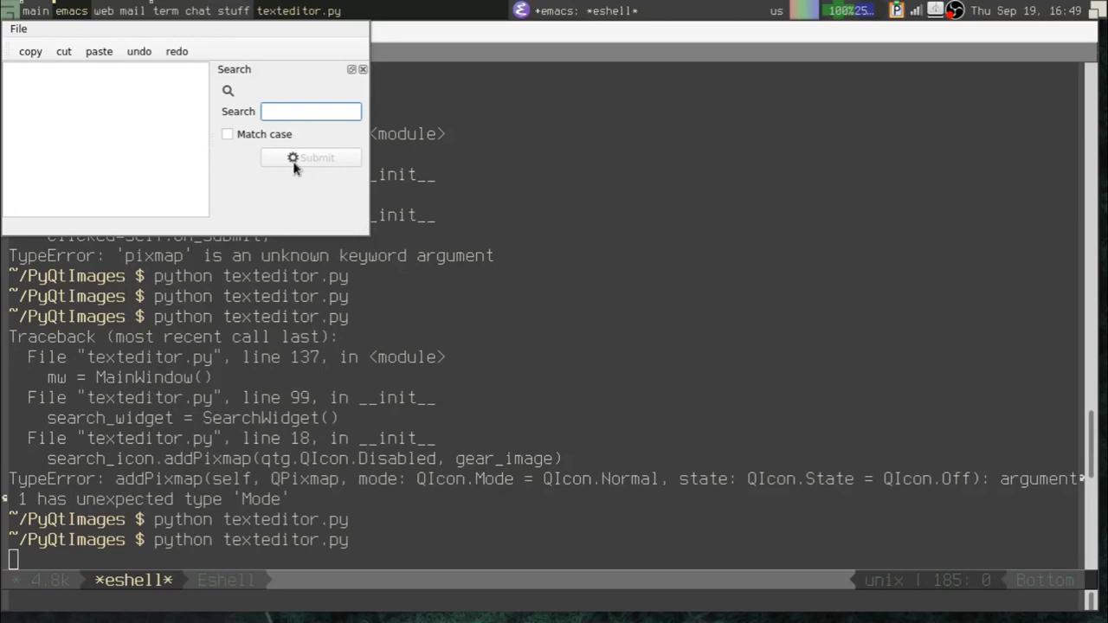
Step: Enter 'asdfasdf', delete a few characters, and submit the edited search term
text(asdfasd)
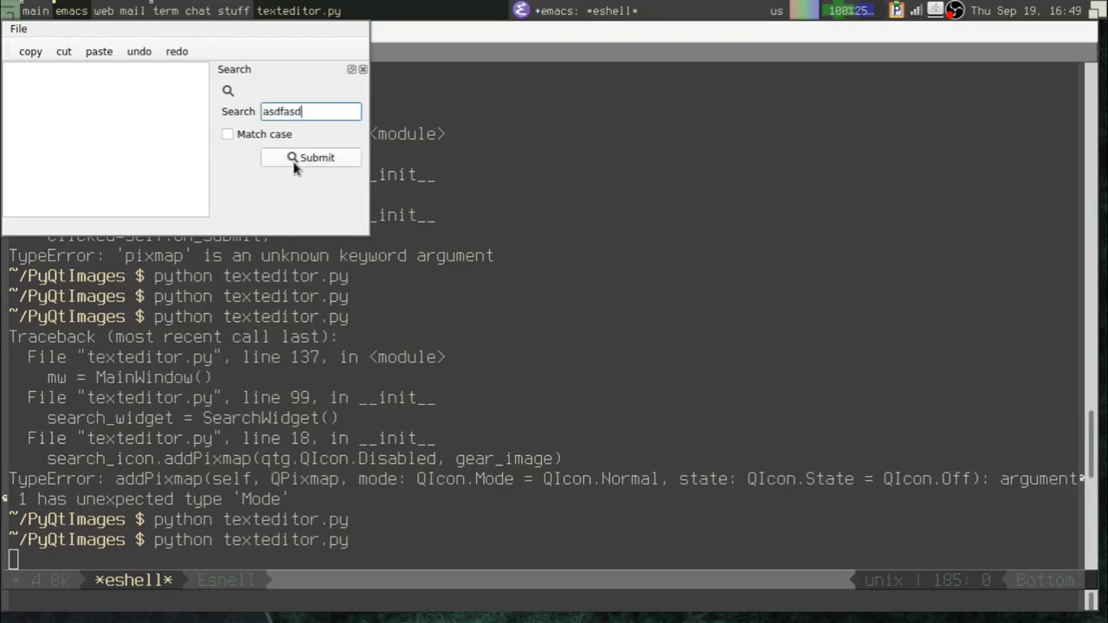
text(f)
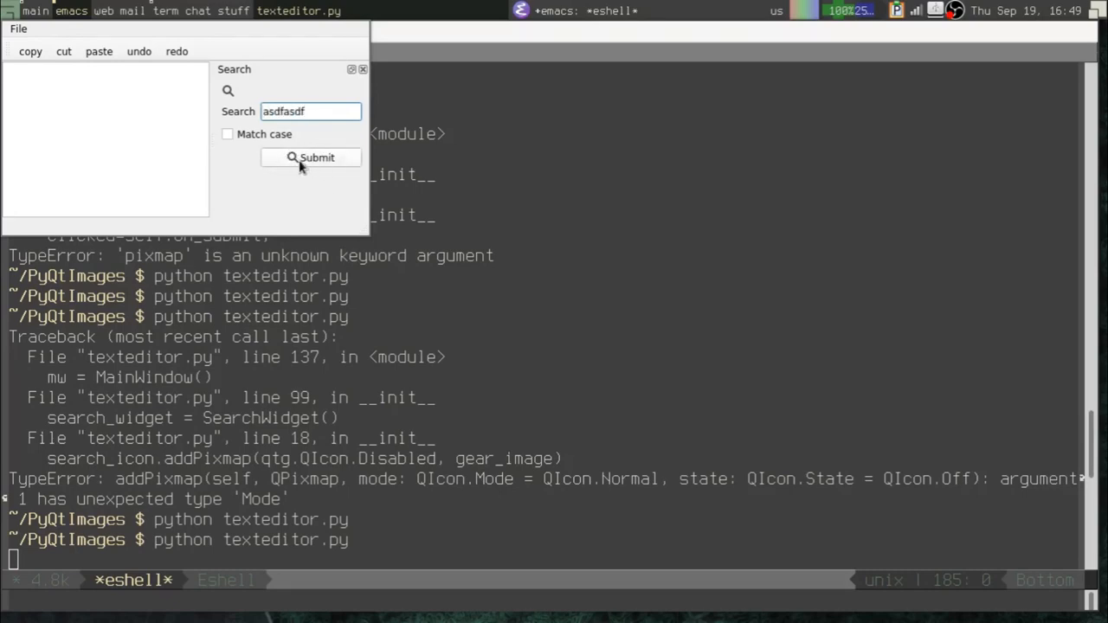
key(BackSpace)
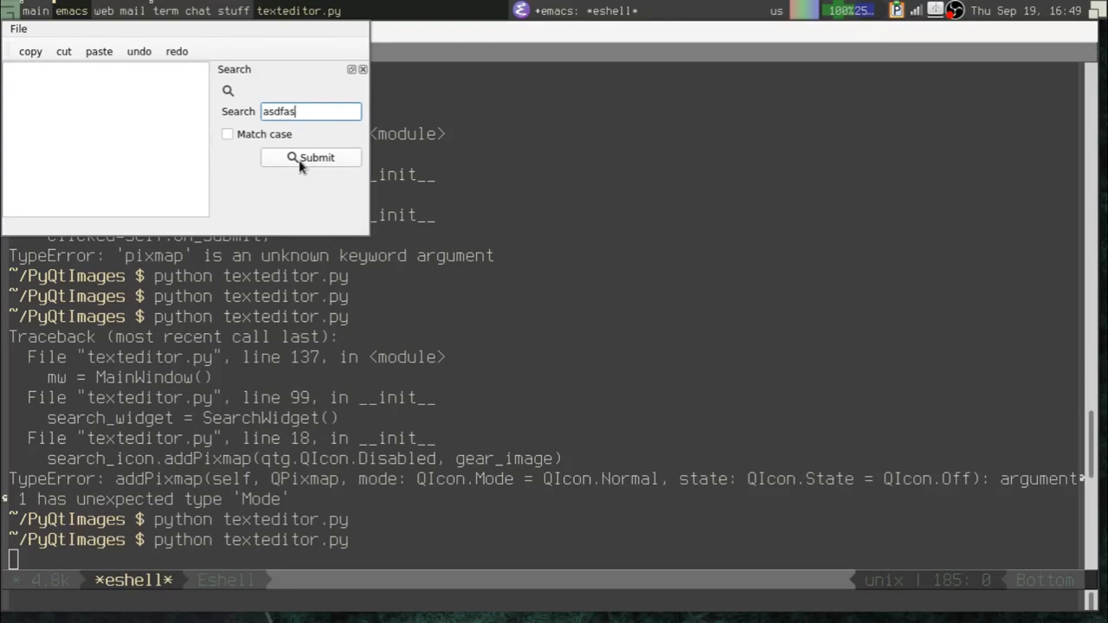
click(310, 158)
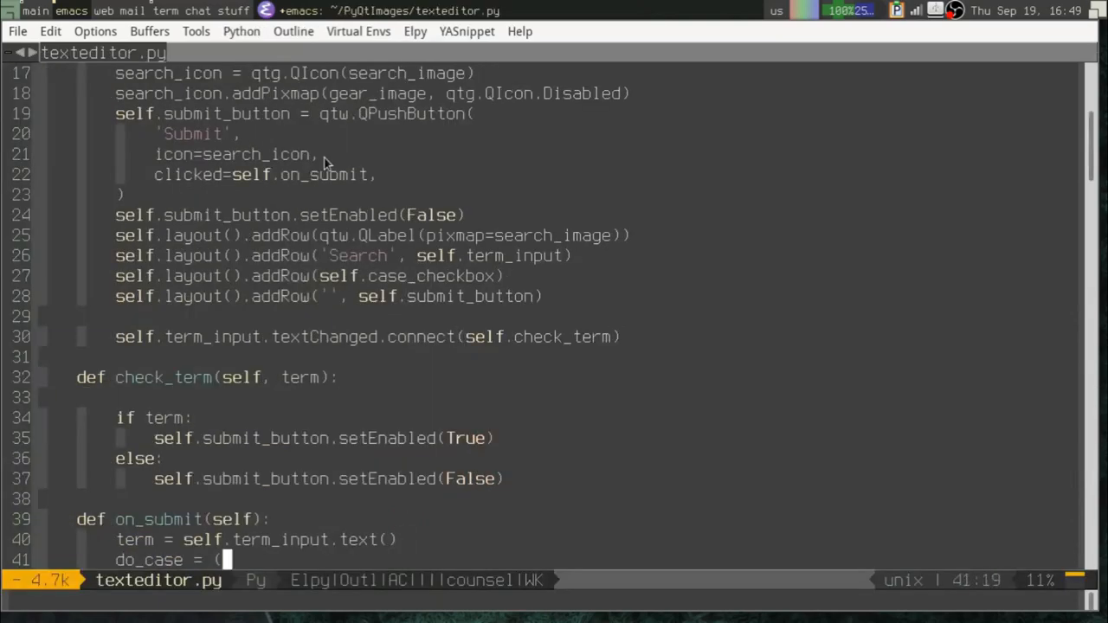
Step: Define copy_icon = qtg.QIcon(qtg.Pixmap('copy.svg')) on line 84
scroll(down, 3)
text(copy_icon)
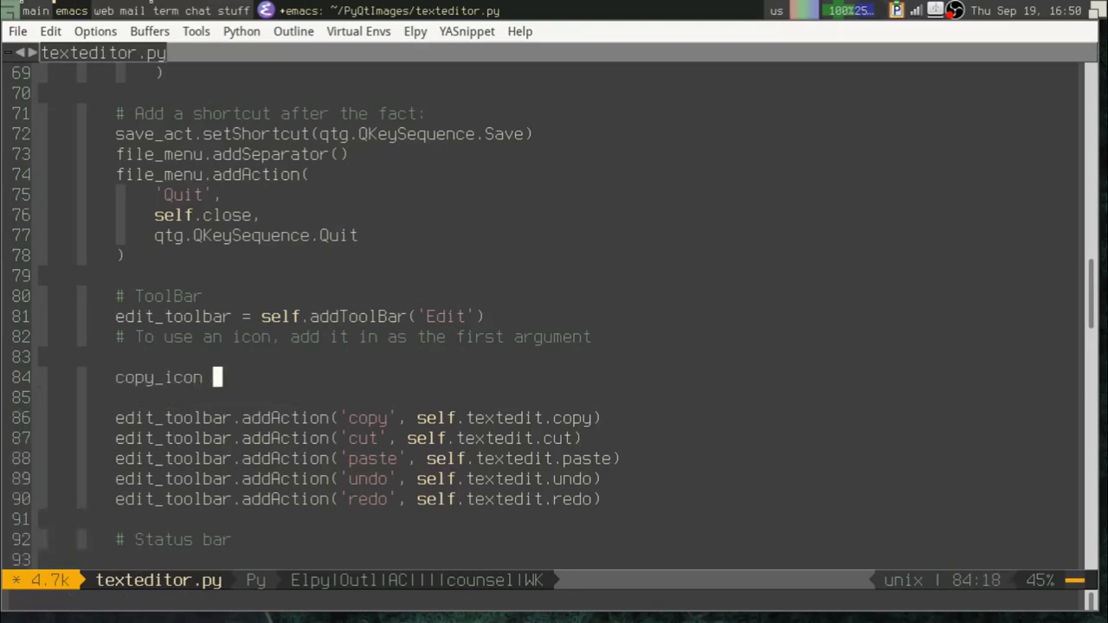
text(= qtg.QIcon()
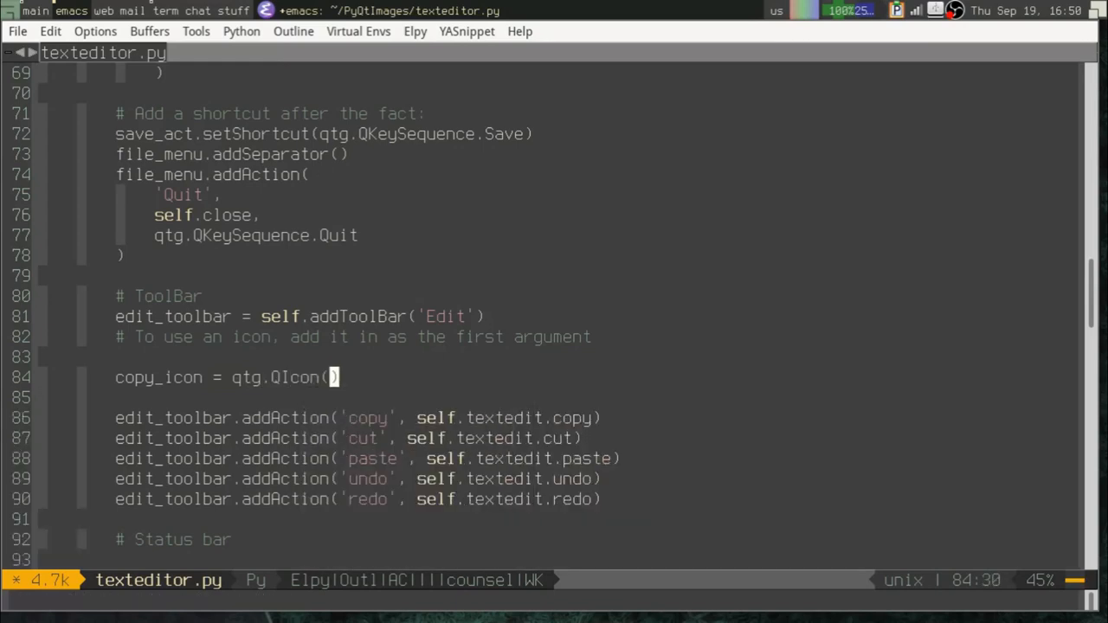
text(qtg.QIcon)
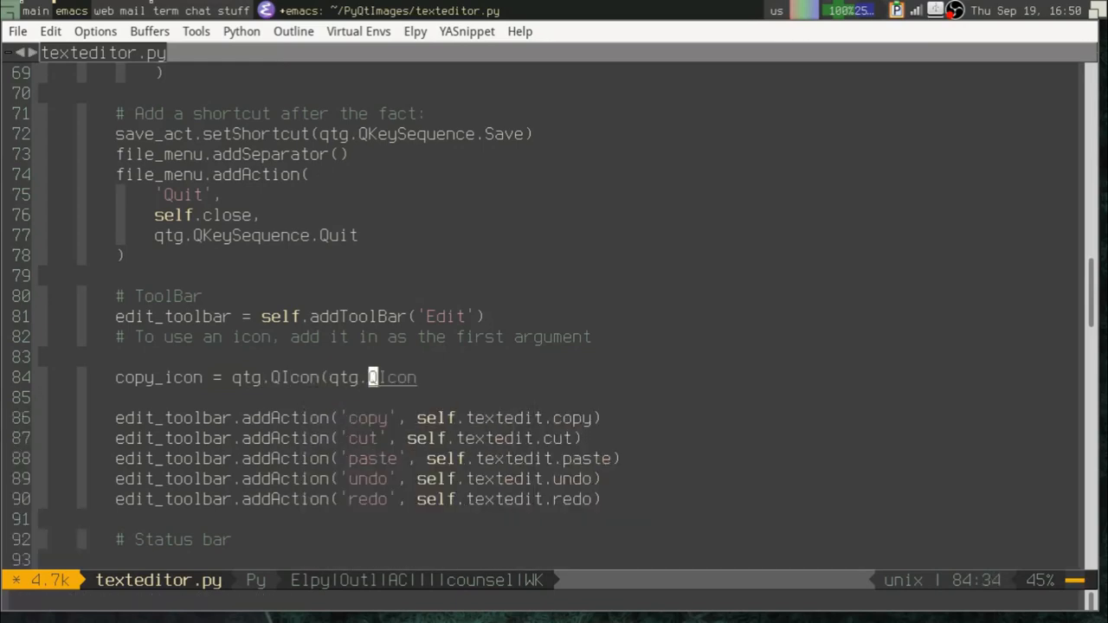
text(Pixmap))
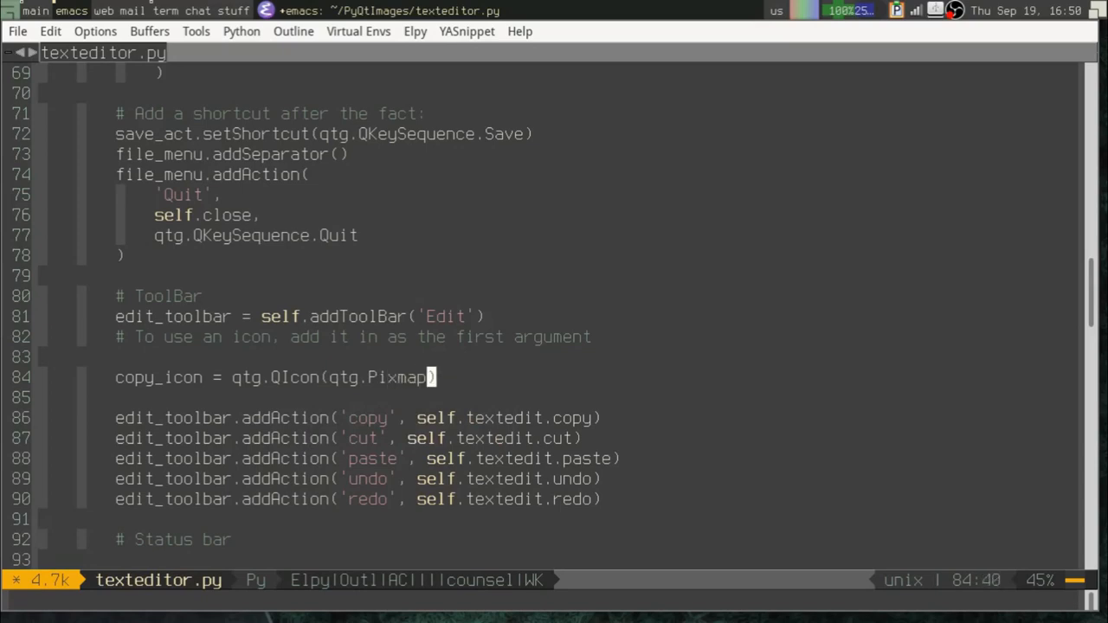
text('copy.svf')
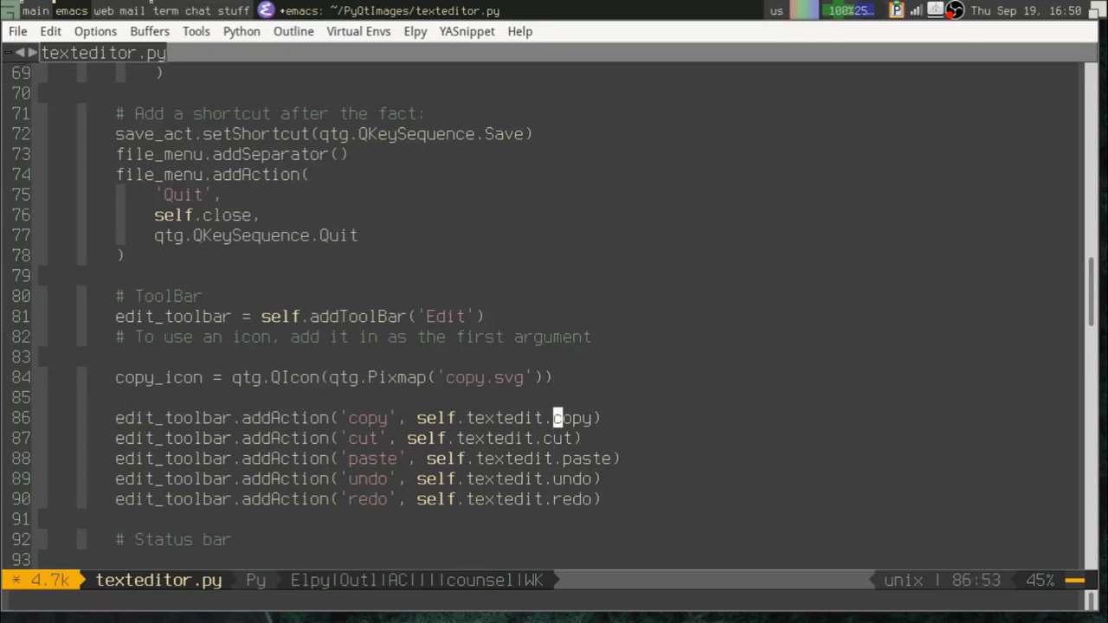
Step: Pass copy_icon as the copy action's first addAction argument and save texteditor.py
click(335, 417)
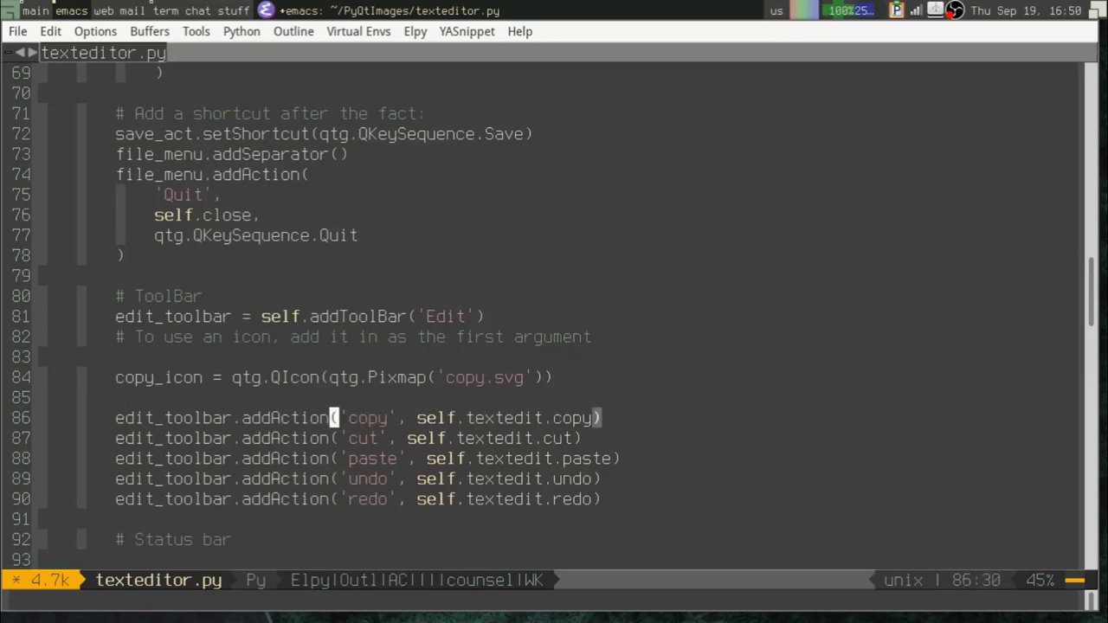
text(copy_icon,)
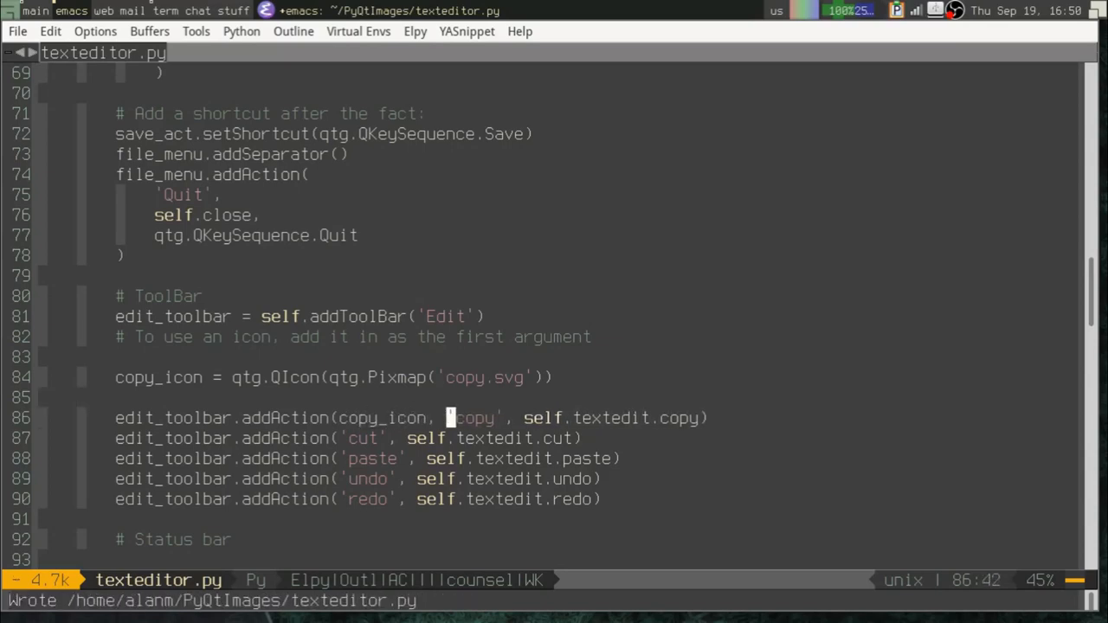
key(C-x t e)
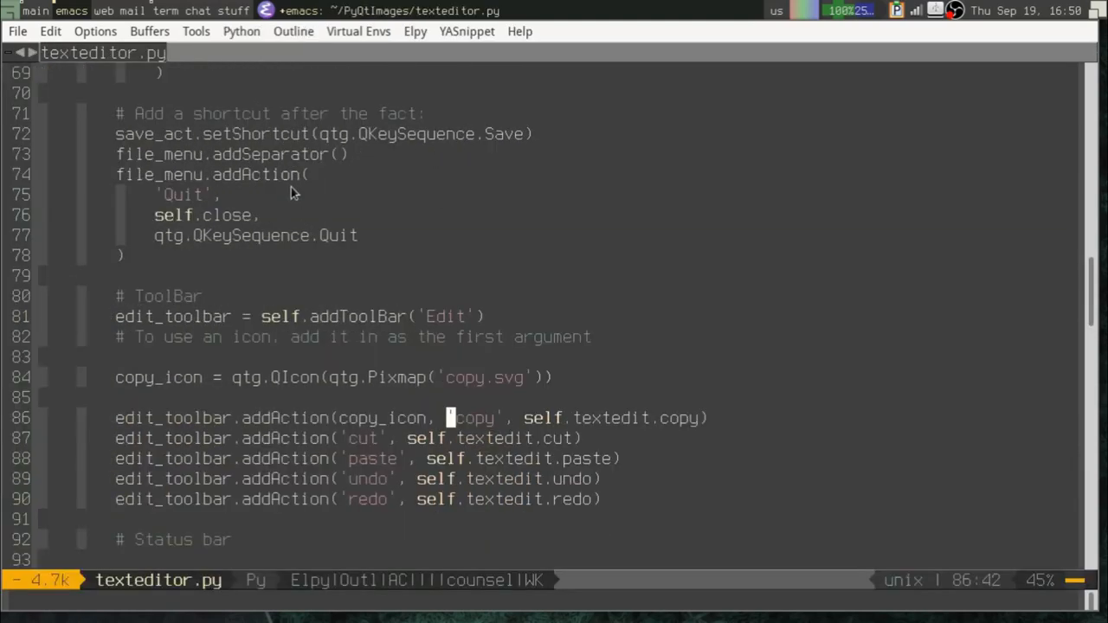
click(400, 377)
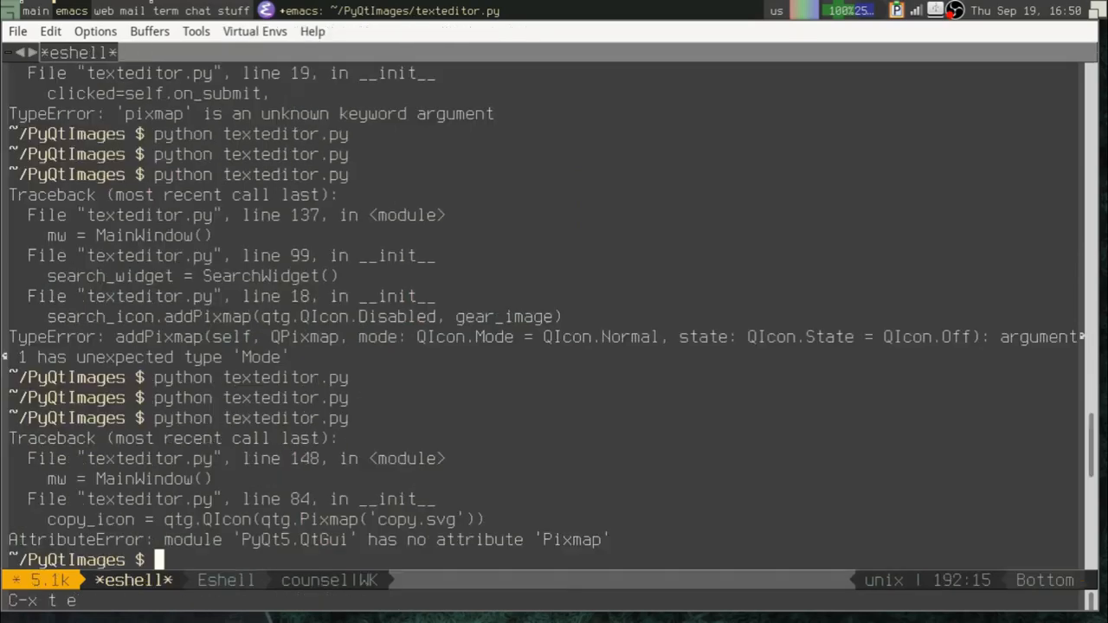
Step: Run python texteditor.py from eshell and check the copy toolbar icon
key(Return)
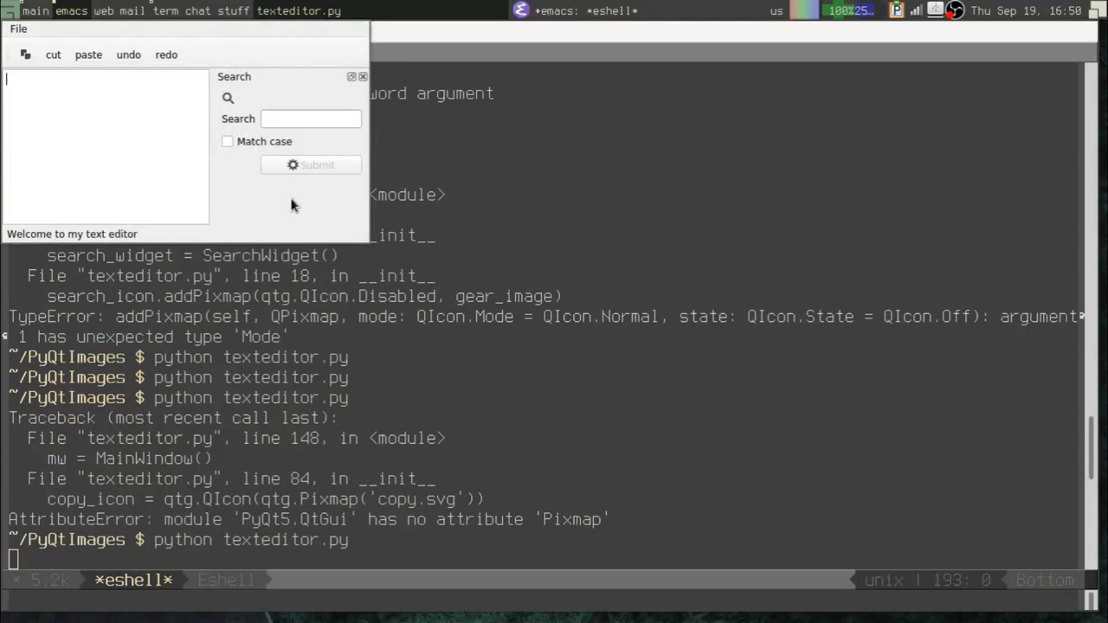
mouse_move(63, 7)
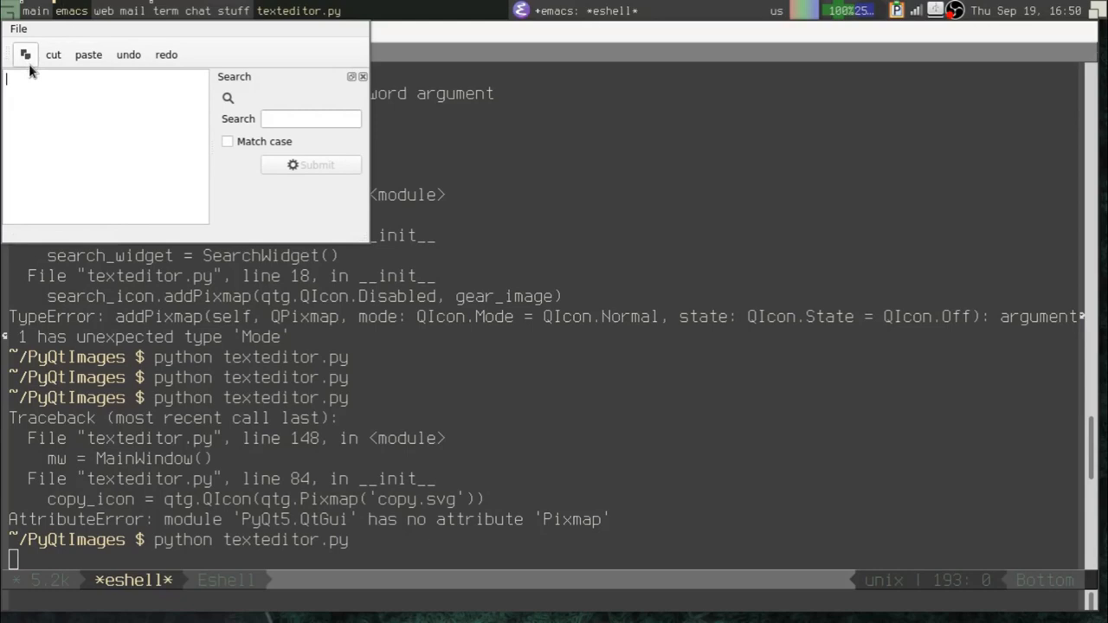
mouse_move(24, 54)
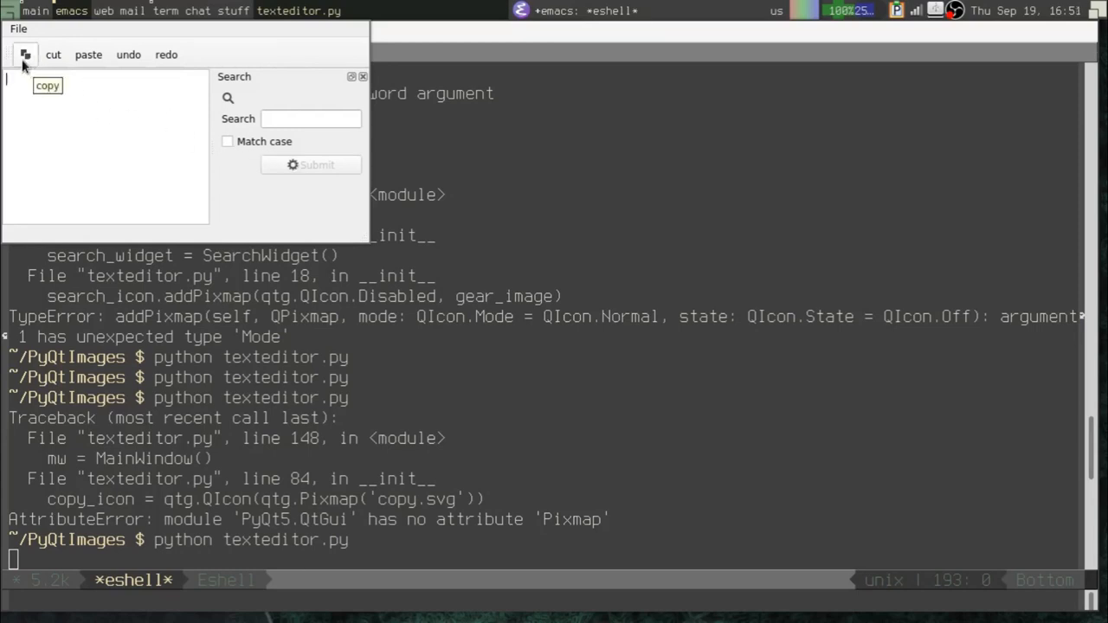
mouse_move(32, 71)
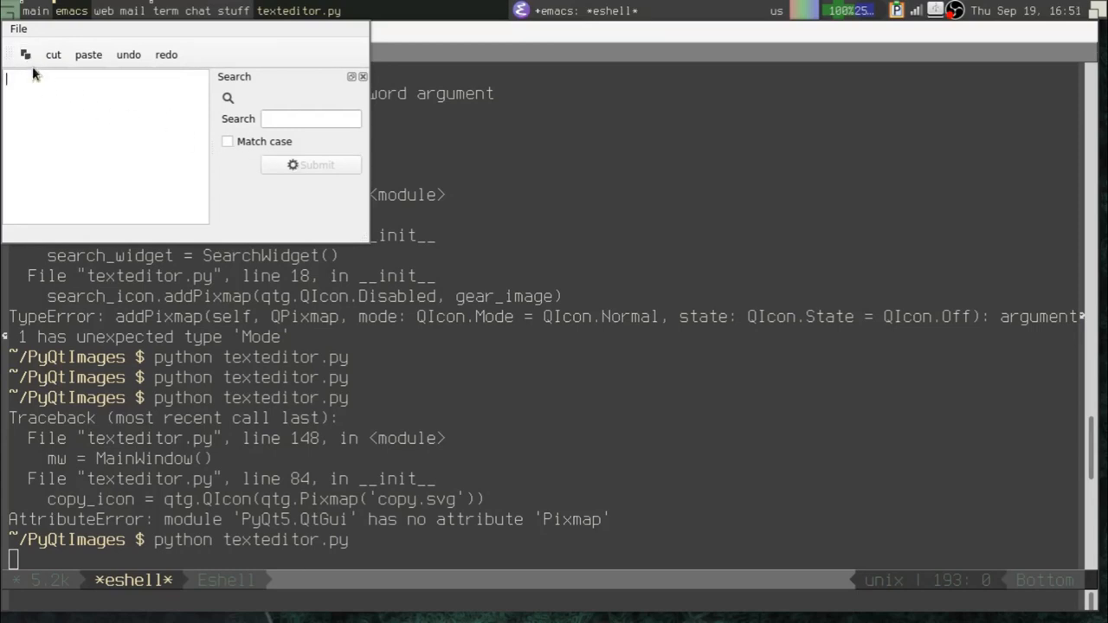
mouse_move(26, 54)
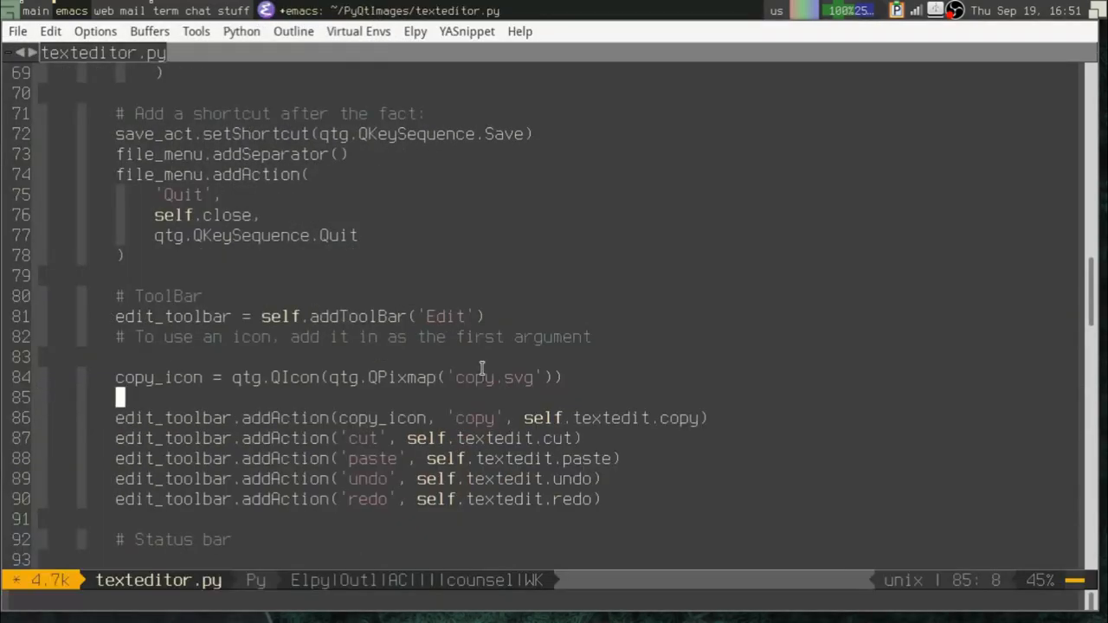
Step: Fix QPixmap, add cut_pixmap = qtg.QPixmap('cut.svg'), and give the cut action a QIcon from it
text(cut_page)
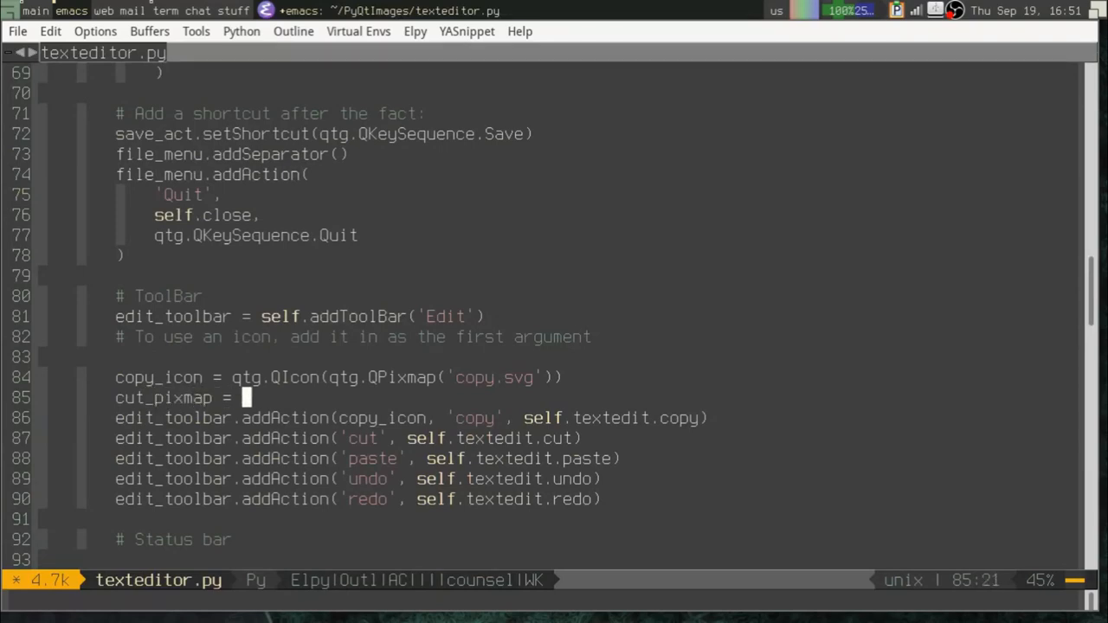
text(qtg.QIcon)
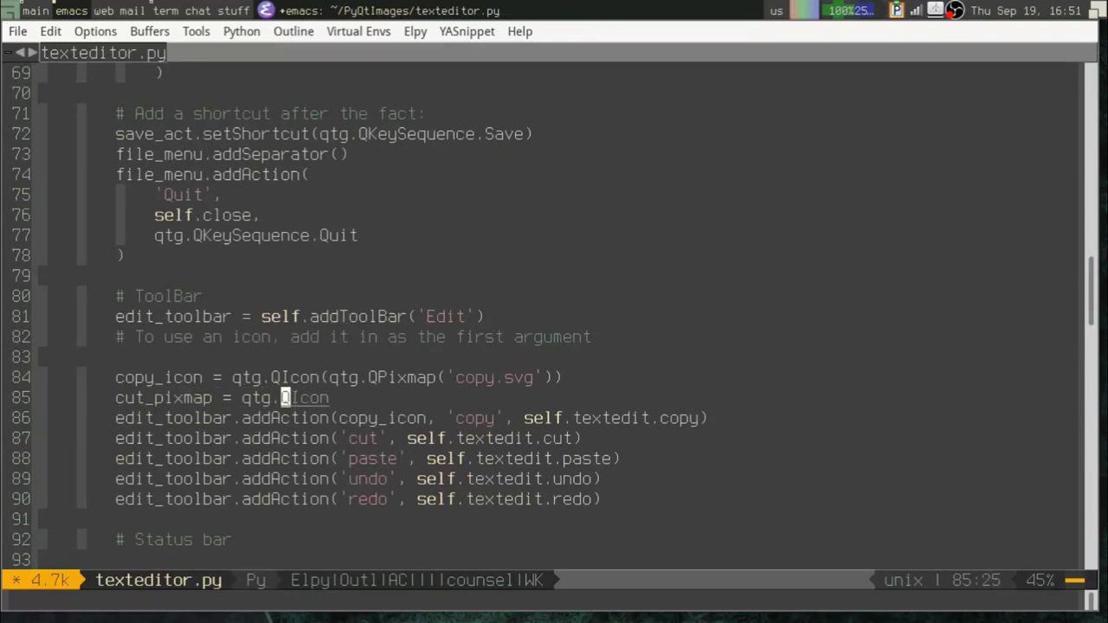
text(QPixmap('cut.svg)
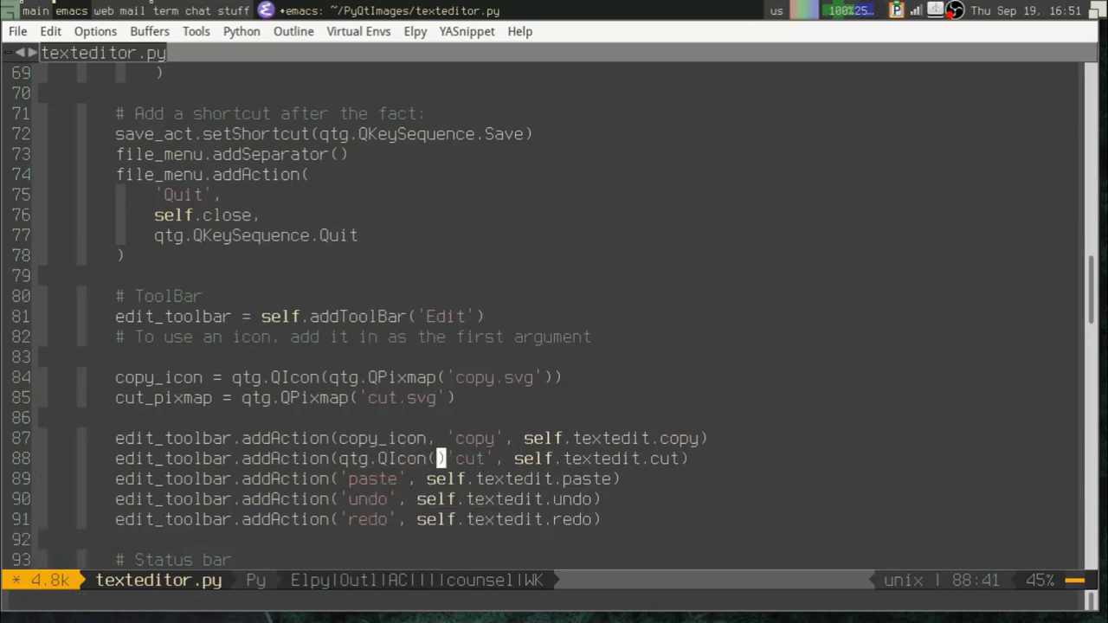
text(cut_pixmap)
click(367, 479)
text(qtg.)
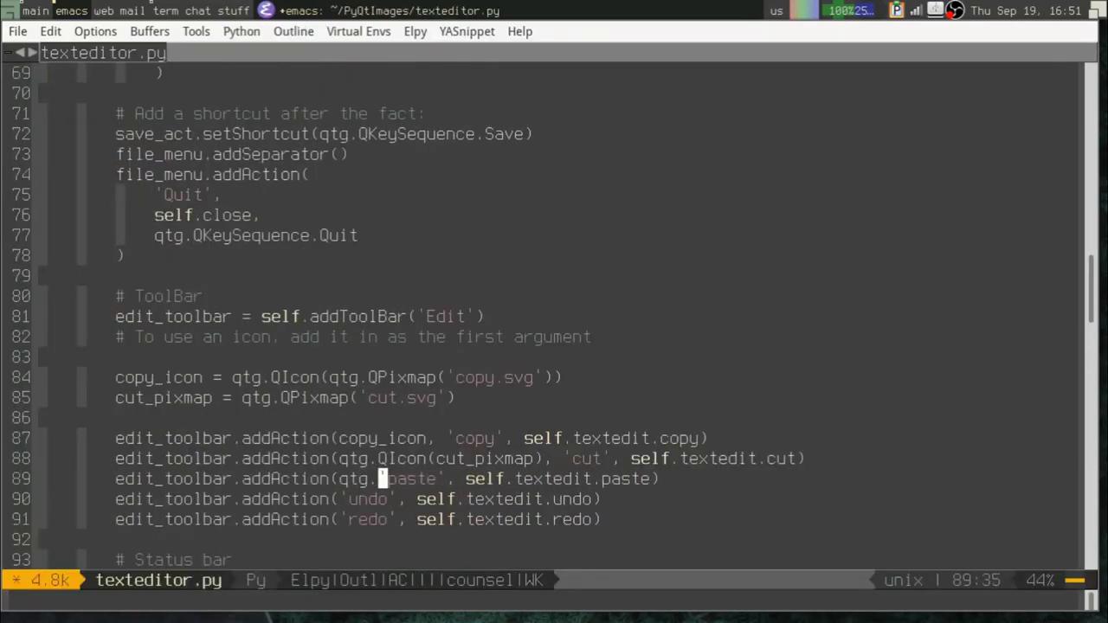
text(QIcon)
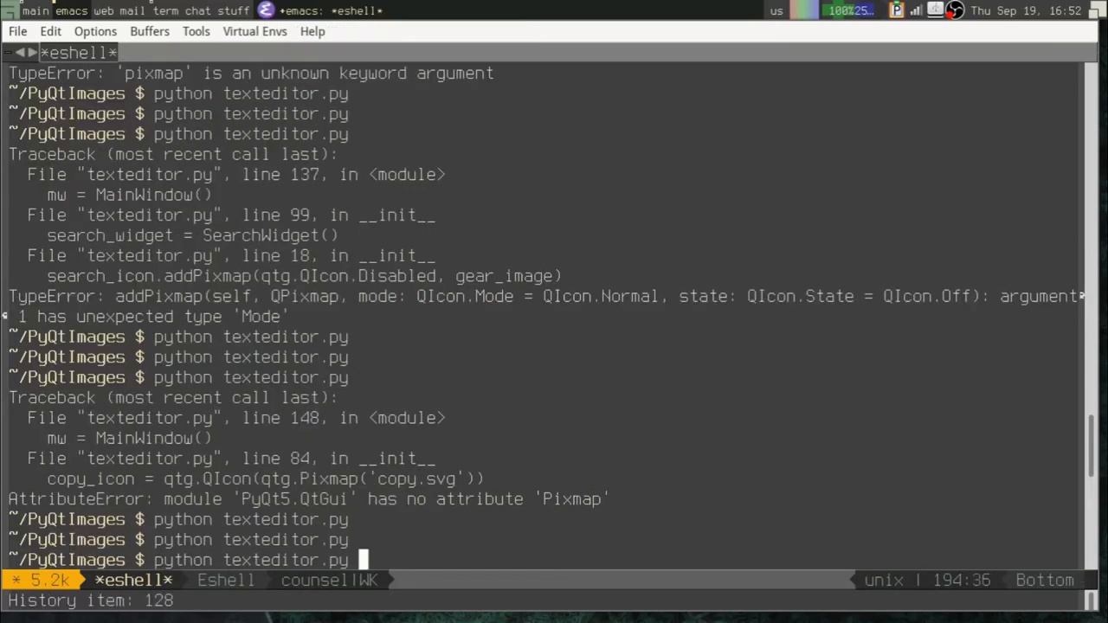
Step: Rerun python texteditor.py from the eshell buffer
key(Return)
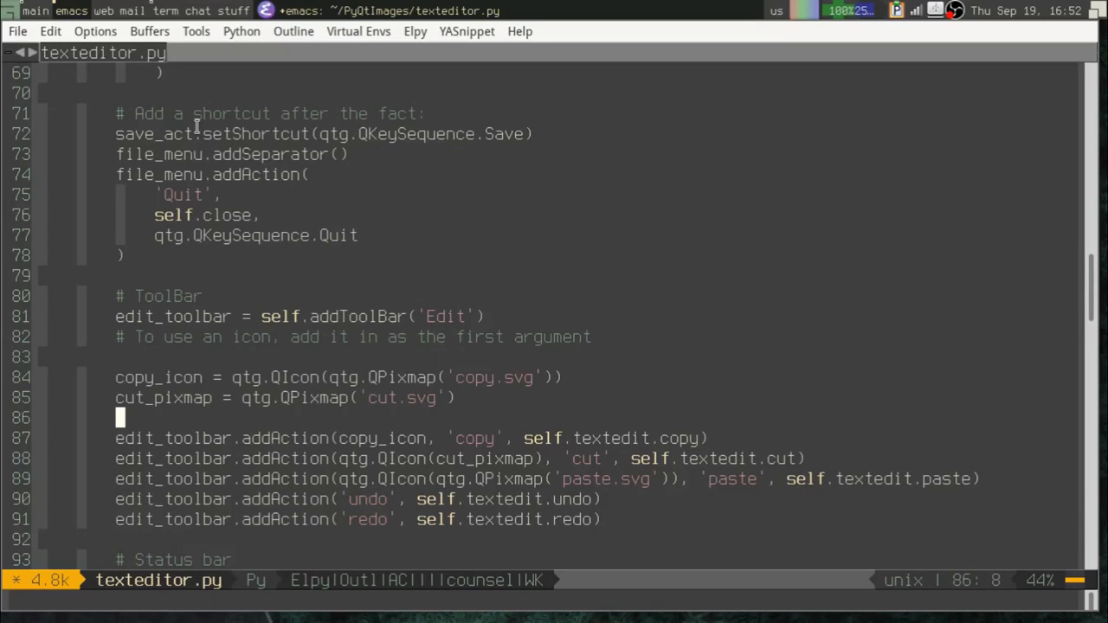
Step: Insert self.setThemeName('oxygen') above the addAction lines
key(Return)
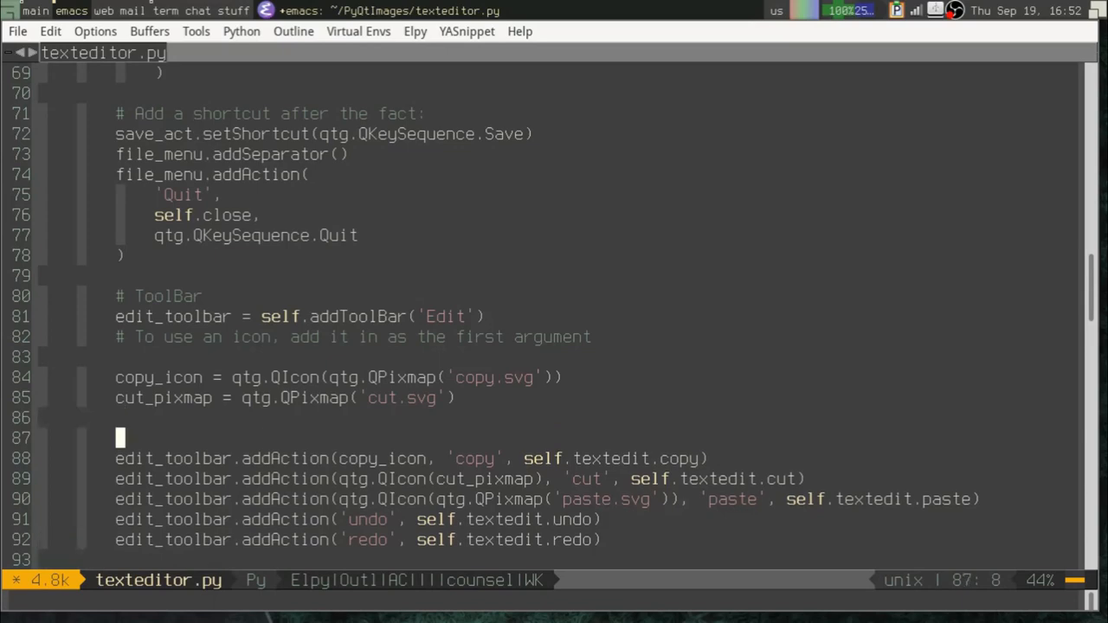
text(self)
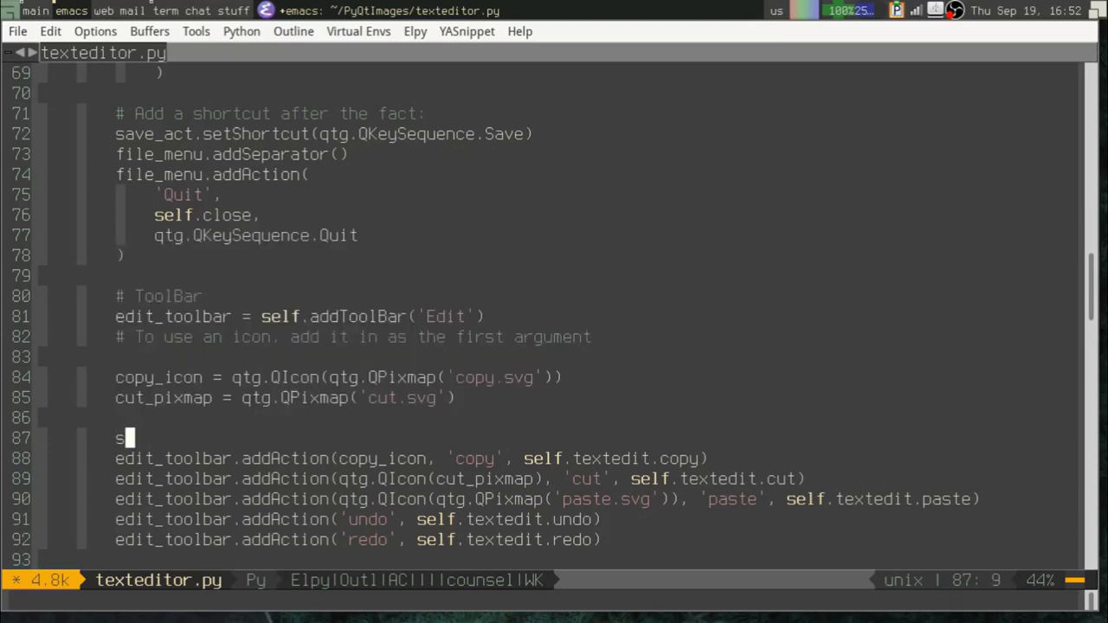
text(elf.)
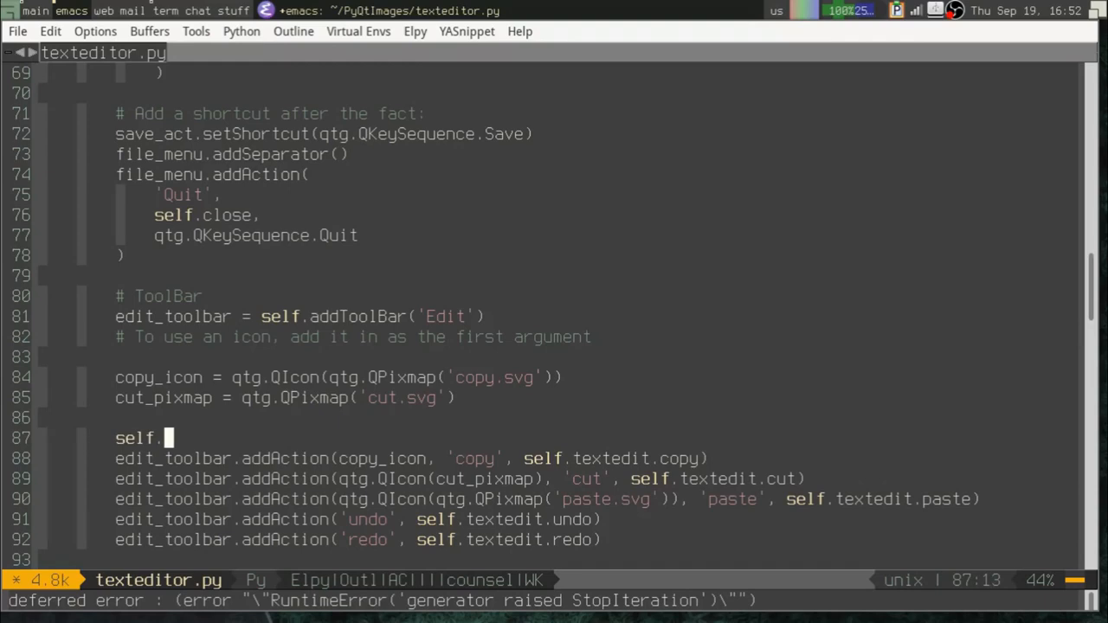
text(setThemeName(')
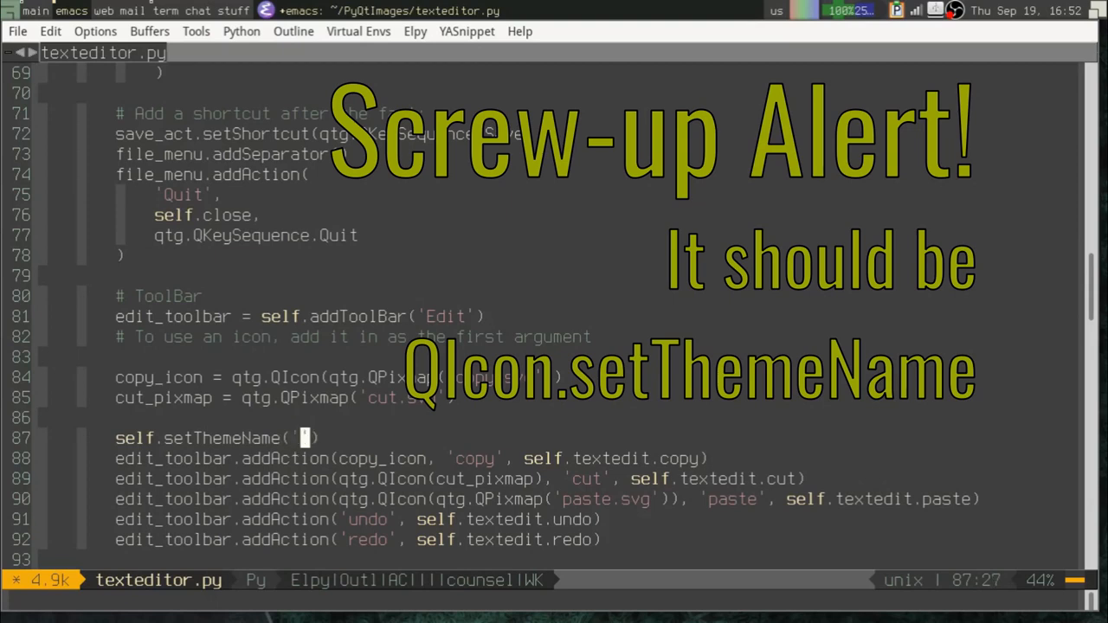
text(oxygen)
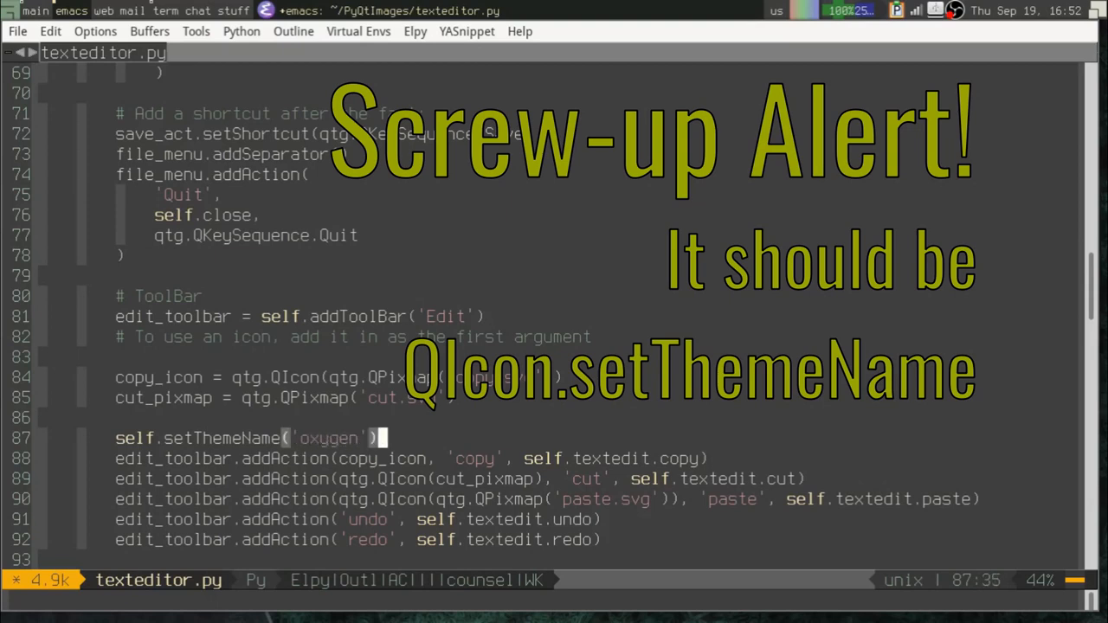
key(Home)
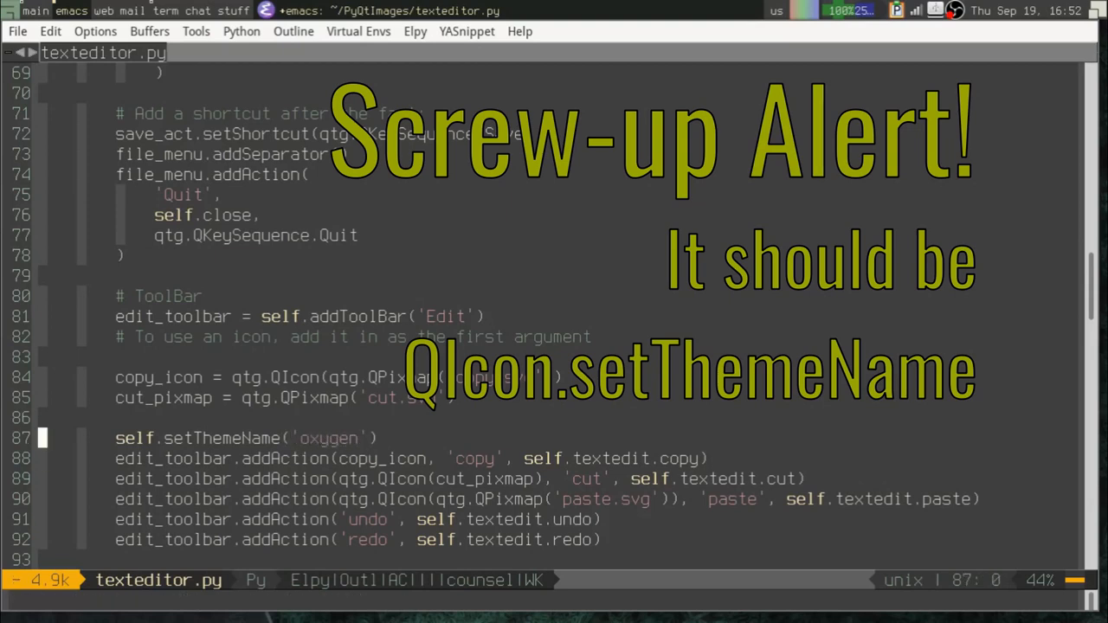
Step: Pass qtg.QIcon.fromTheme('edit-undo') as the undo action's first argument
click(215, 438)
text(qtg.QIcon.fromTheme('e)
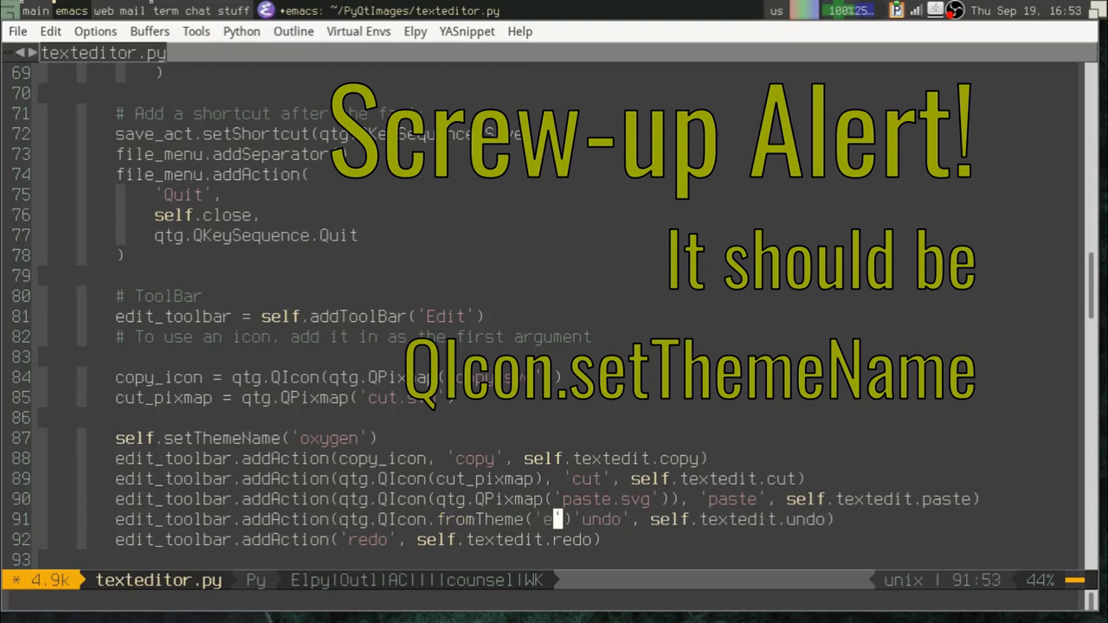
text(dit-undo)
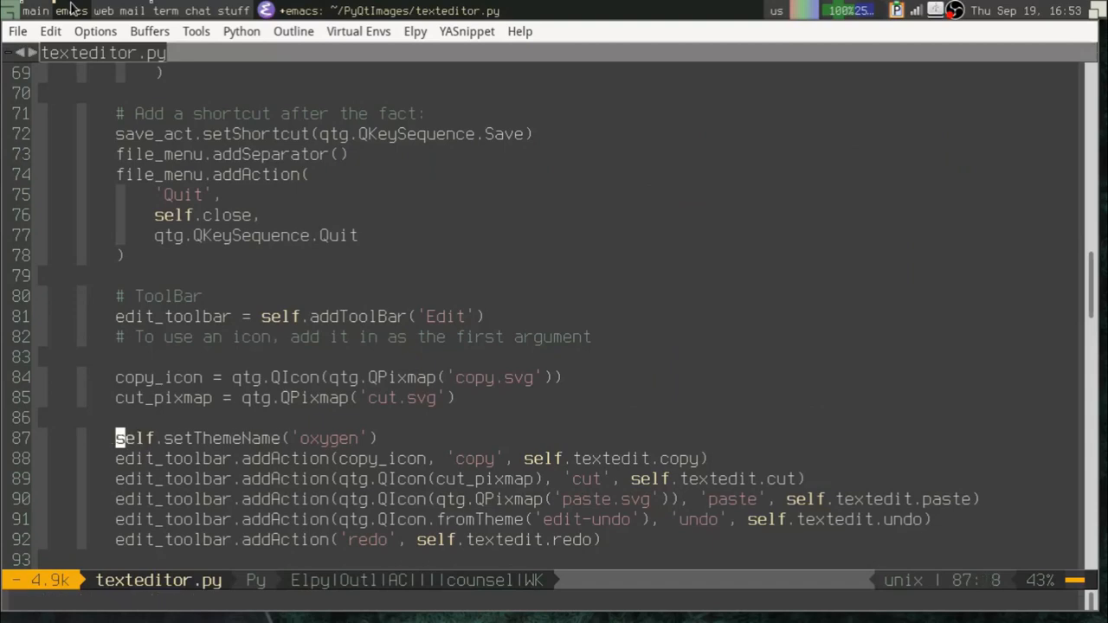
text(qtg)
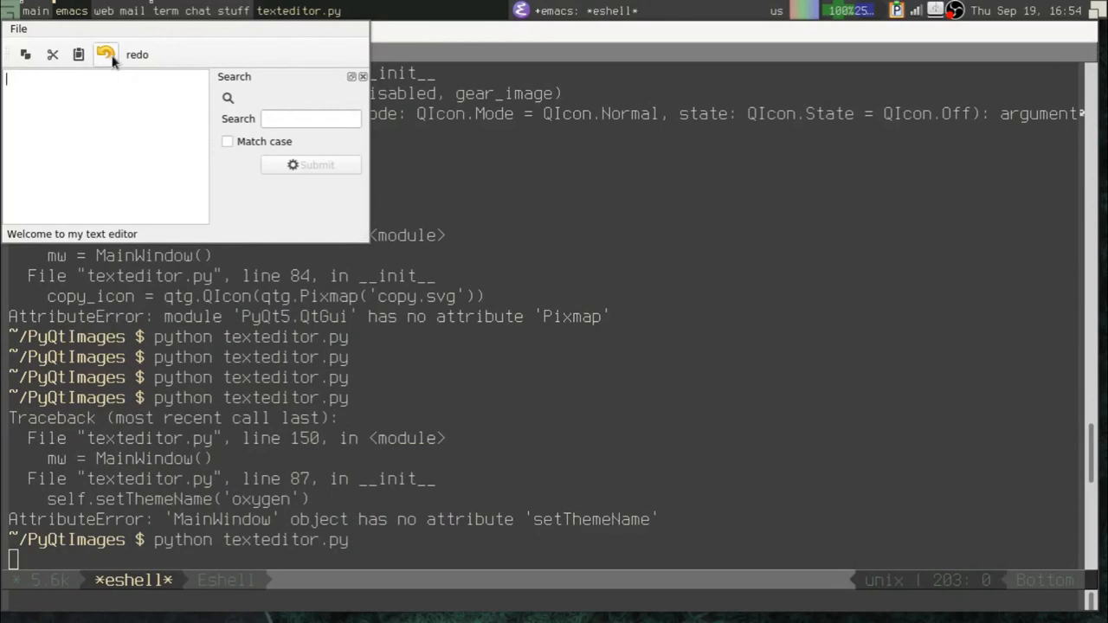
mouse_move(104, 73)
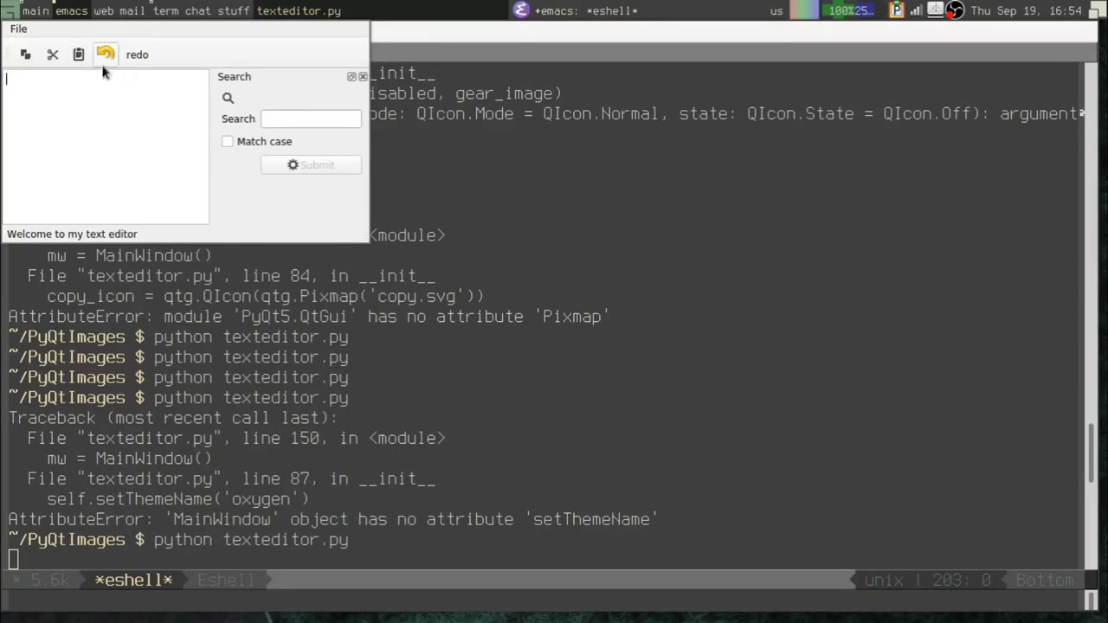
mouse_move(103, 53)
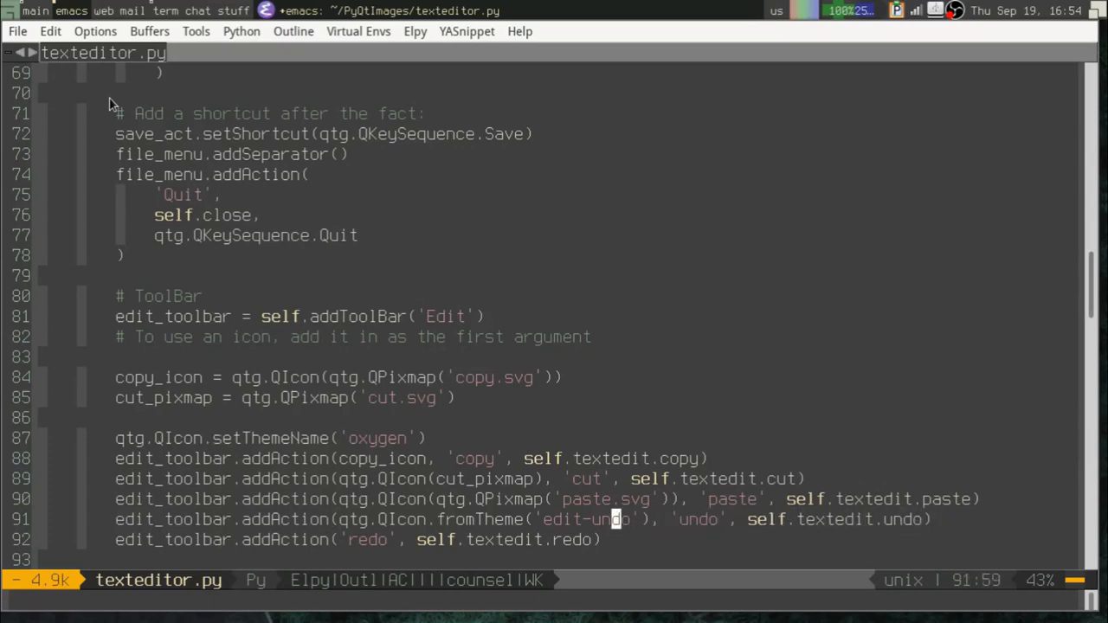
Step: Add undo_icon = qtg.QIcon(qtg.QPixmap('undo.svg')) as the edit-undo theme fallback
click(429, 437)
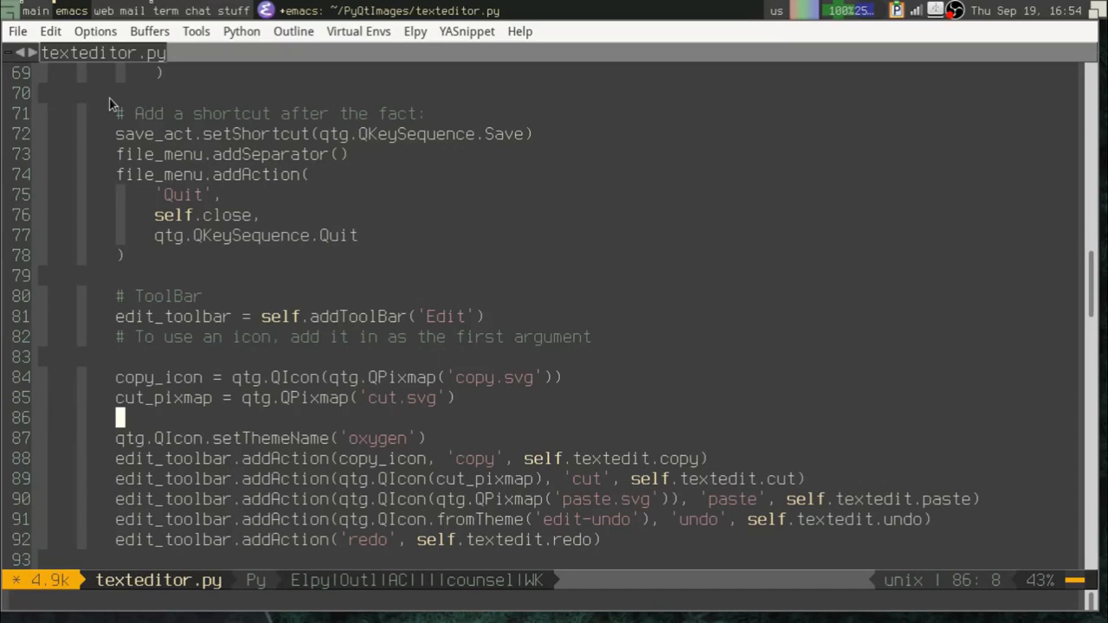
text(undo_icon = qtg.QIcon(qtg.QPixmap(')
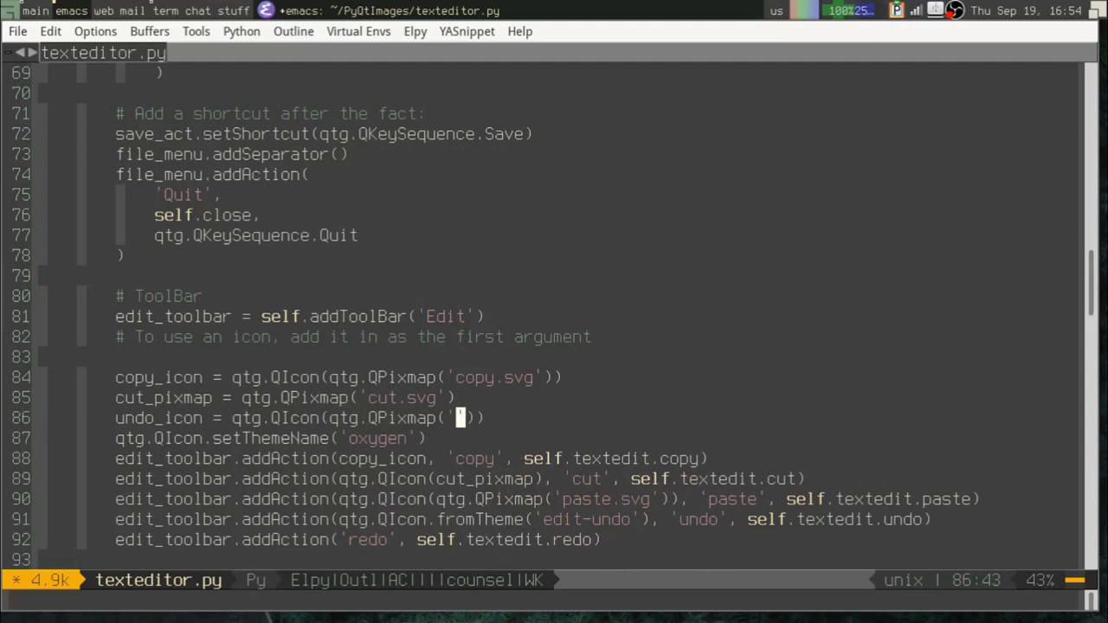
text(undo.svg)
click(522, 519)
text(, undo_icon)
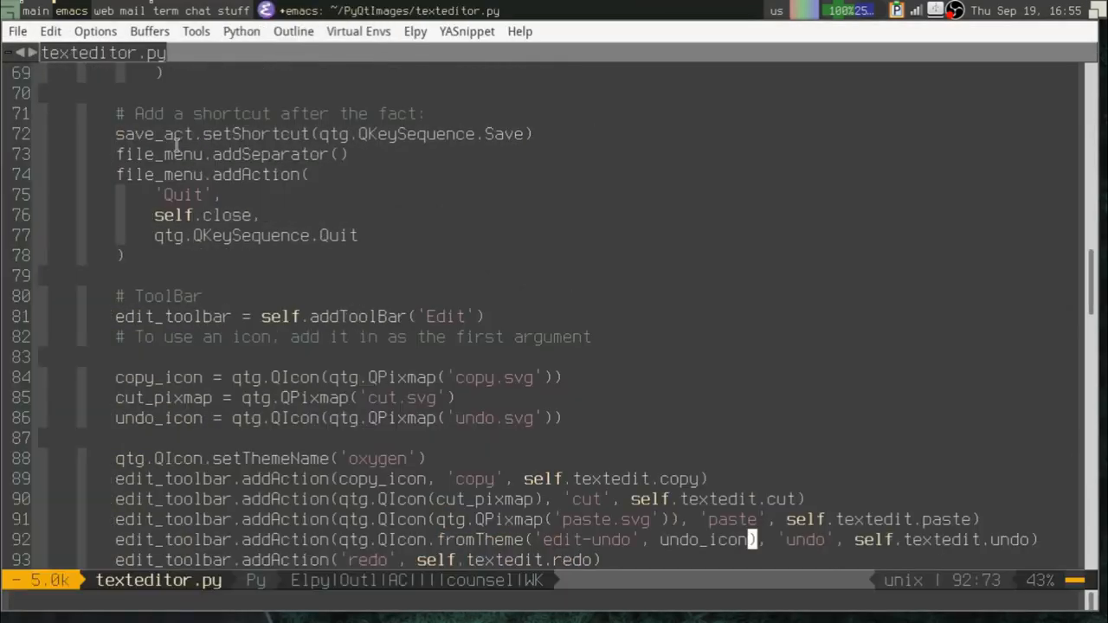
Step: Replace 'oxygen' with 'theme that doesnot exist' and relaunch the editor
click(412, 457)
text(theme )
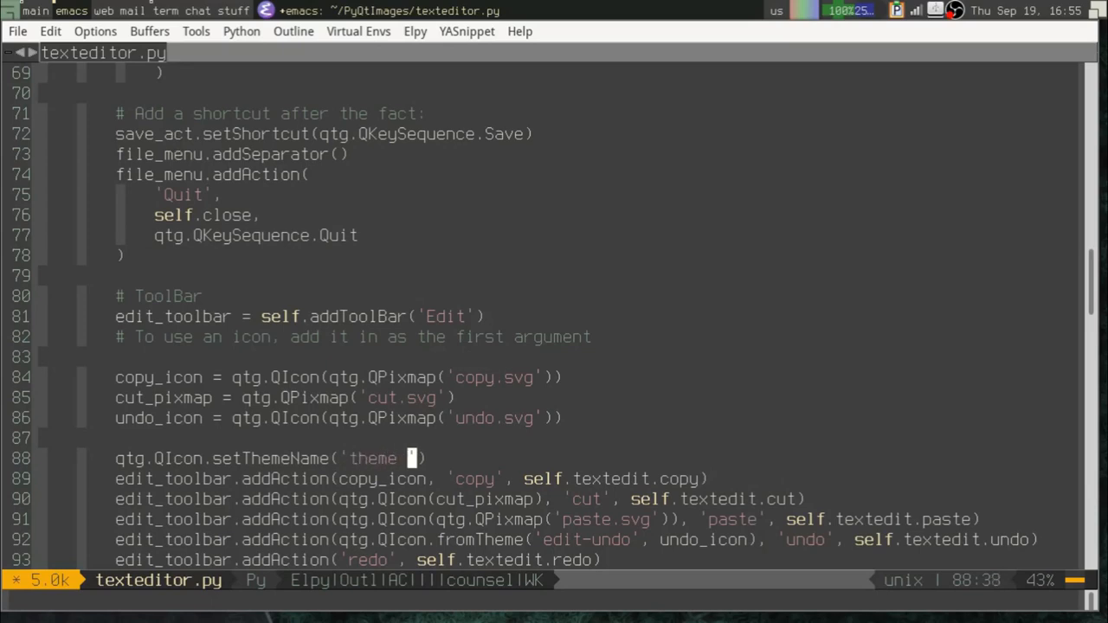
text(that doesnot)
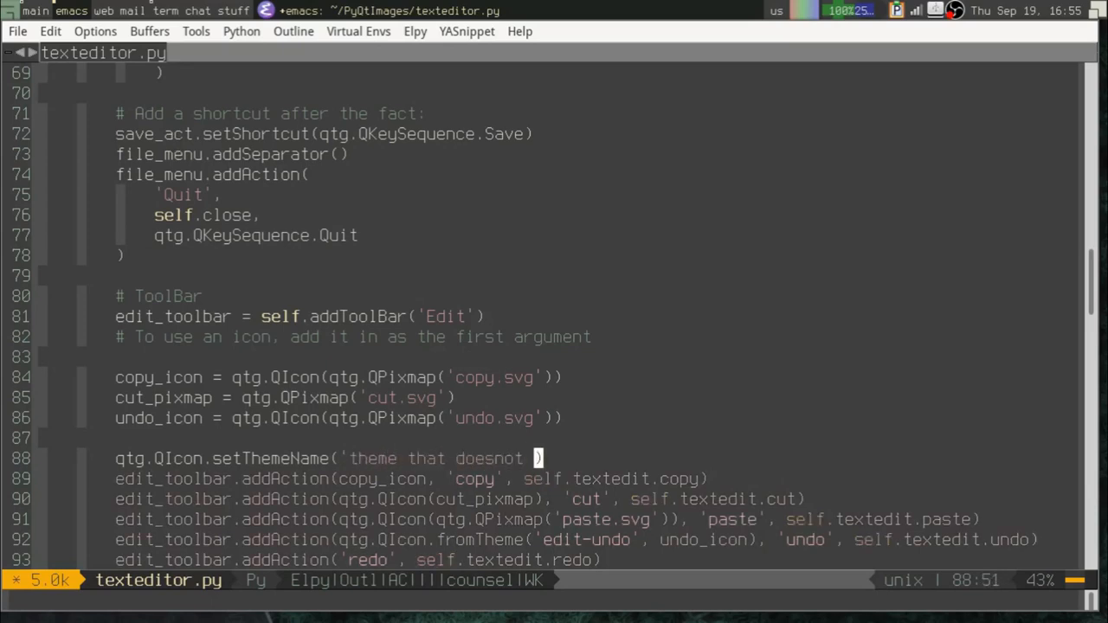
text(exist')
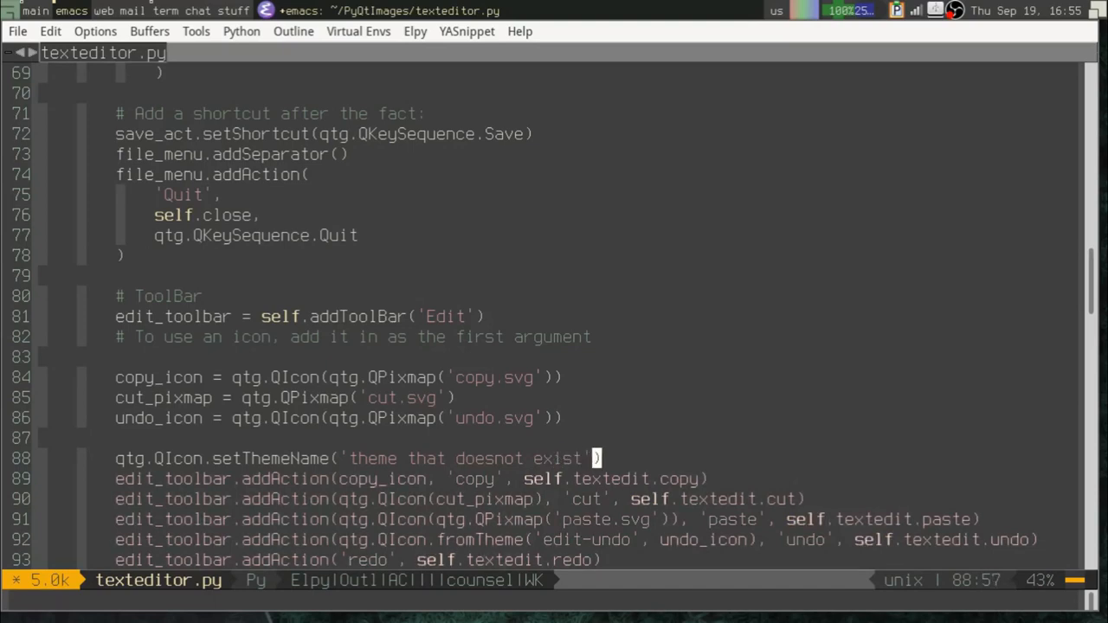
click(594, 499)
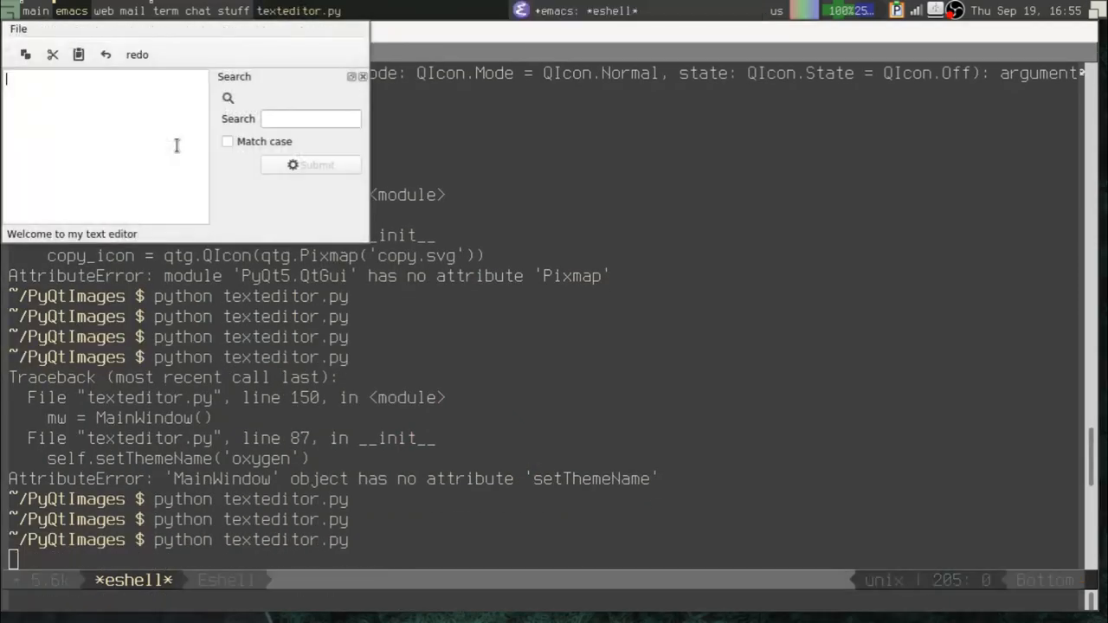
mouse_move(105, 54)
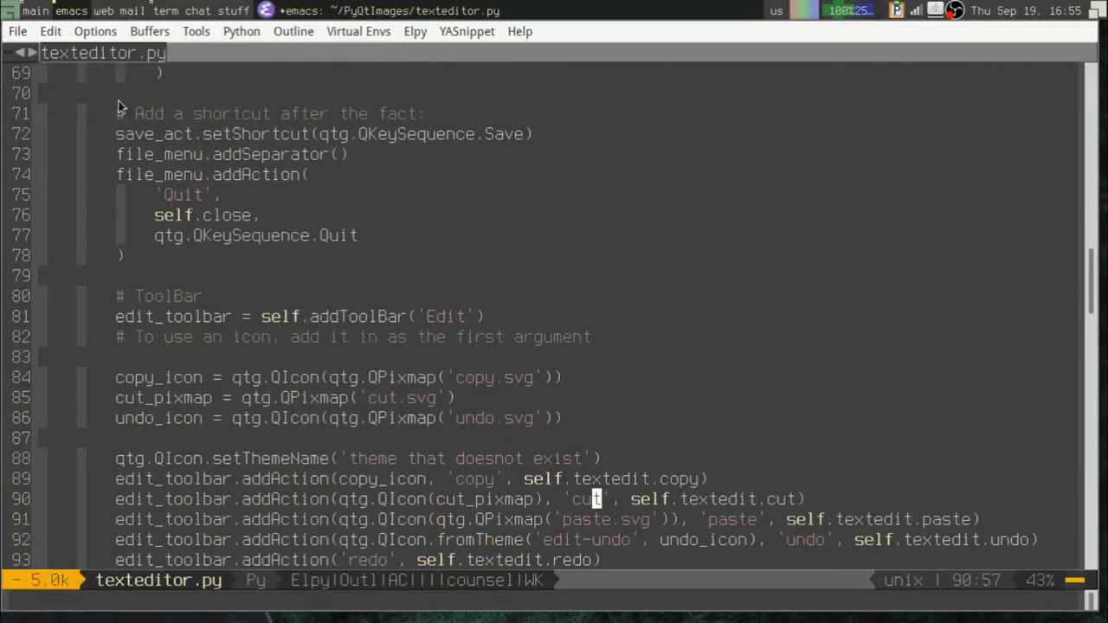
Step: Give the redo action qtg.QIcon(qtg.QPixmap('redo.svg')) as its first argument
scroll(down, 3)
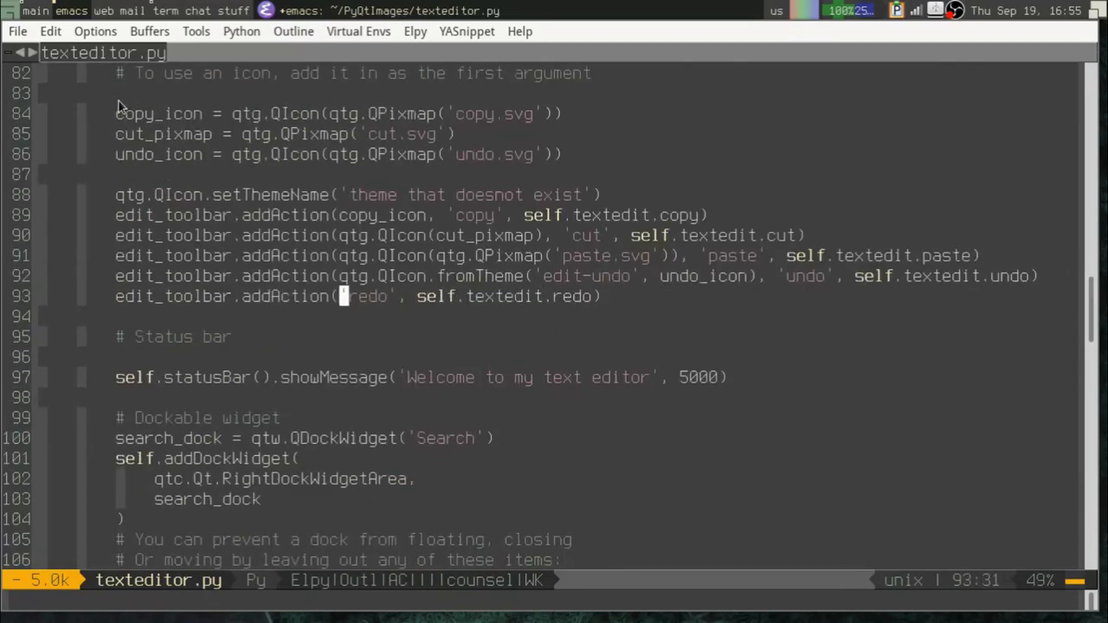
text(qt)
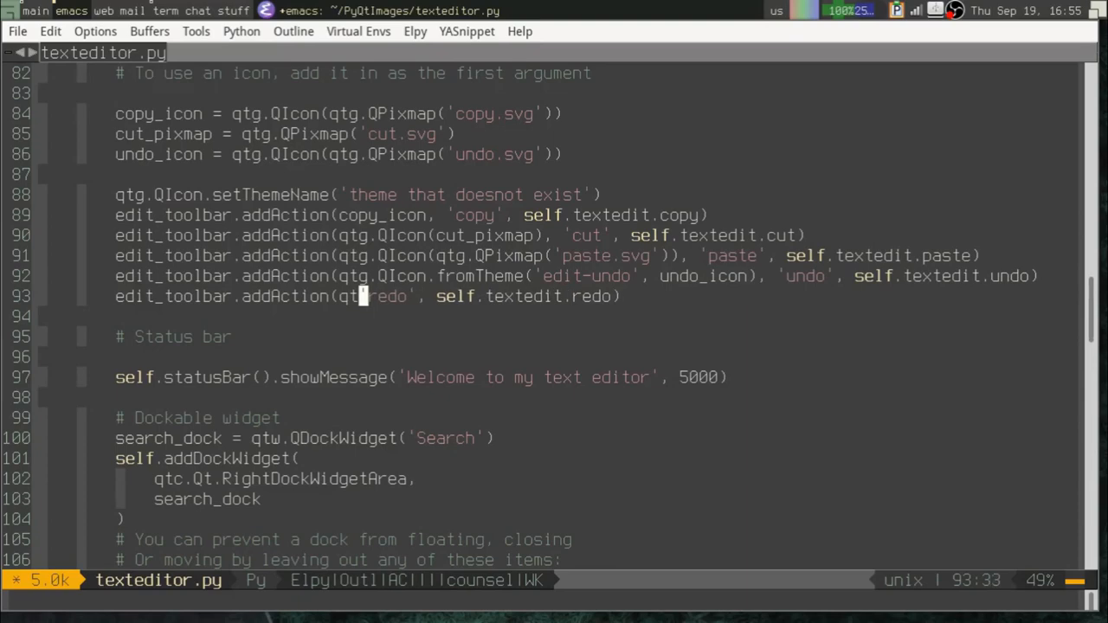
text(QIcon(qtg.QPixmap('e)
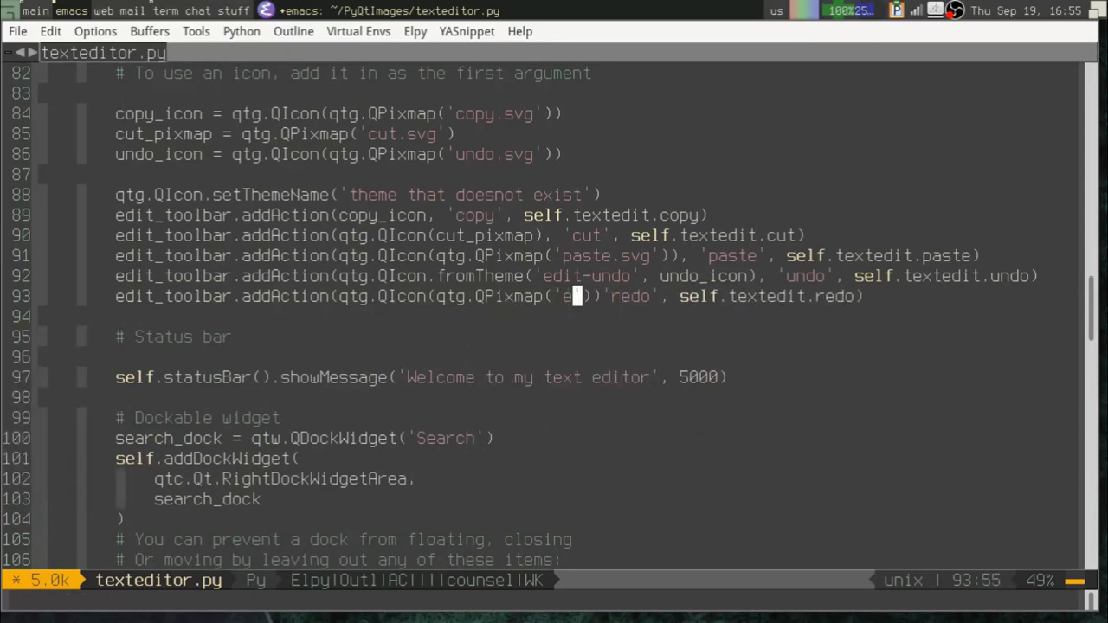
text(redo.svg)
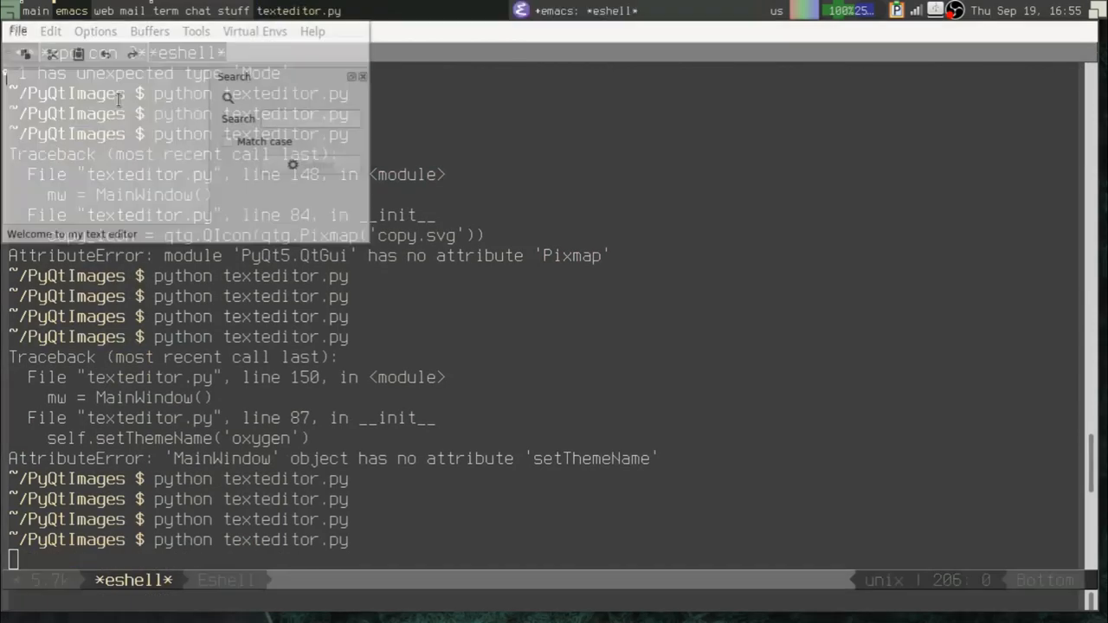
Step: Close the PyQt window and return to the texteditor.py buffer
click(24, 53)
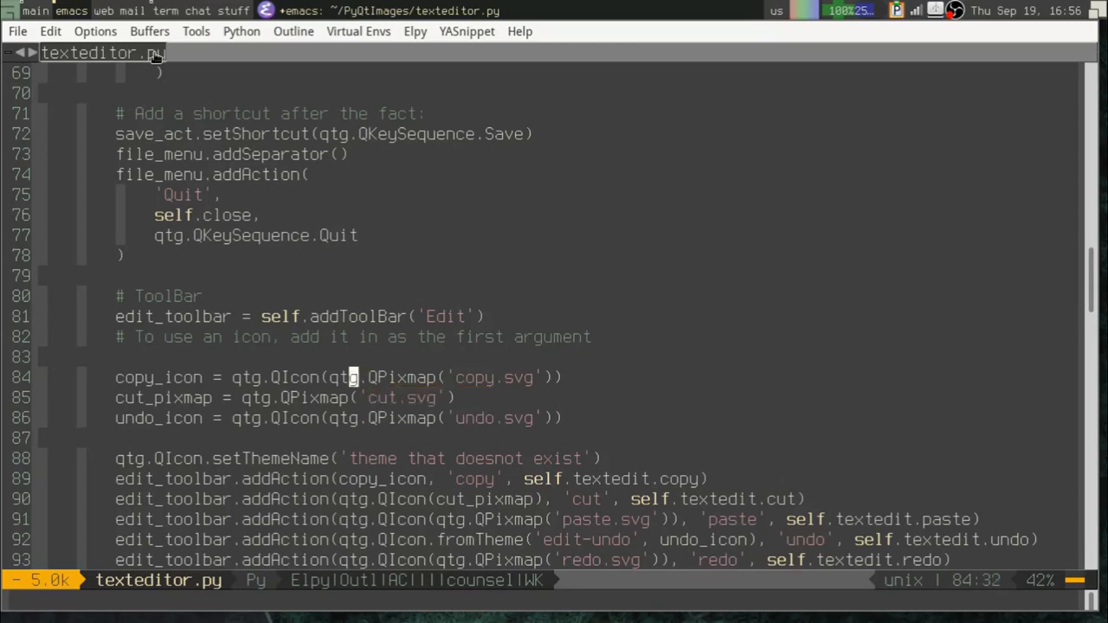
mouse_move(263, 377)
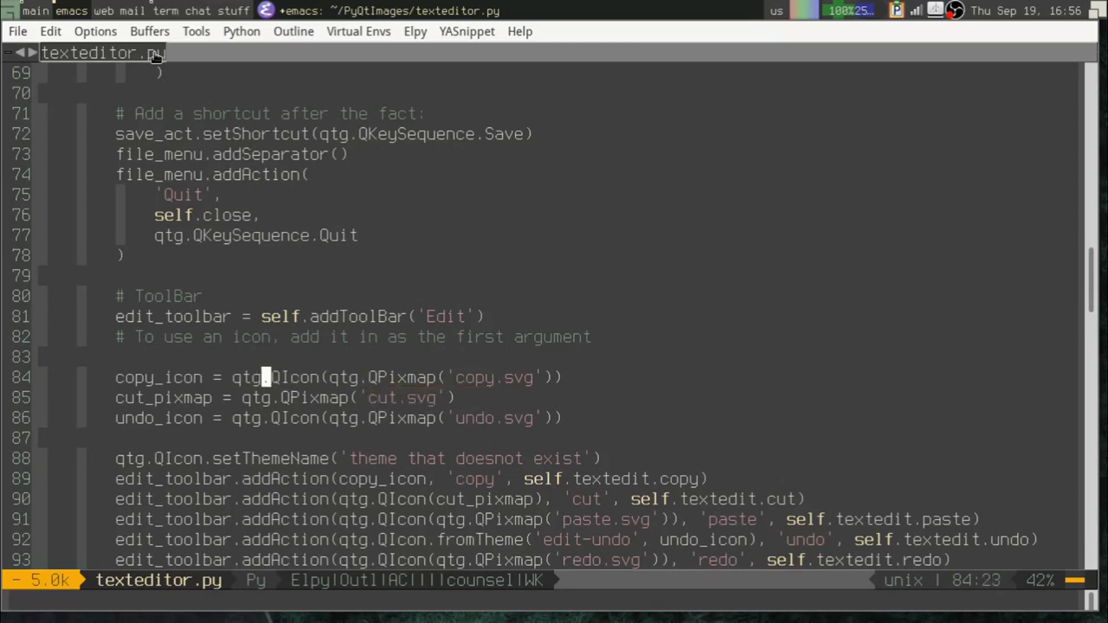
mouse_move(304, 378)
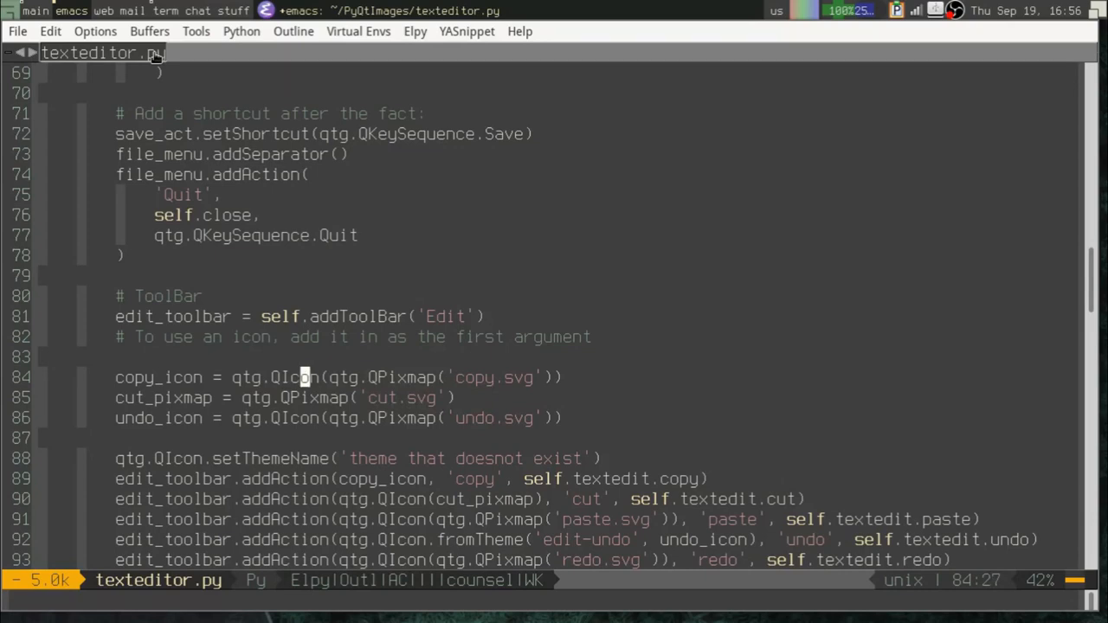
mouse_move(353, 378)
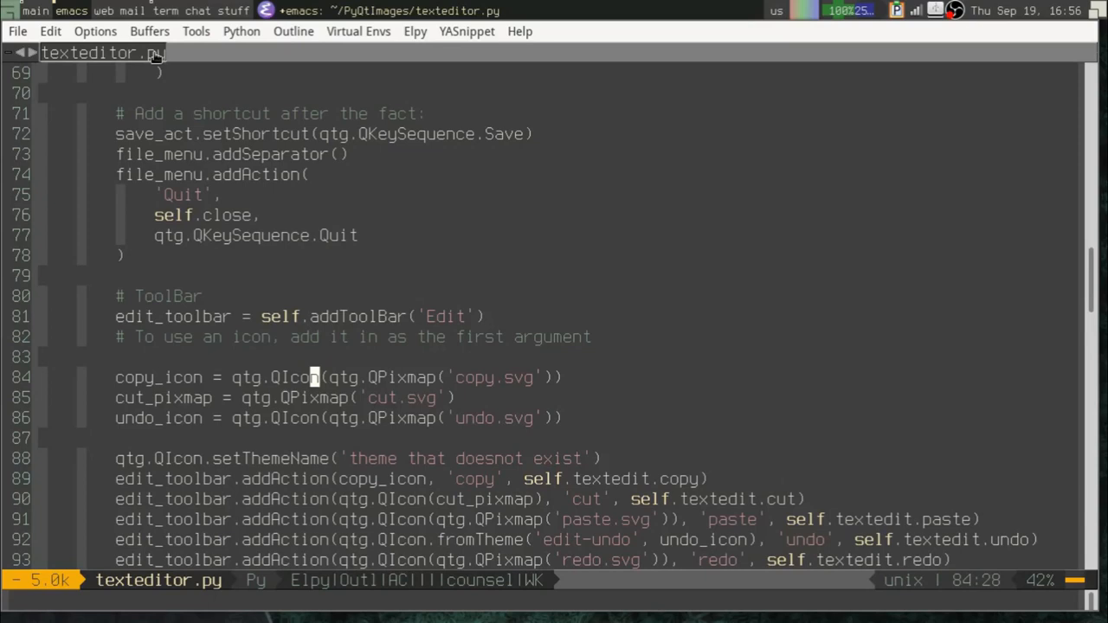
Step: Scroll the eshell buffer after leaving PyQtImages with cd .
scroll(down, 3)
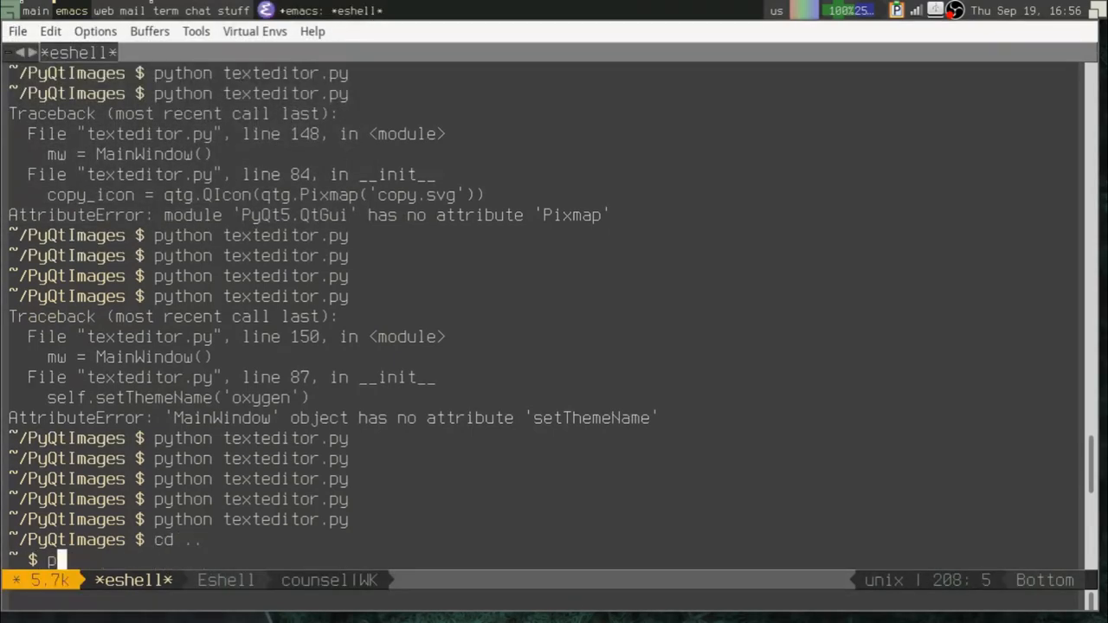
Step: Run python PyQtImages/texteditor.py from the parent directory, see the icon-less toolbar, and close it
text(python P)
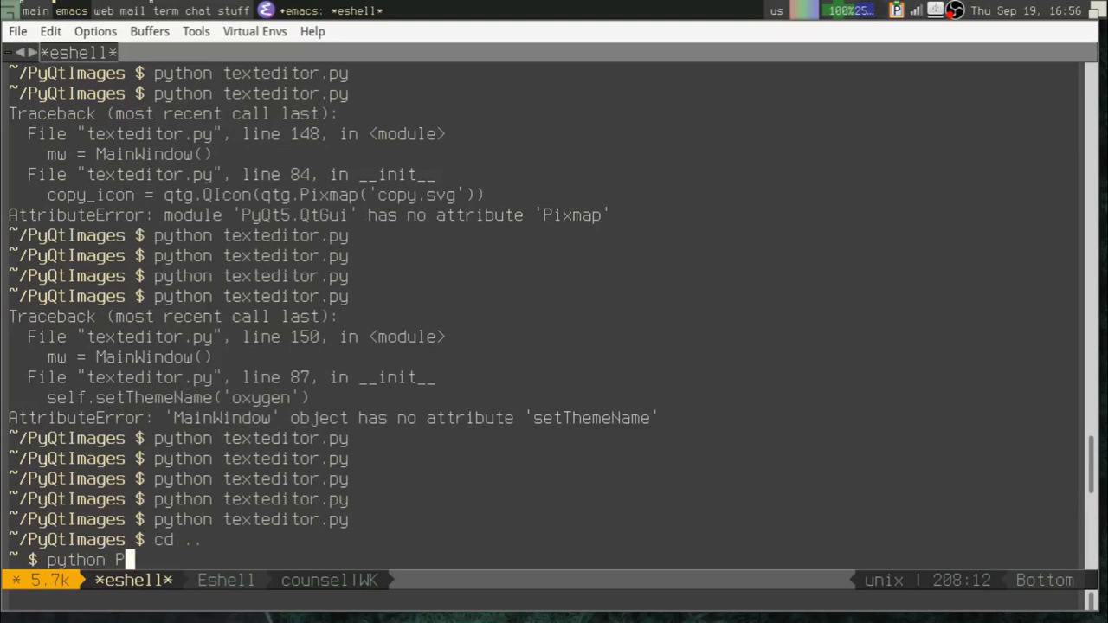
text(yQtBook/)
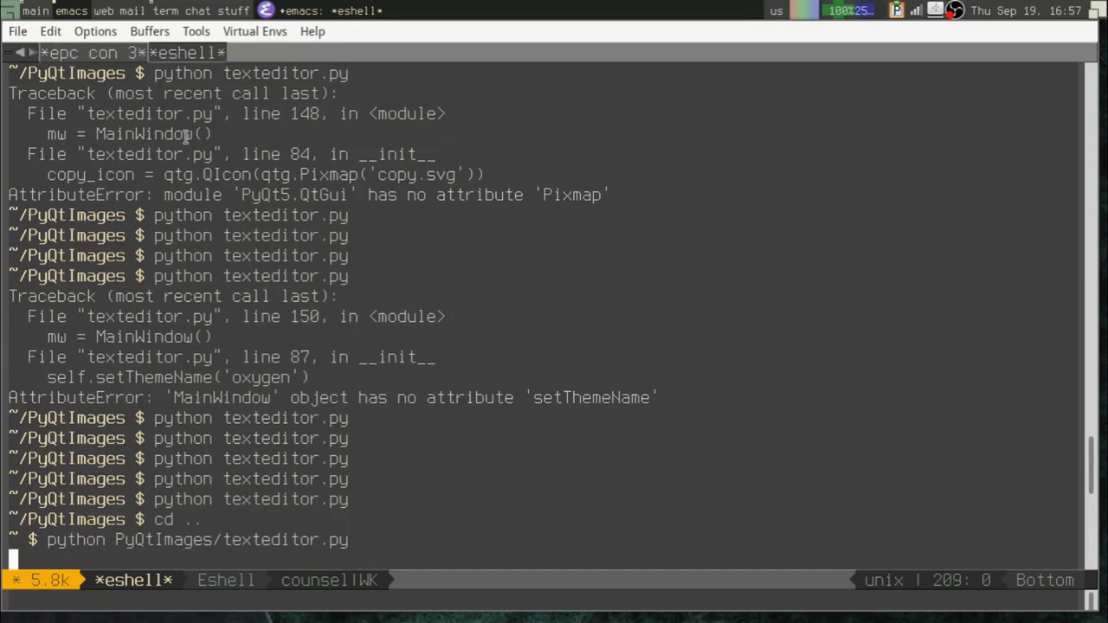
key(Return)
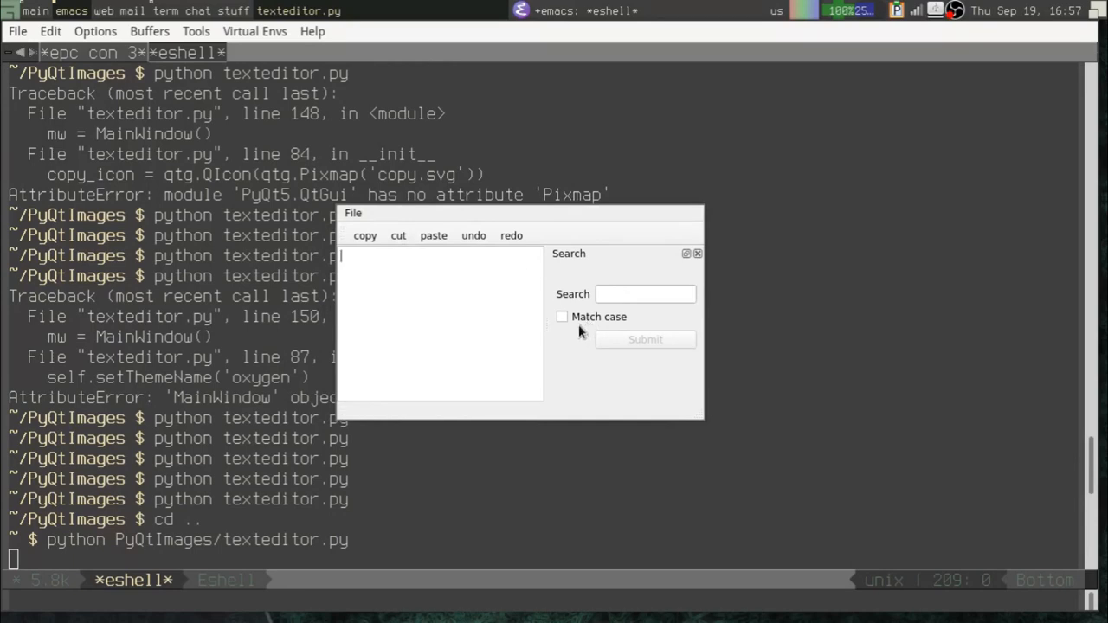
click(353, 213)
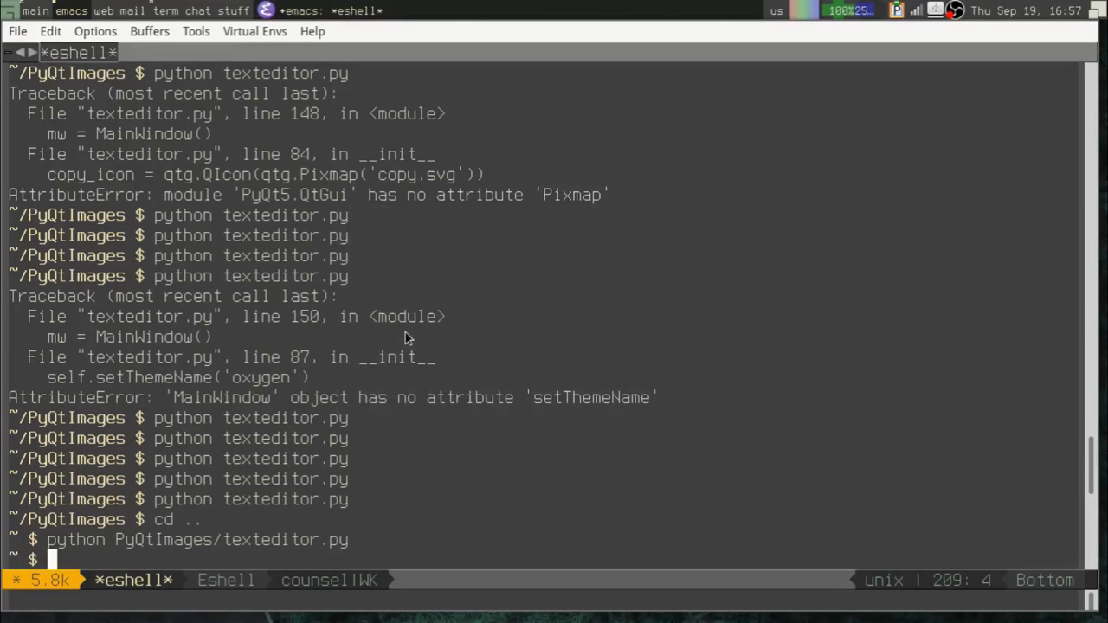
Step: Enter cd PyQtImages/ to return to the project directory
text(cd)
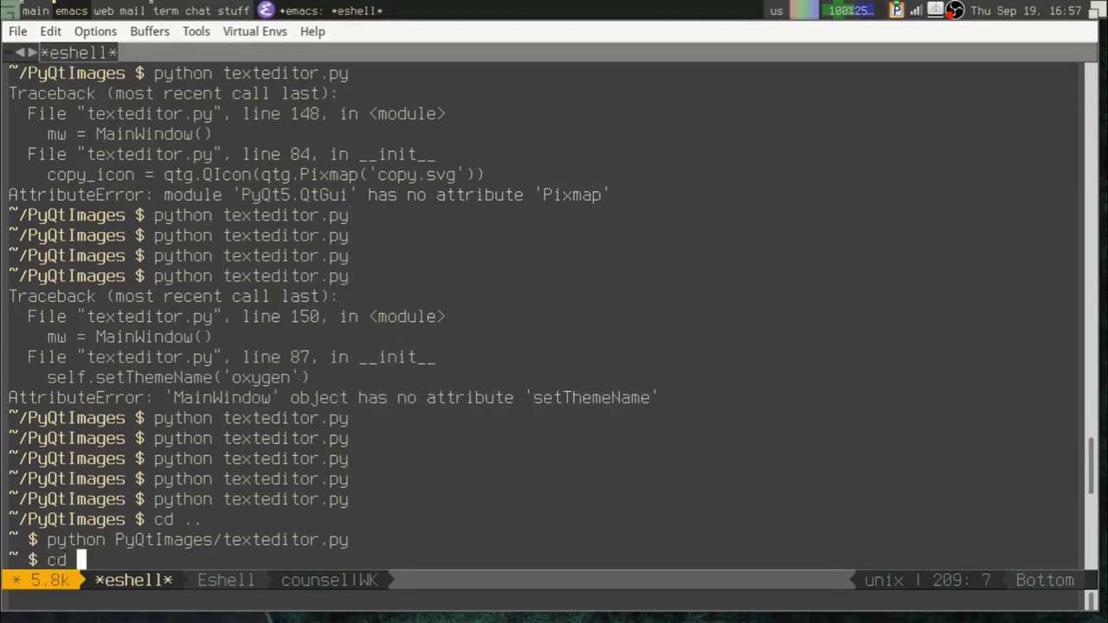
text(PyQtImages/)
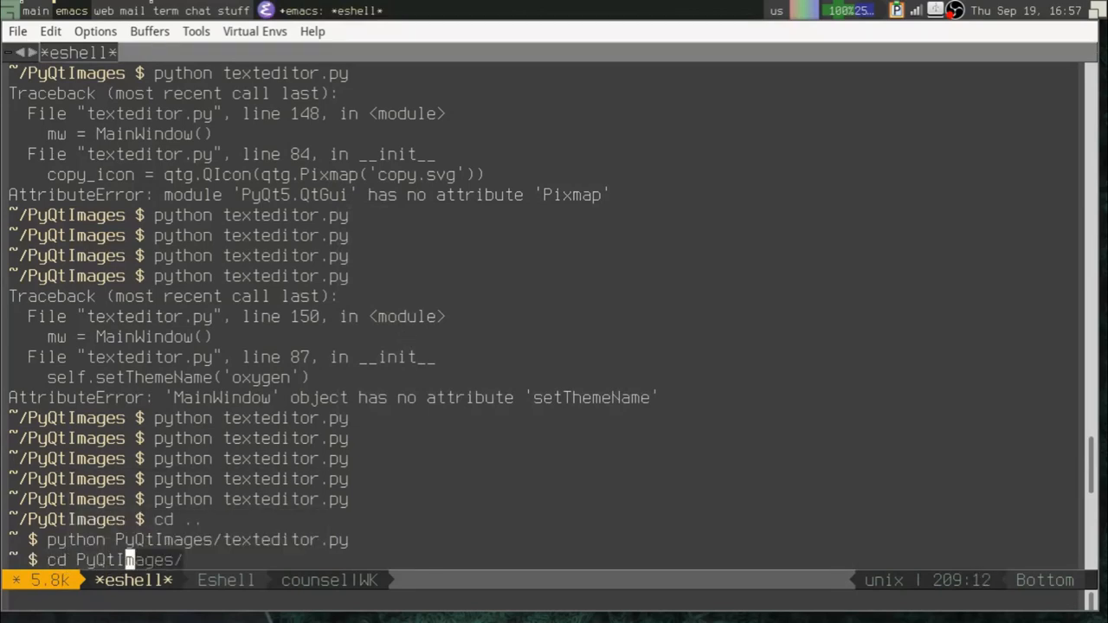